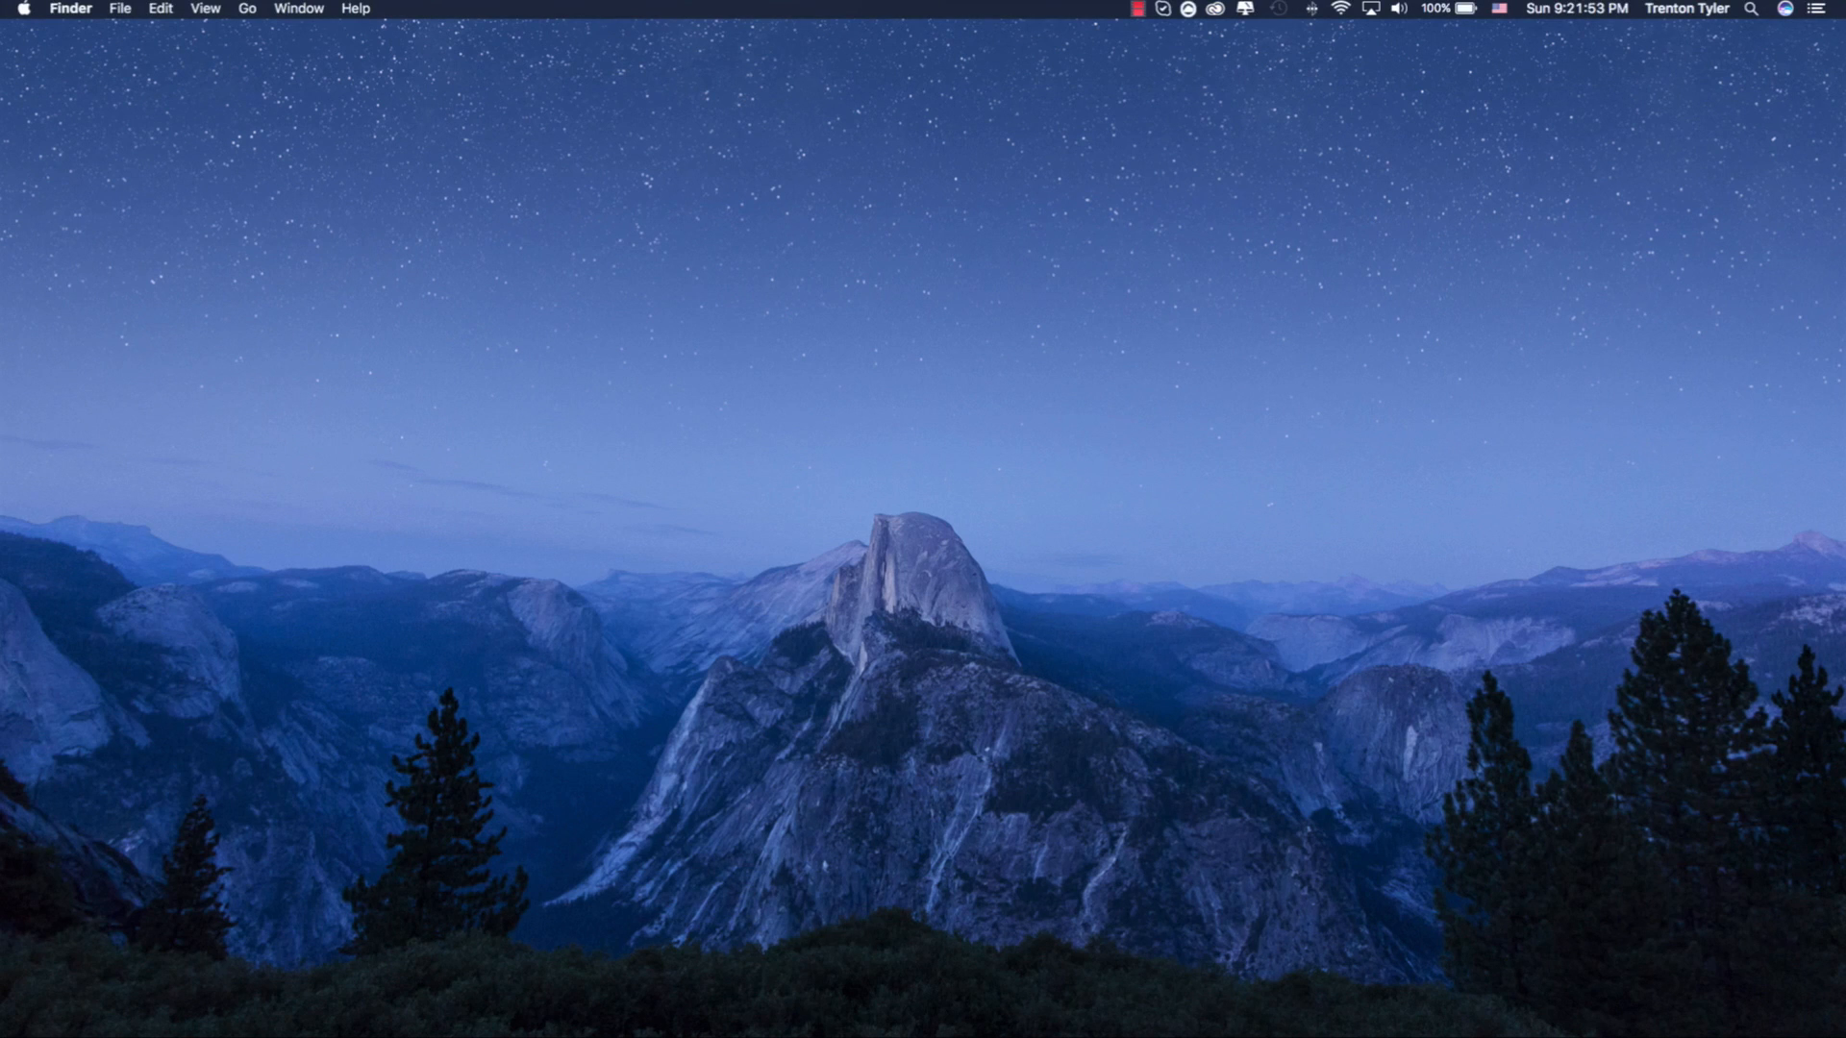
# Open About This Mac from the Apple menu and view the full System Report.
pyautogui.click(21, 10)
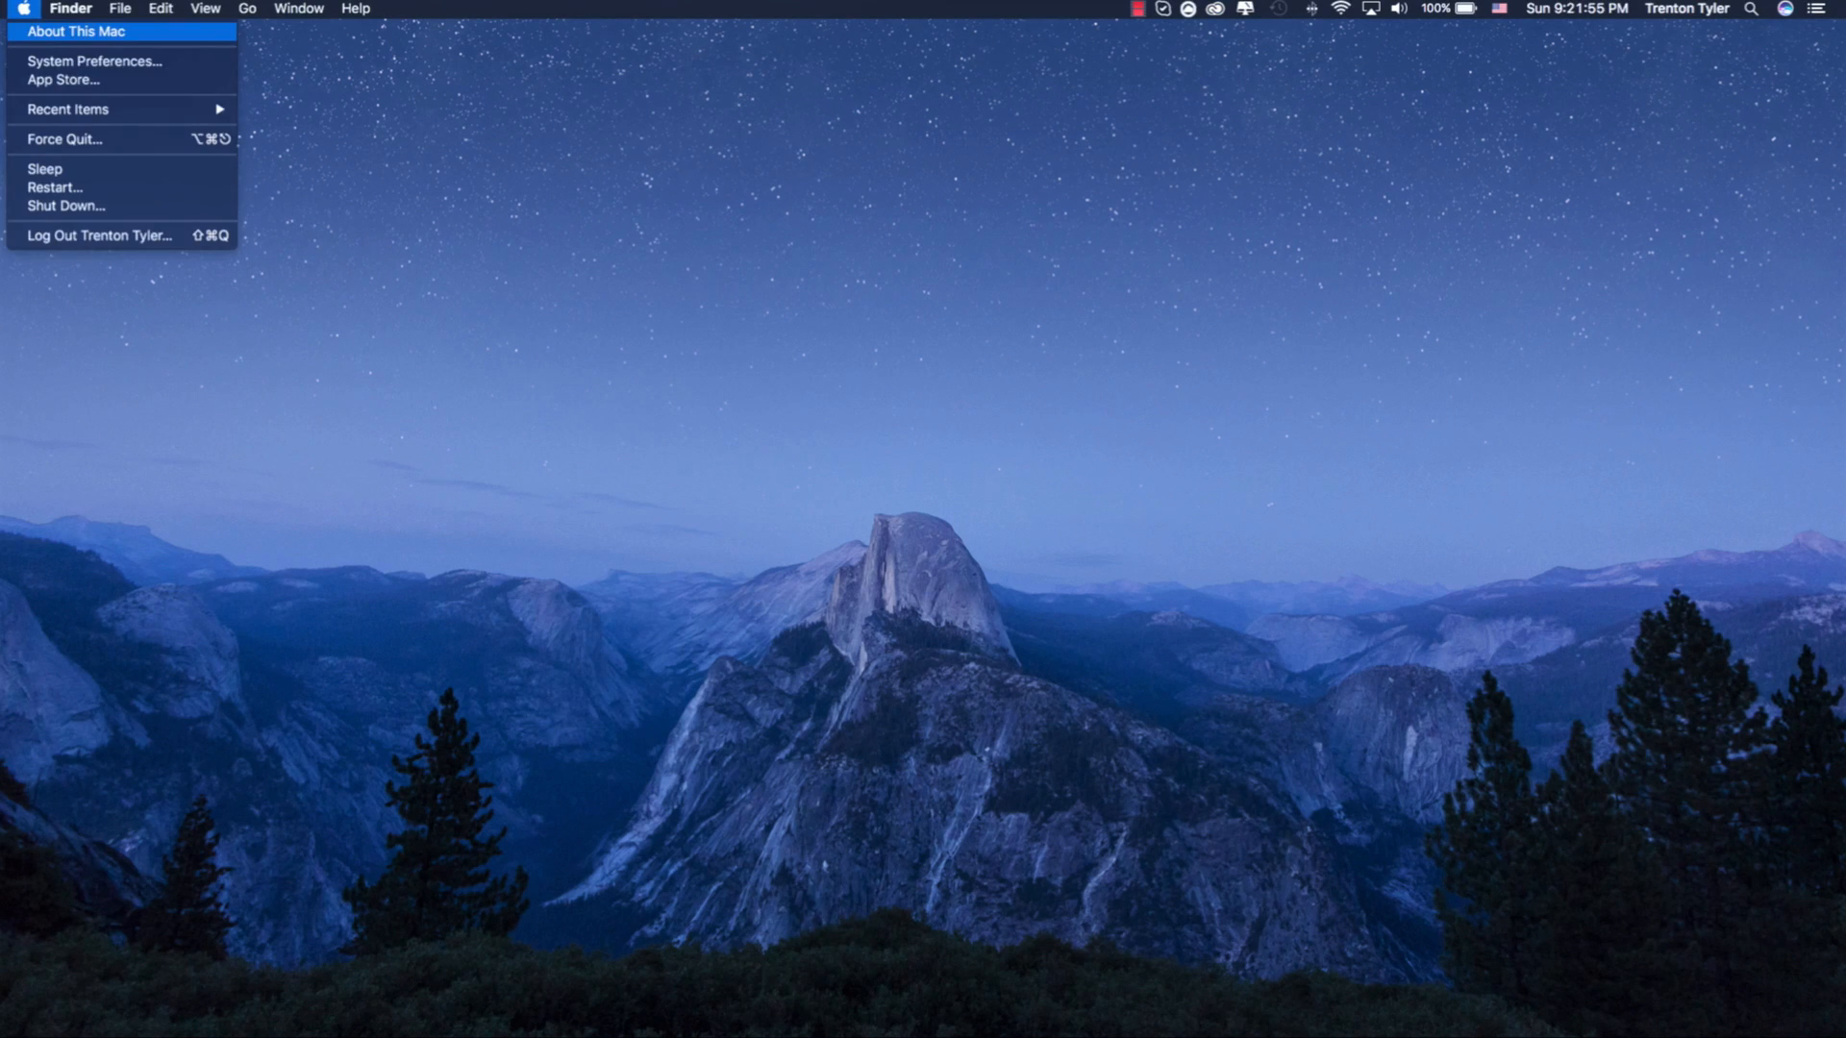
pyautogui.click(77, 31)
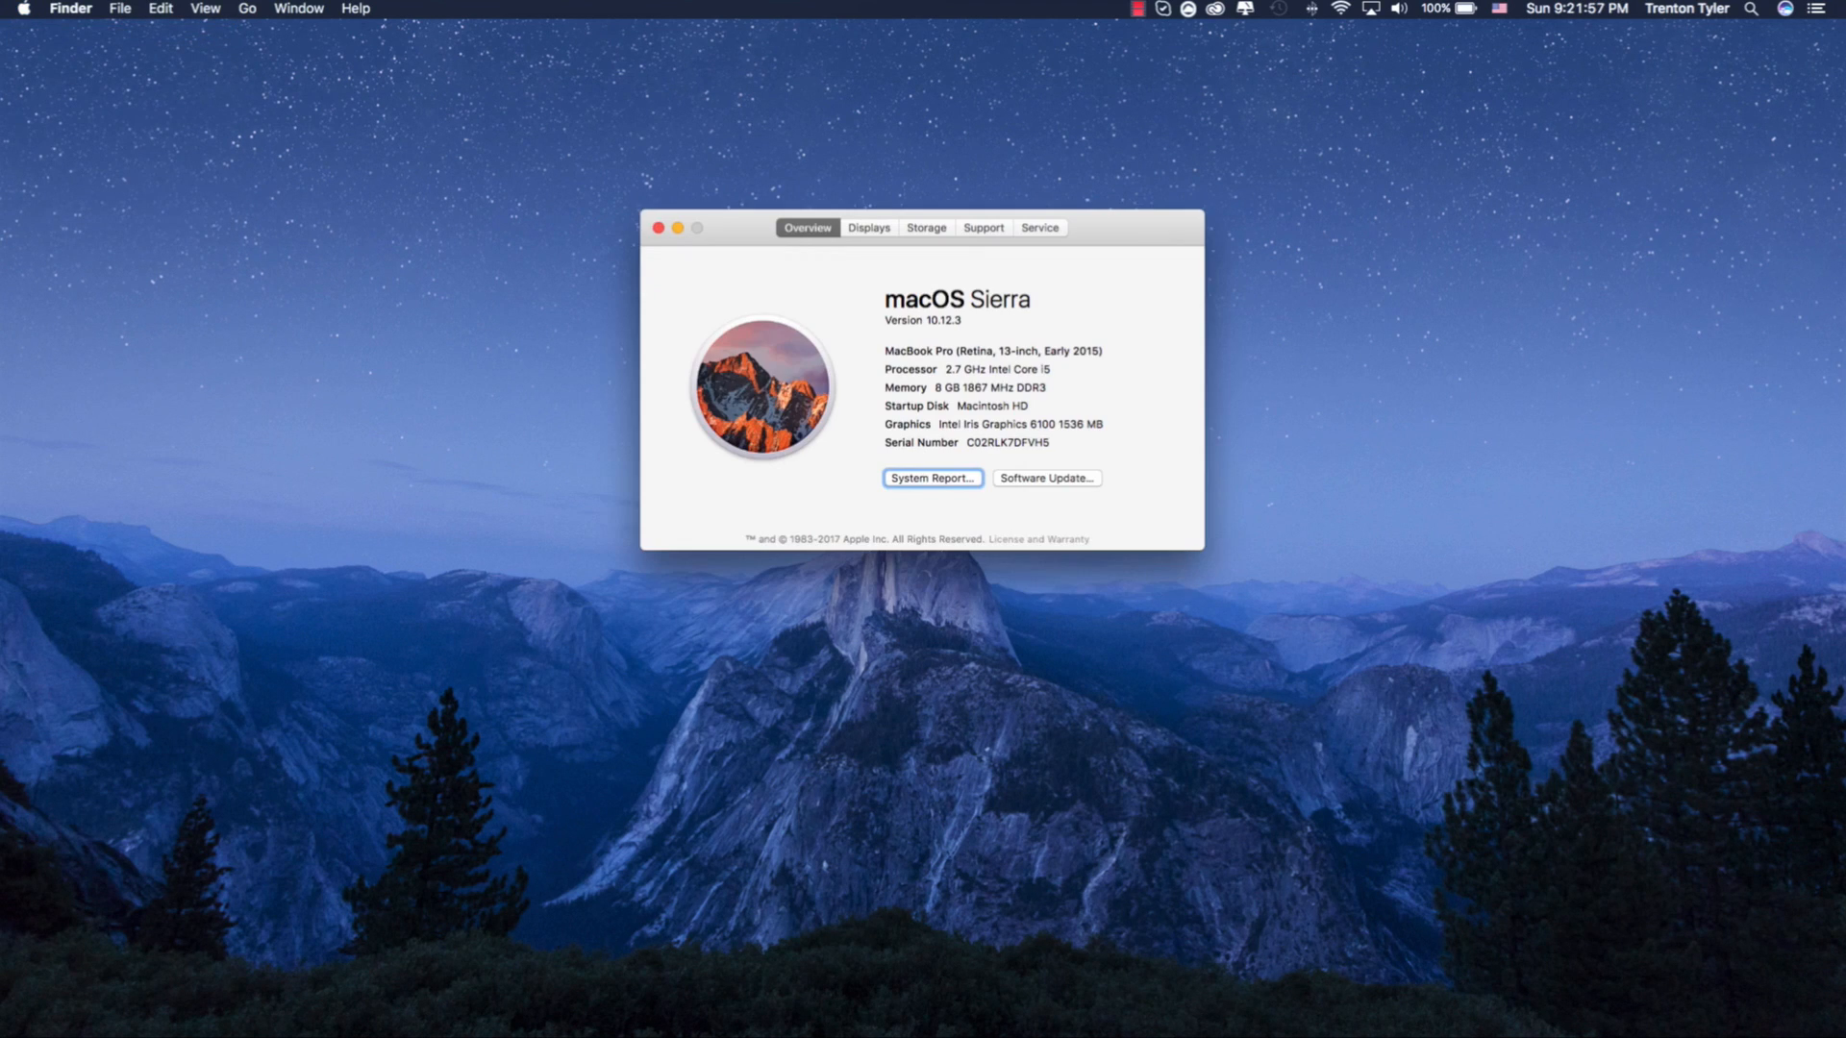
pyautogui.click(929, 478)
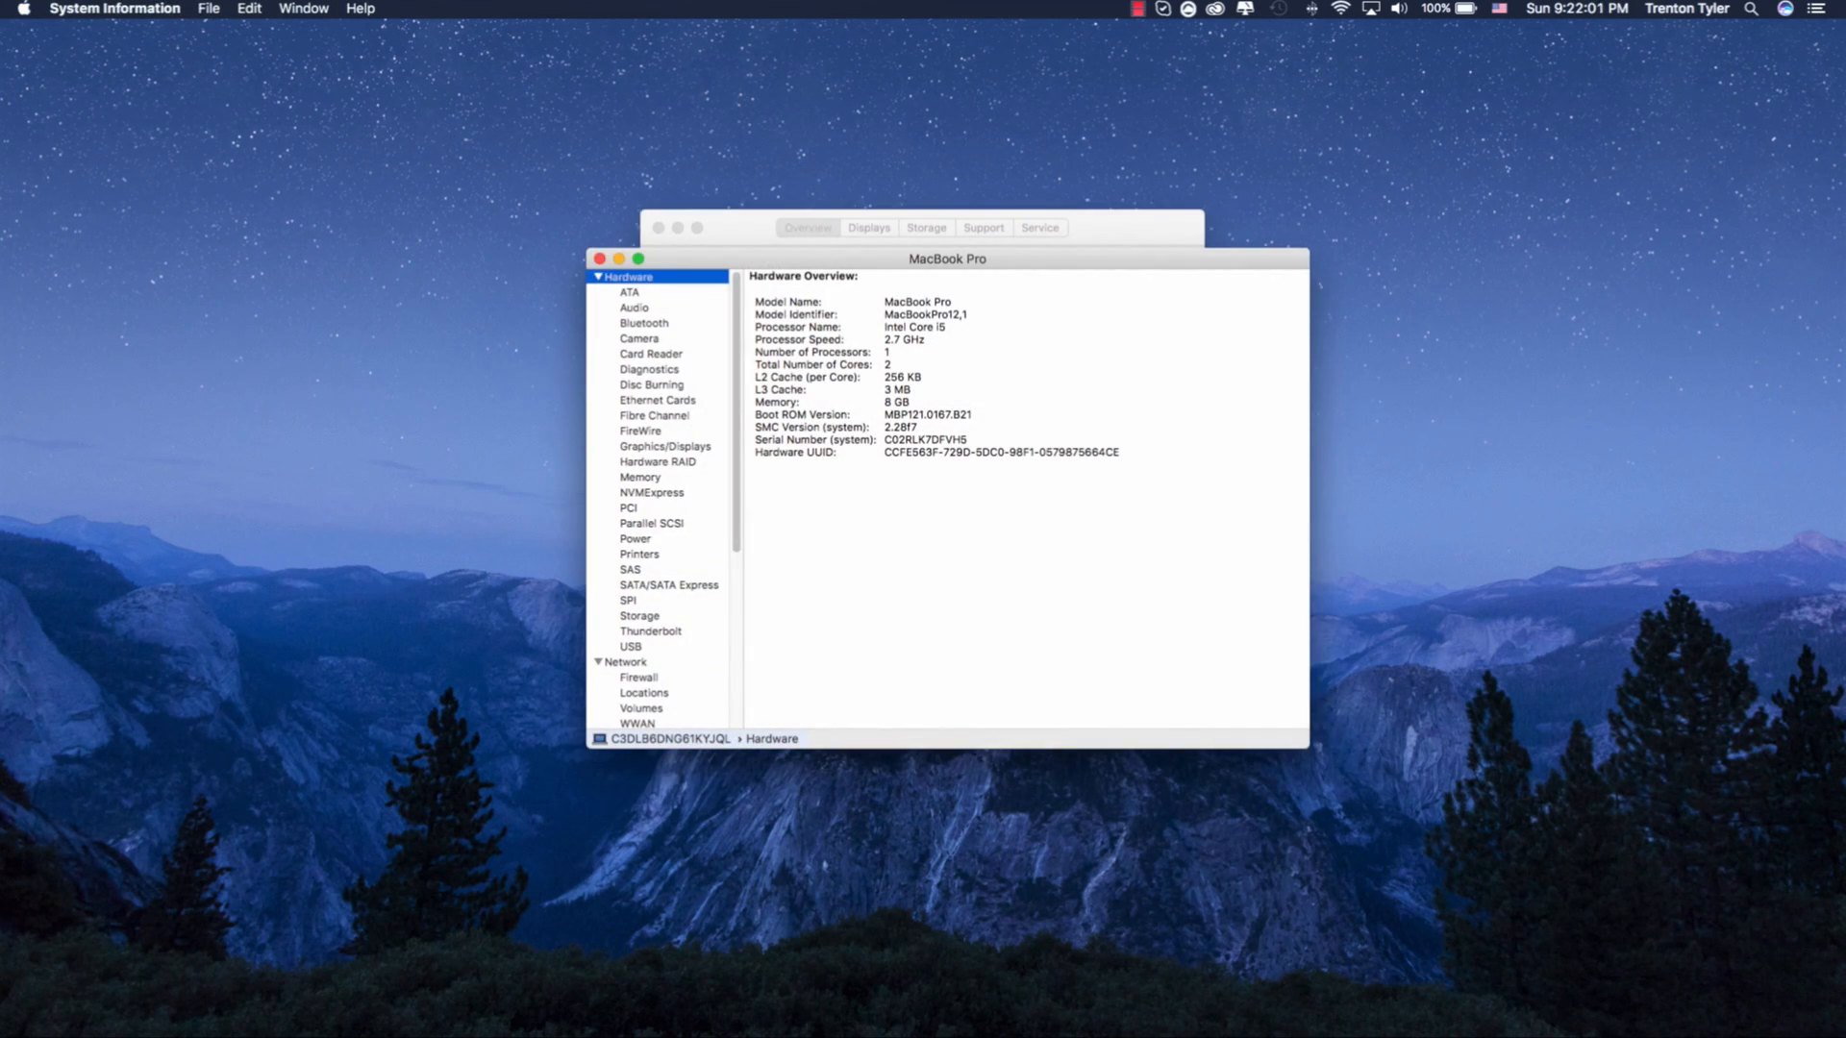
# Check the Power section (cycle count 244, condition Normal), then close System Information.
pyautogui.click(634, 538)
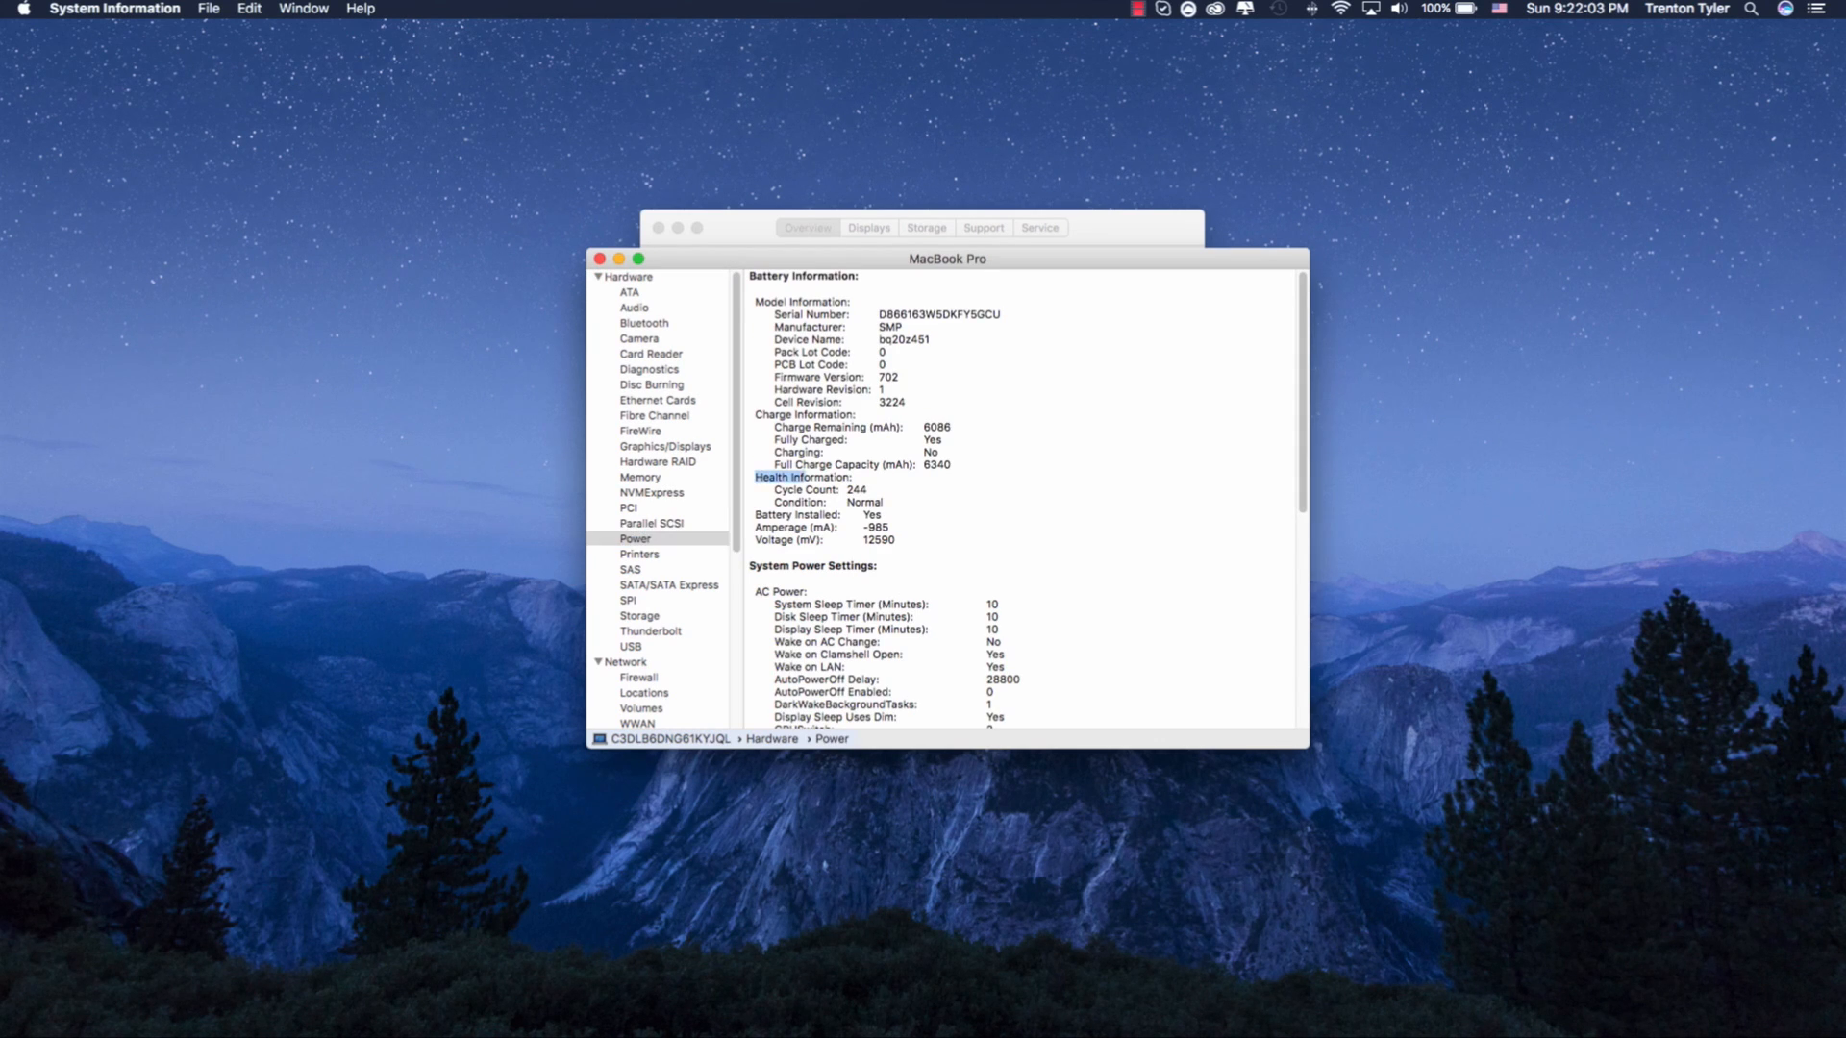
pyautogui.click(824, 494)
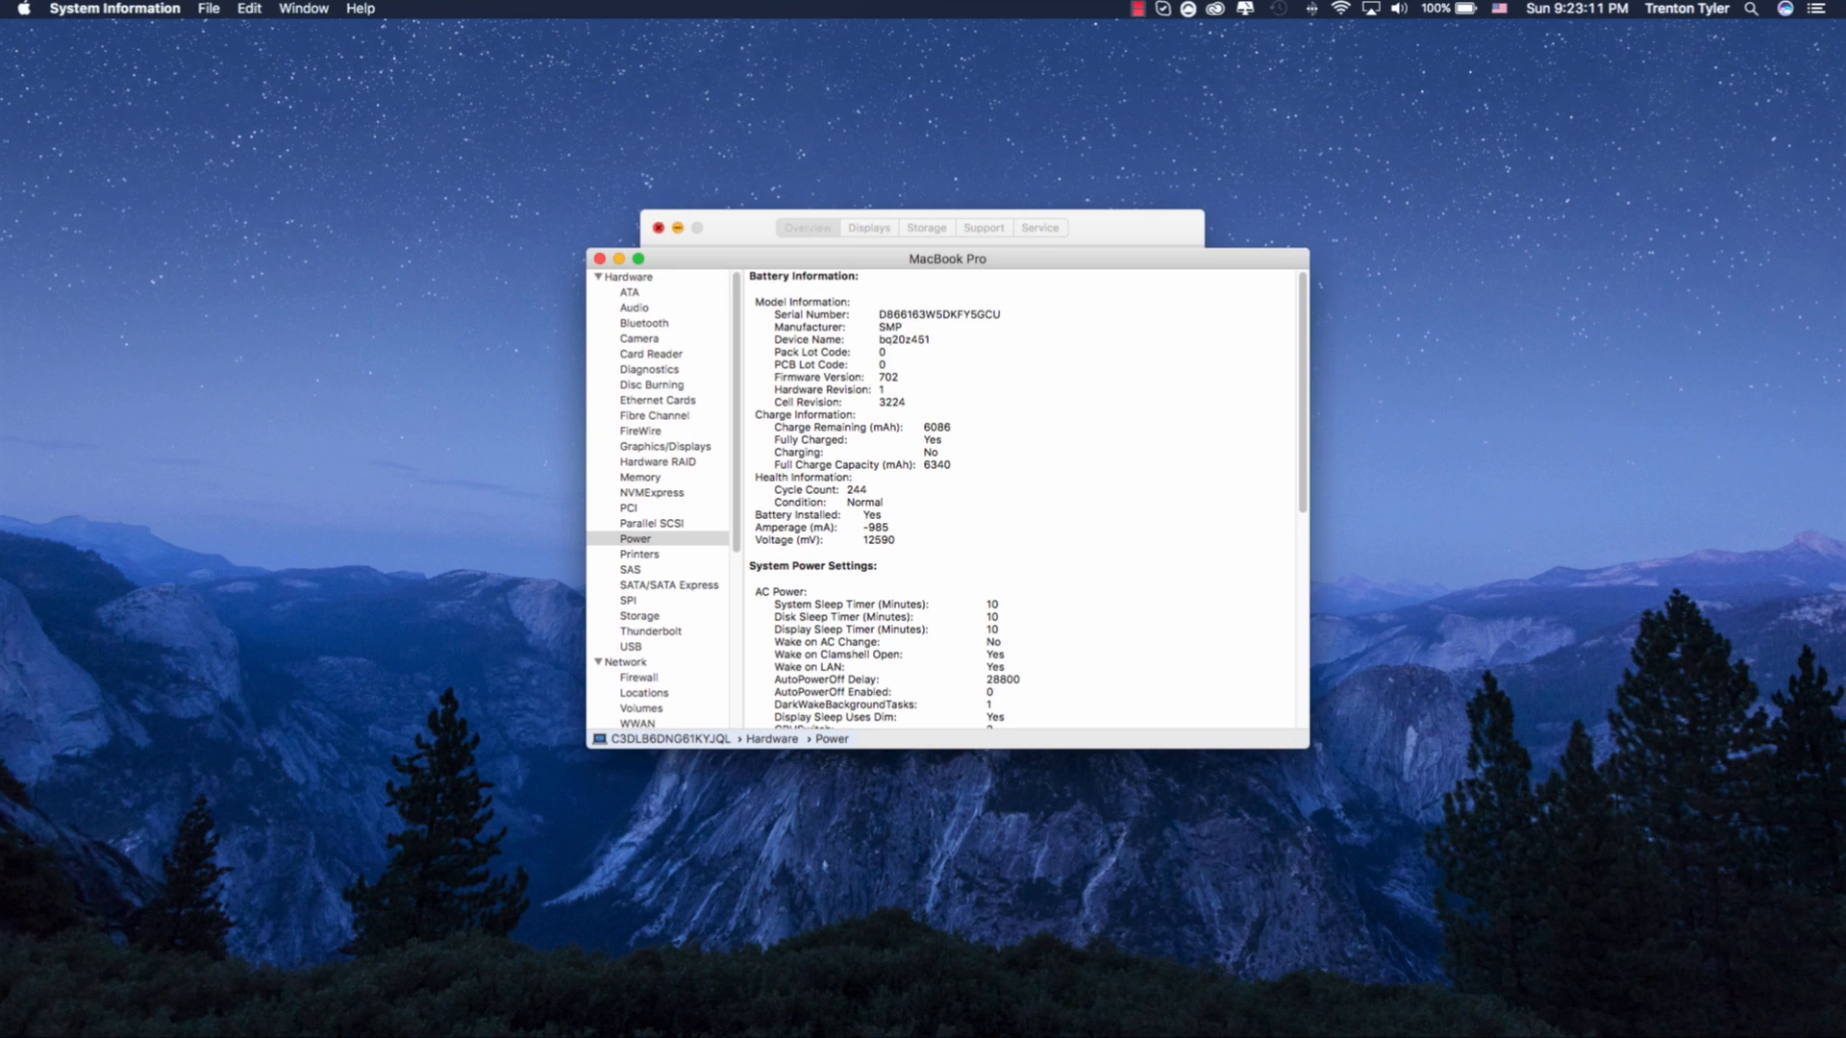
pyautogui.doubleClick(863, 502)
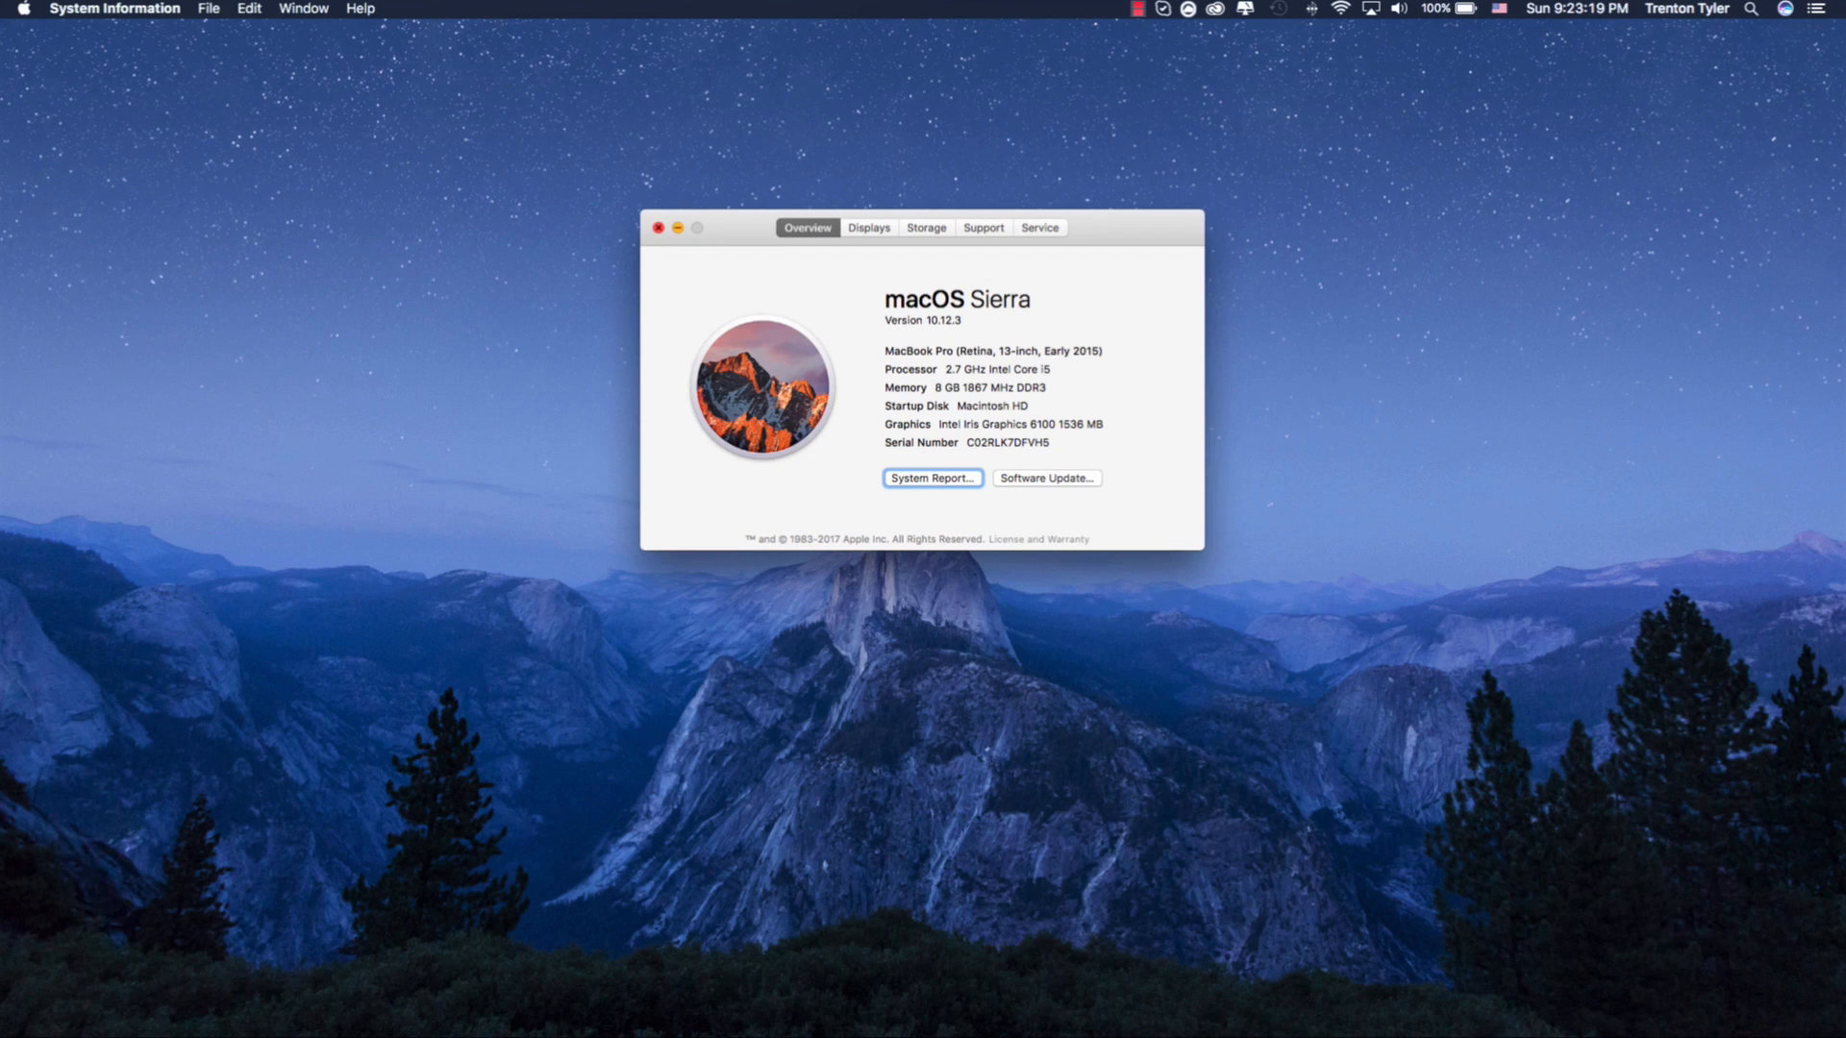
# Close About This Mac and show the menu-bar battery status menu.
pyautogui.click(658, 227)
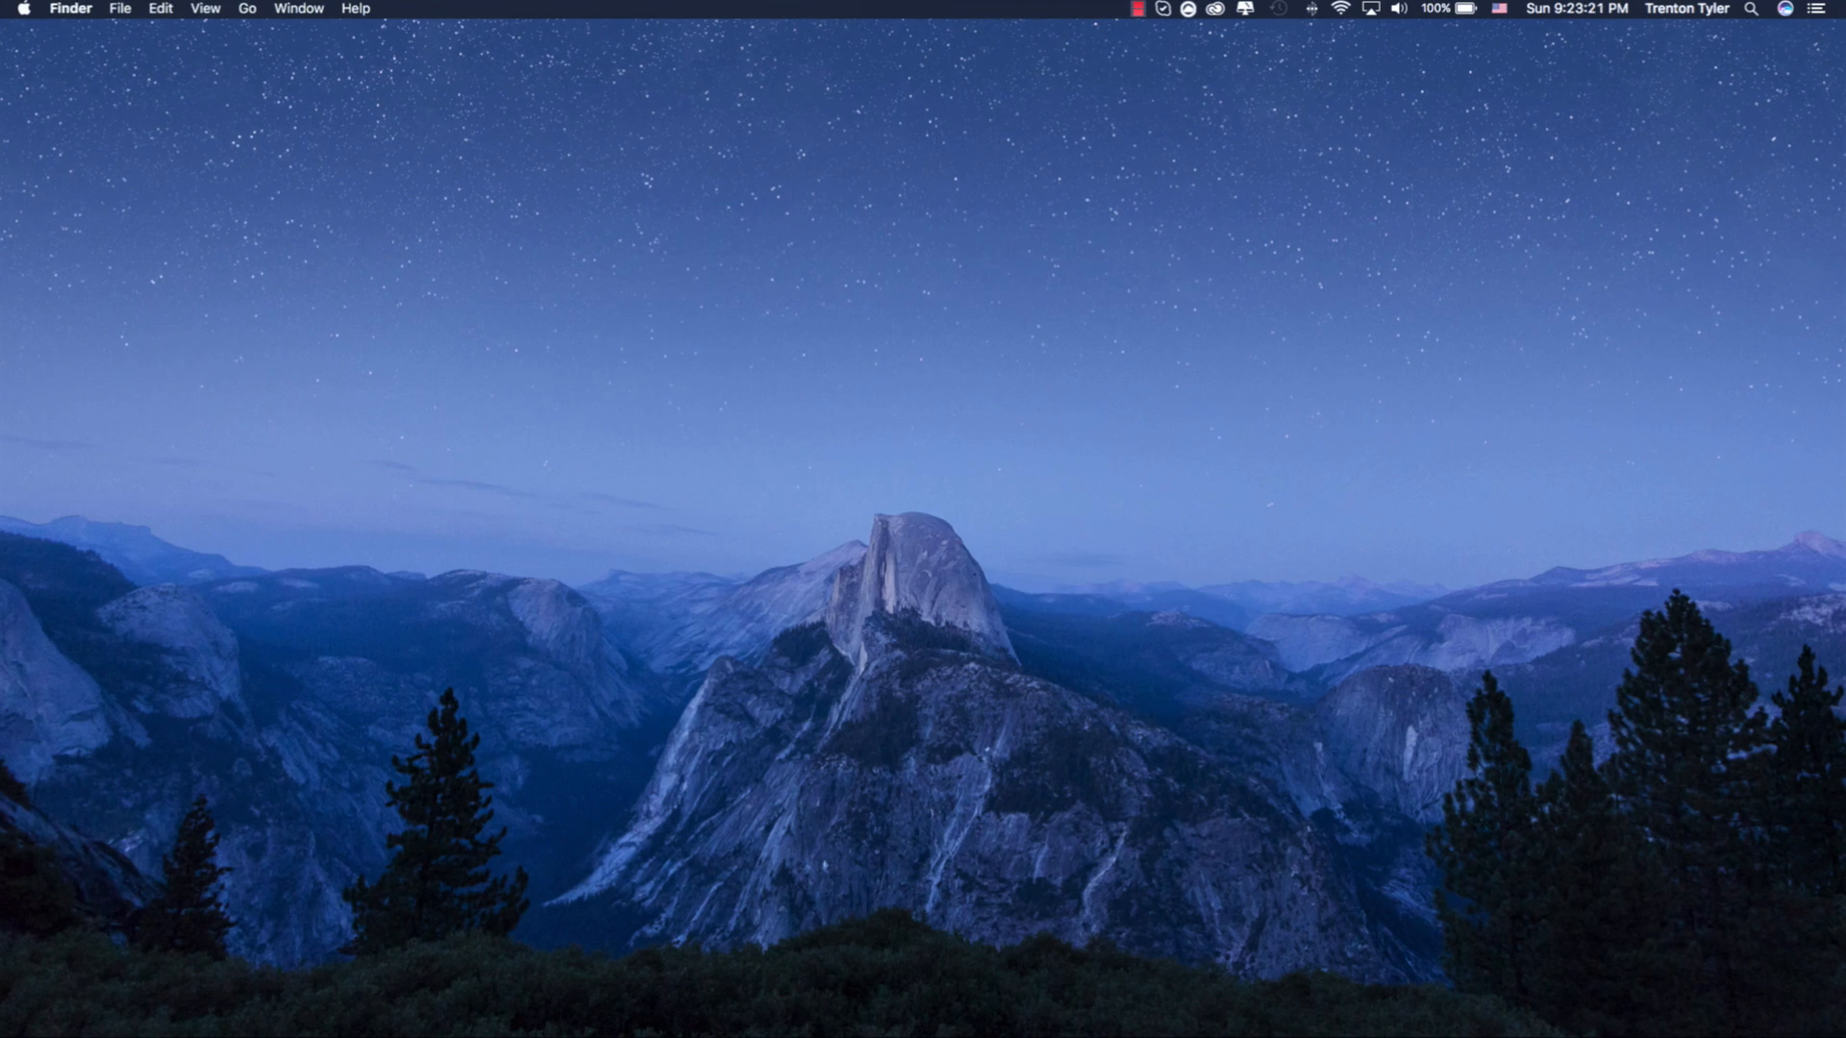
pyautogui.click(1444, 9)
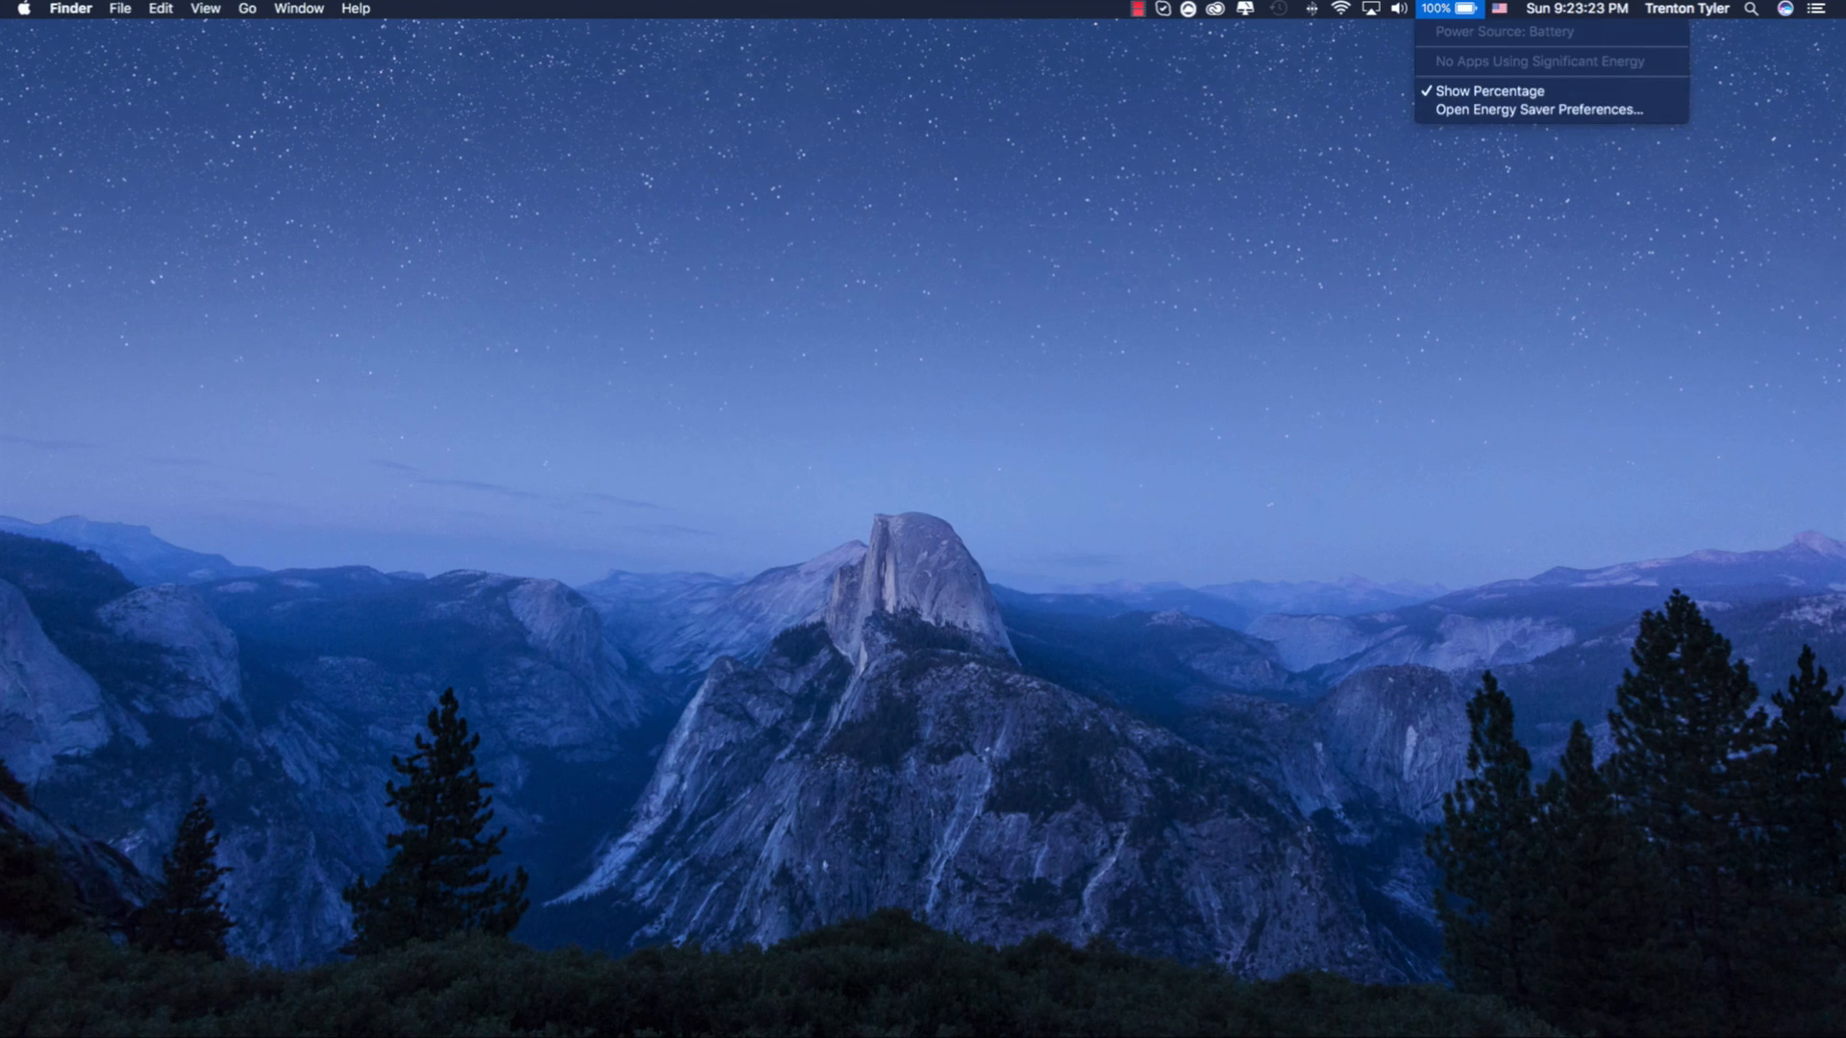
pyautogui.moveTo(1491, 91)
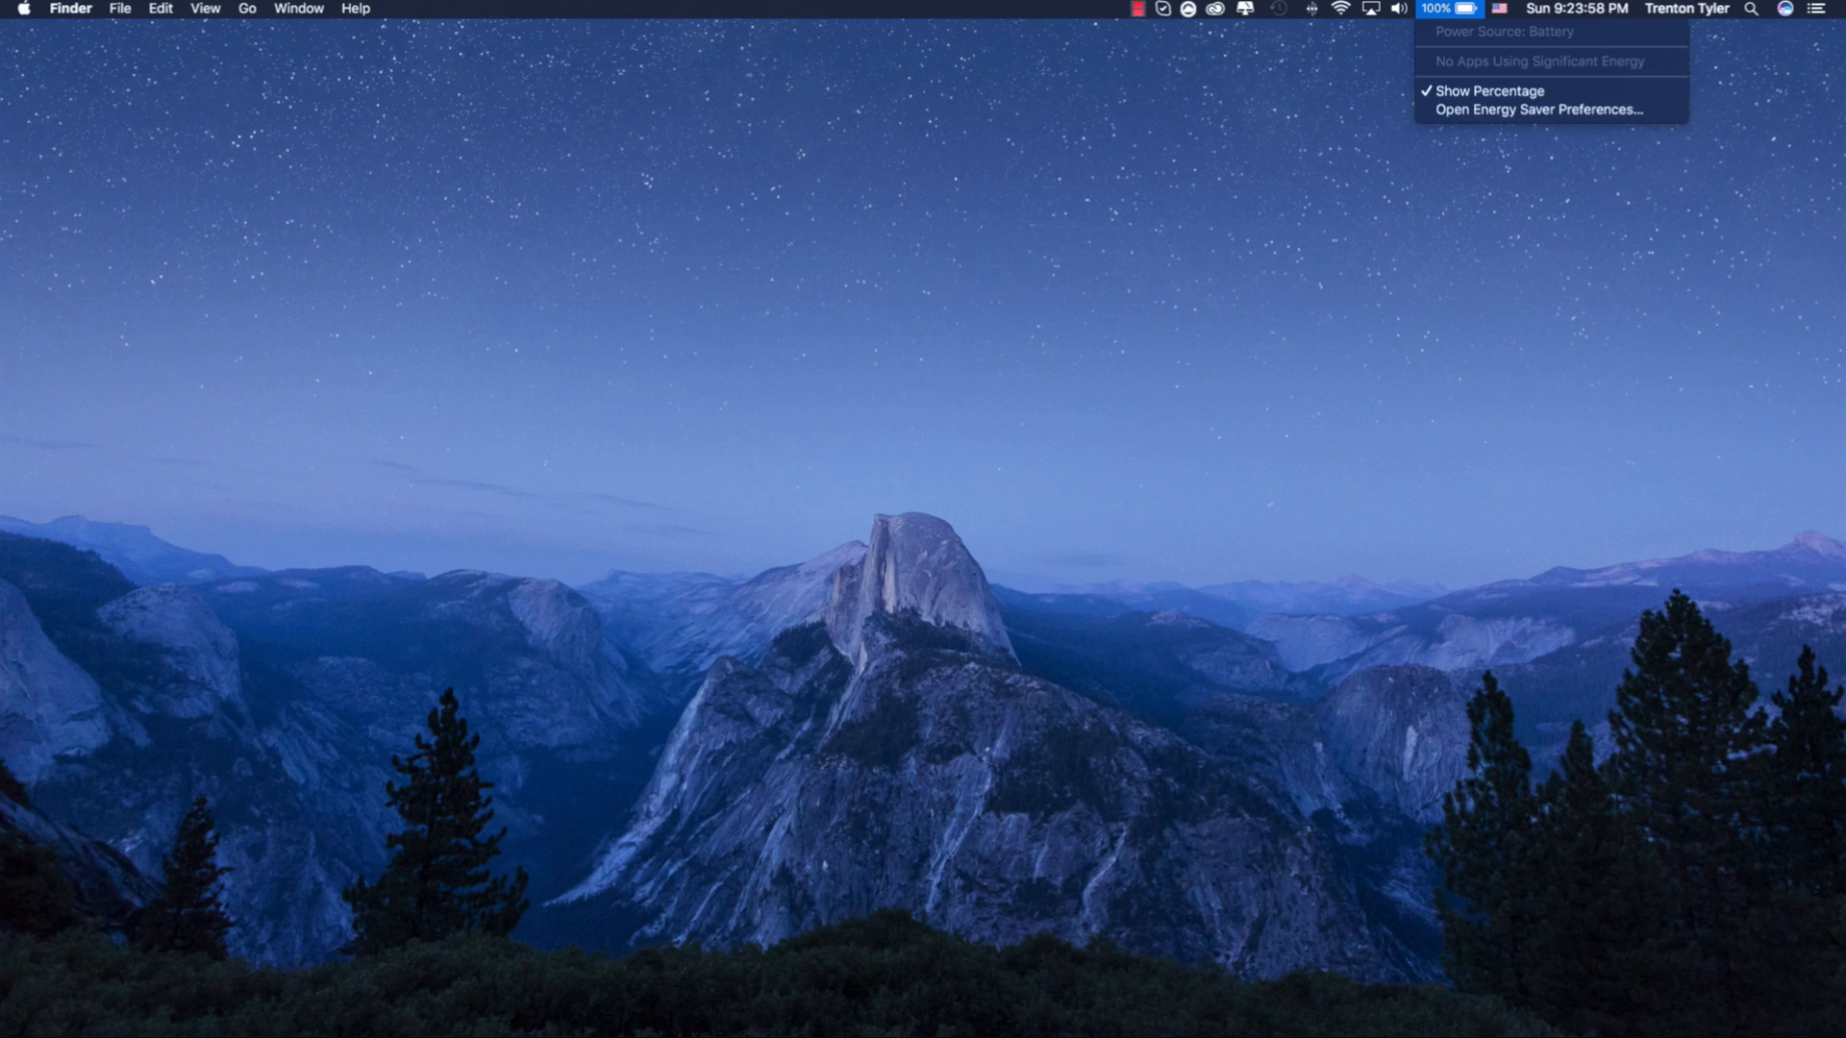
pyautogui.moveTo(1530, 109)
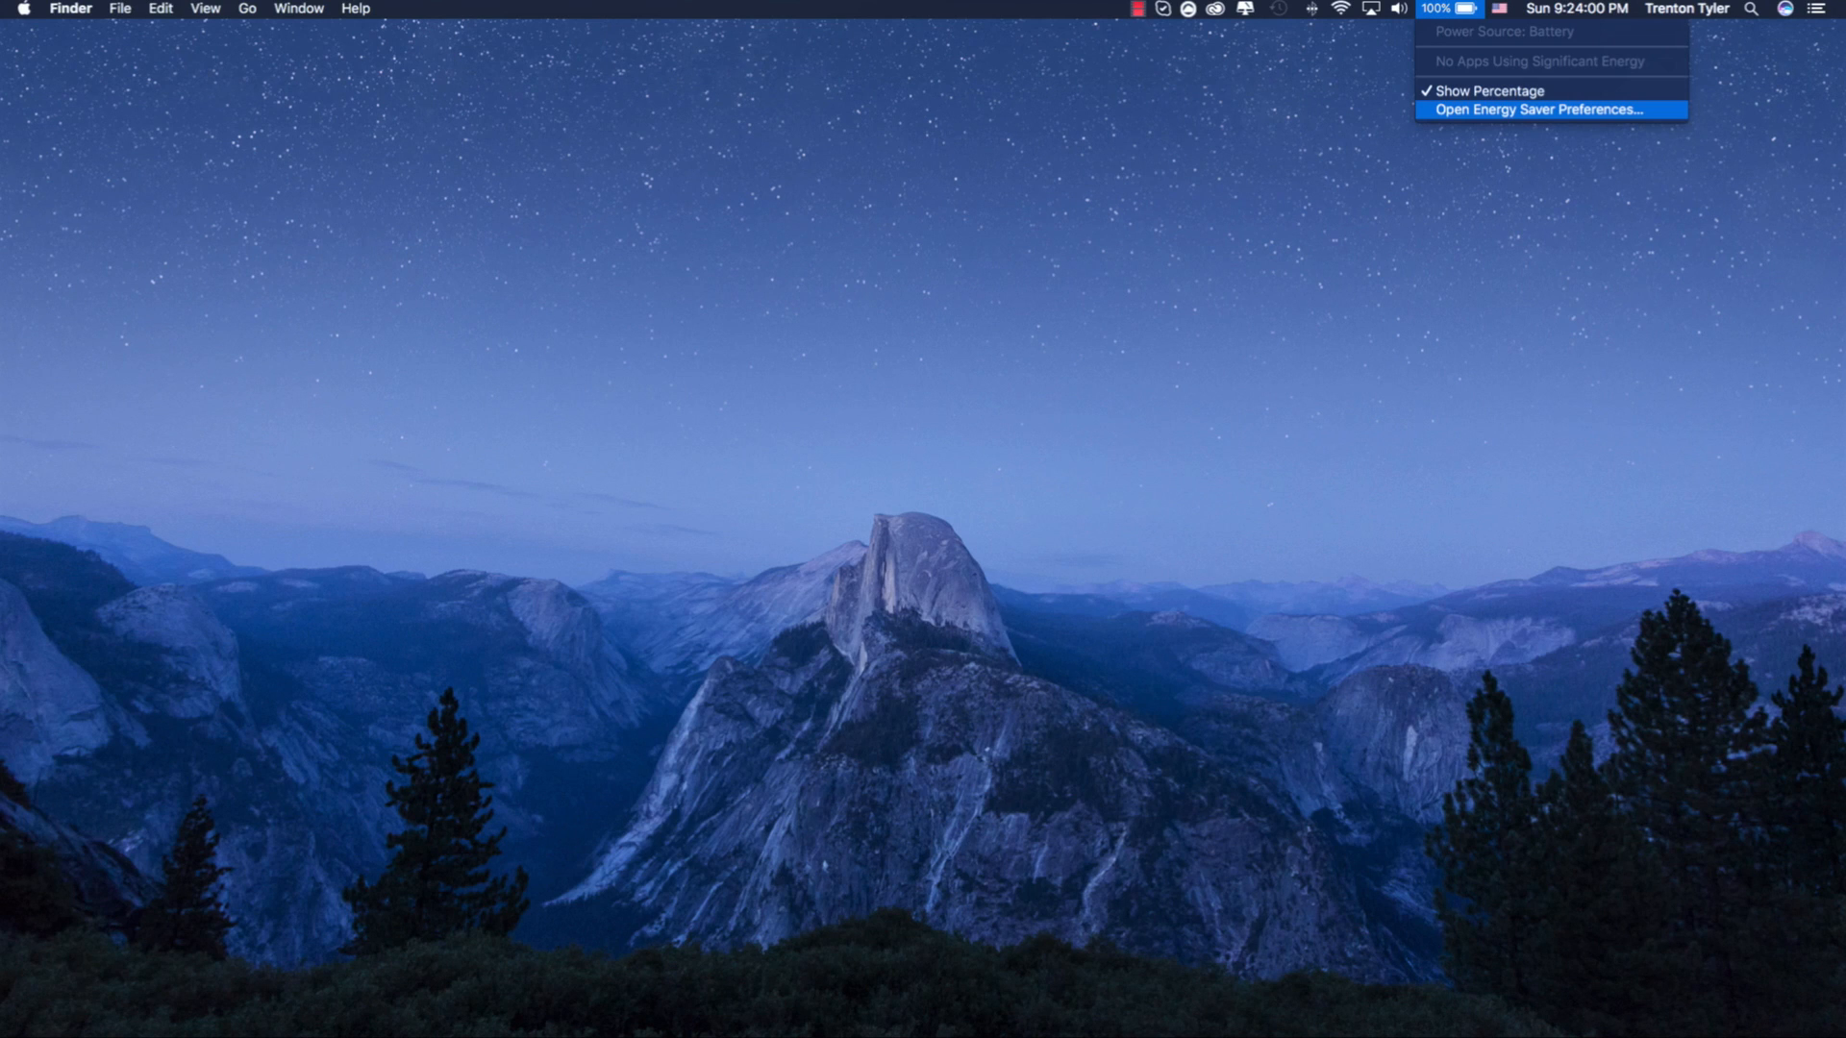
# Open Energy Saver, enable Power Nap on battery, and view the Power Adapter settings.
pyautogui.click(1531, 108)
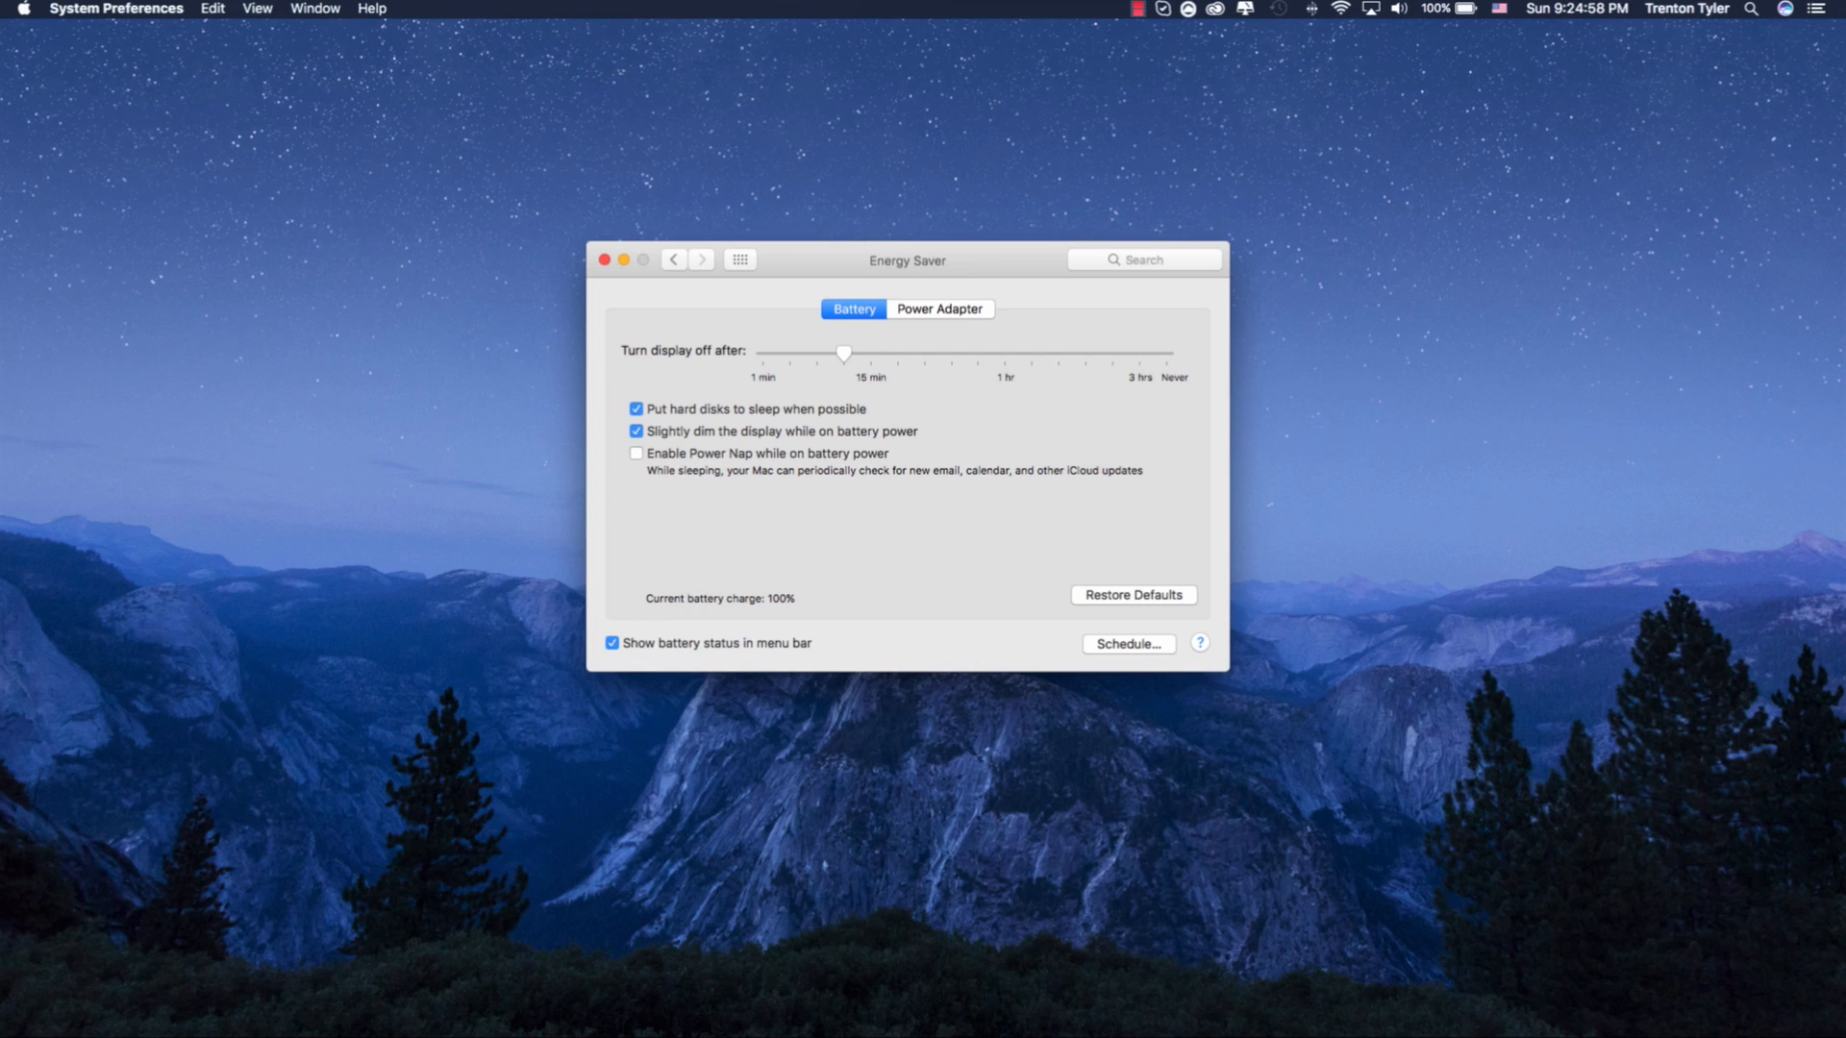
pyautogui.click(635, 452)
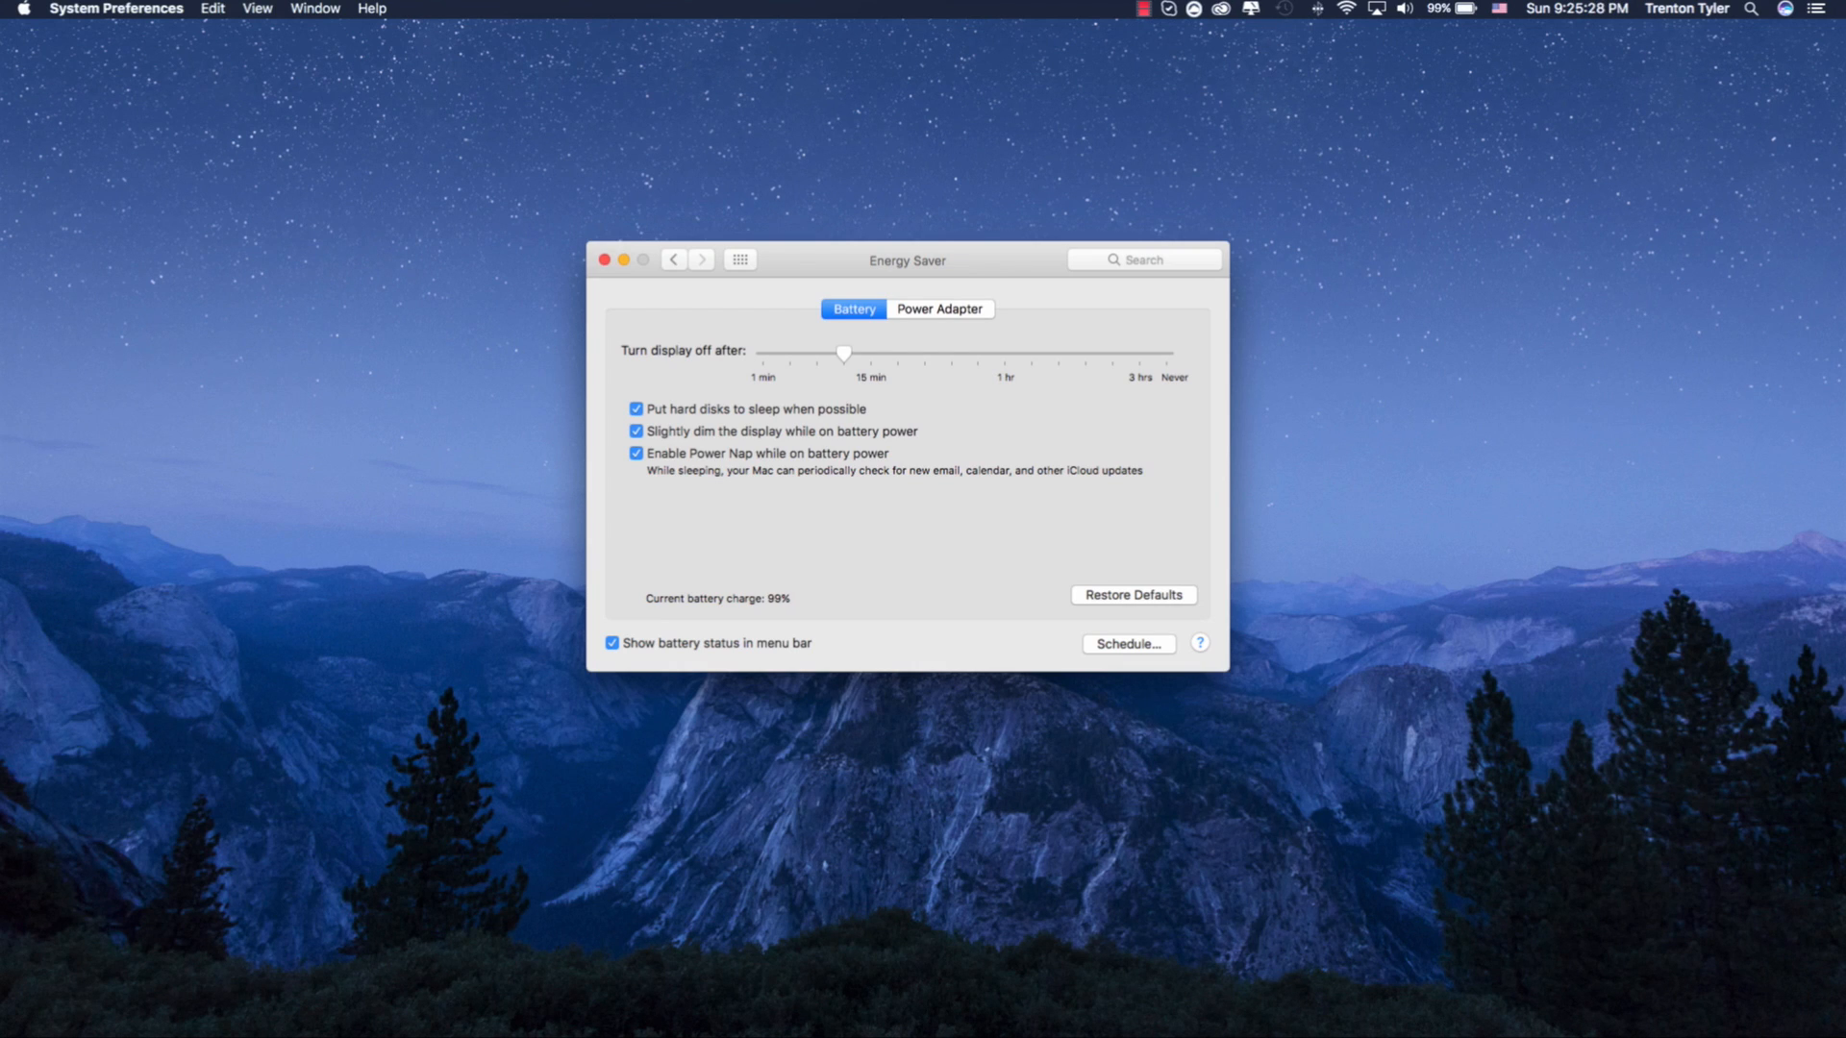
pyautogui.click(938, 309)
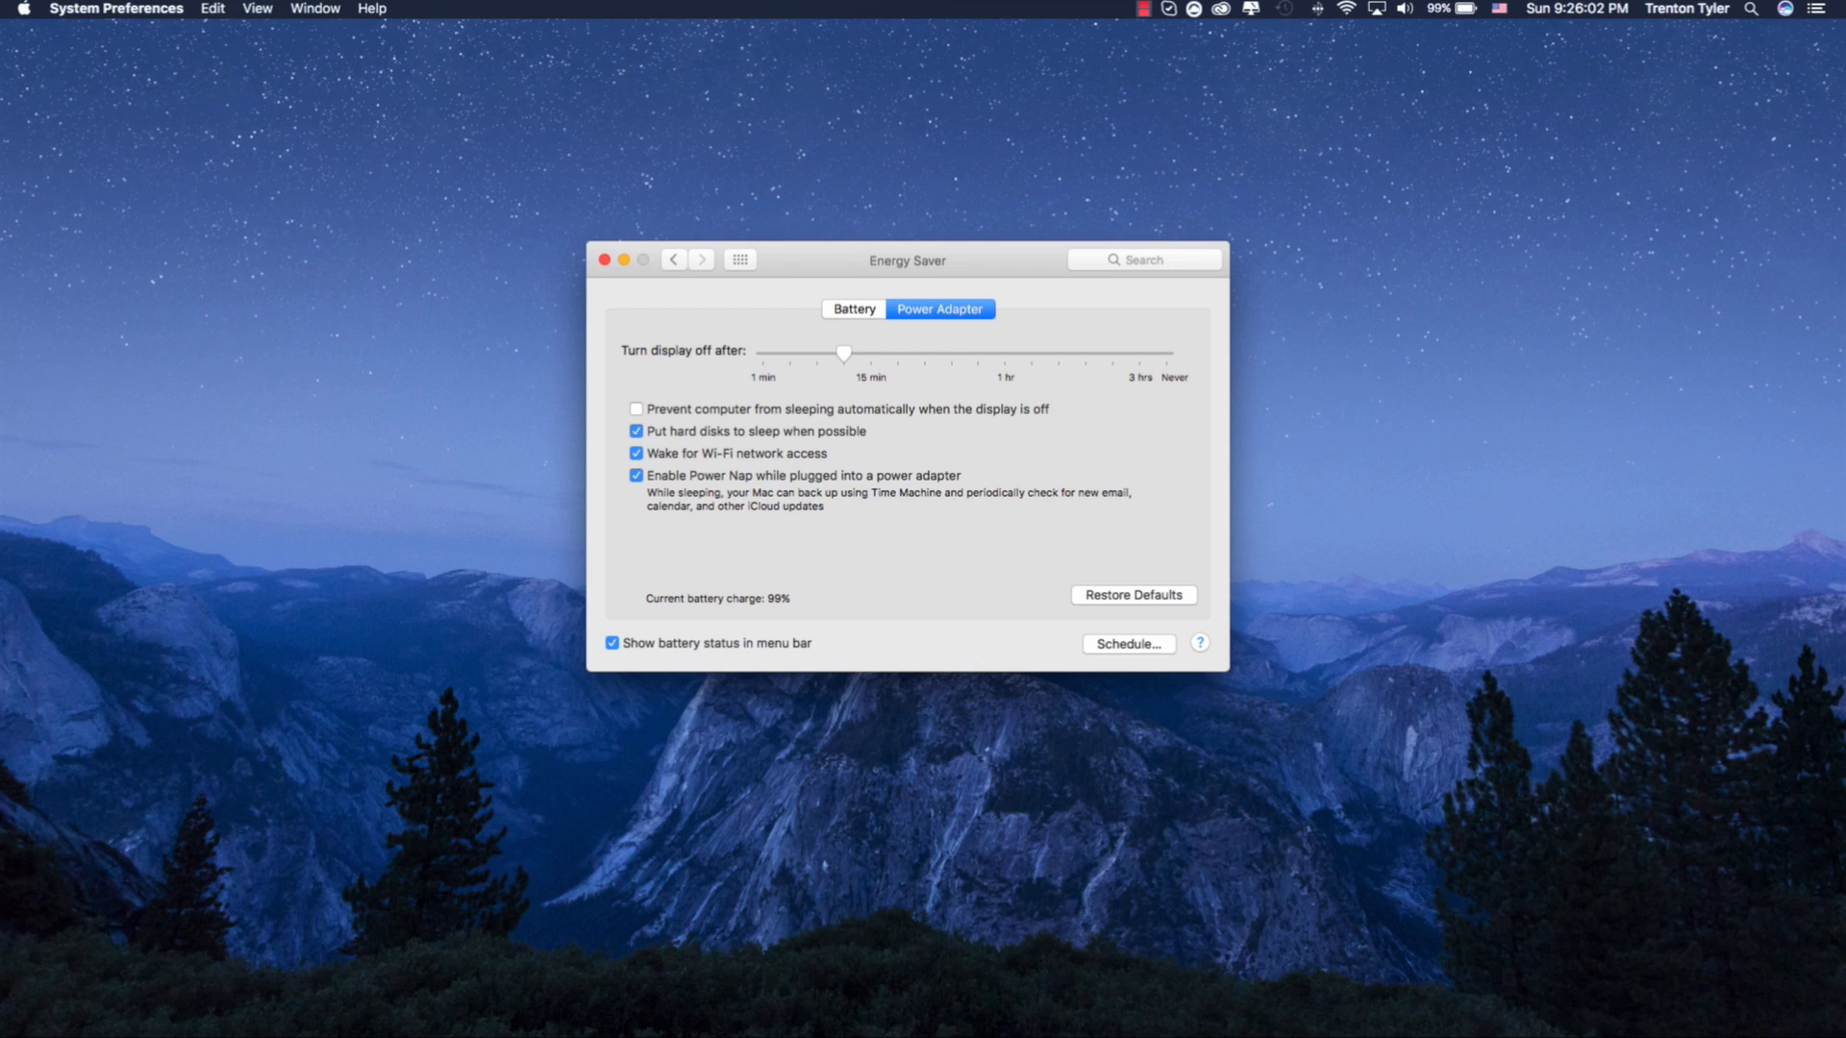
# Return to the Battery settings, turn Power Nap off, and close Energy Saver.
pyautogui.click(853, 308)
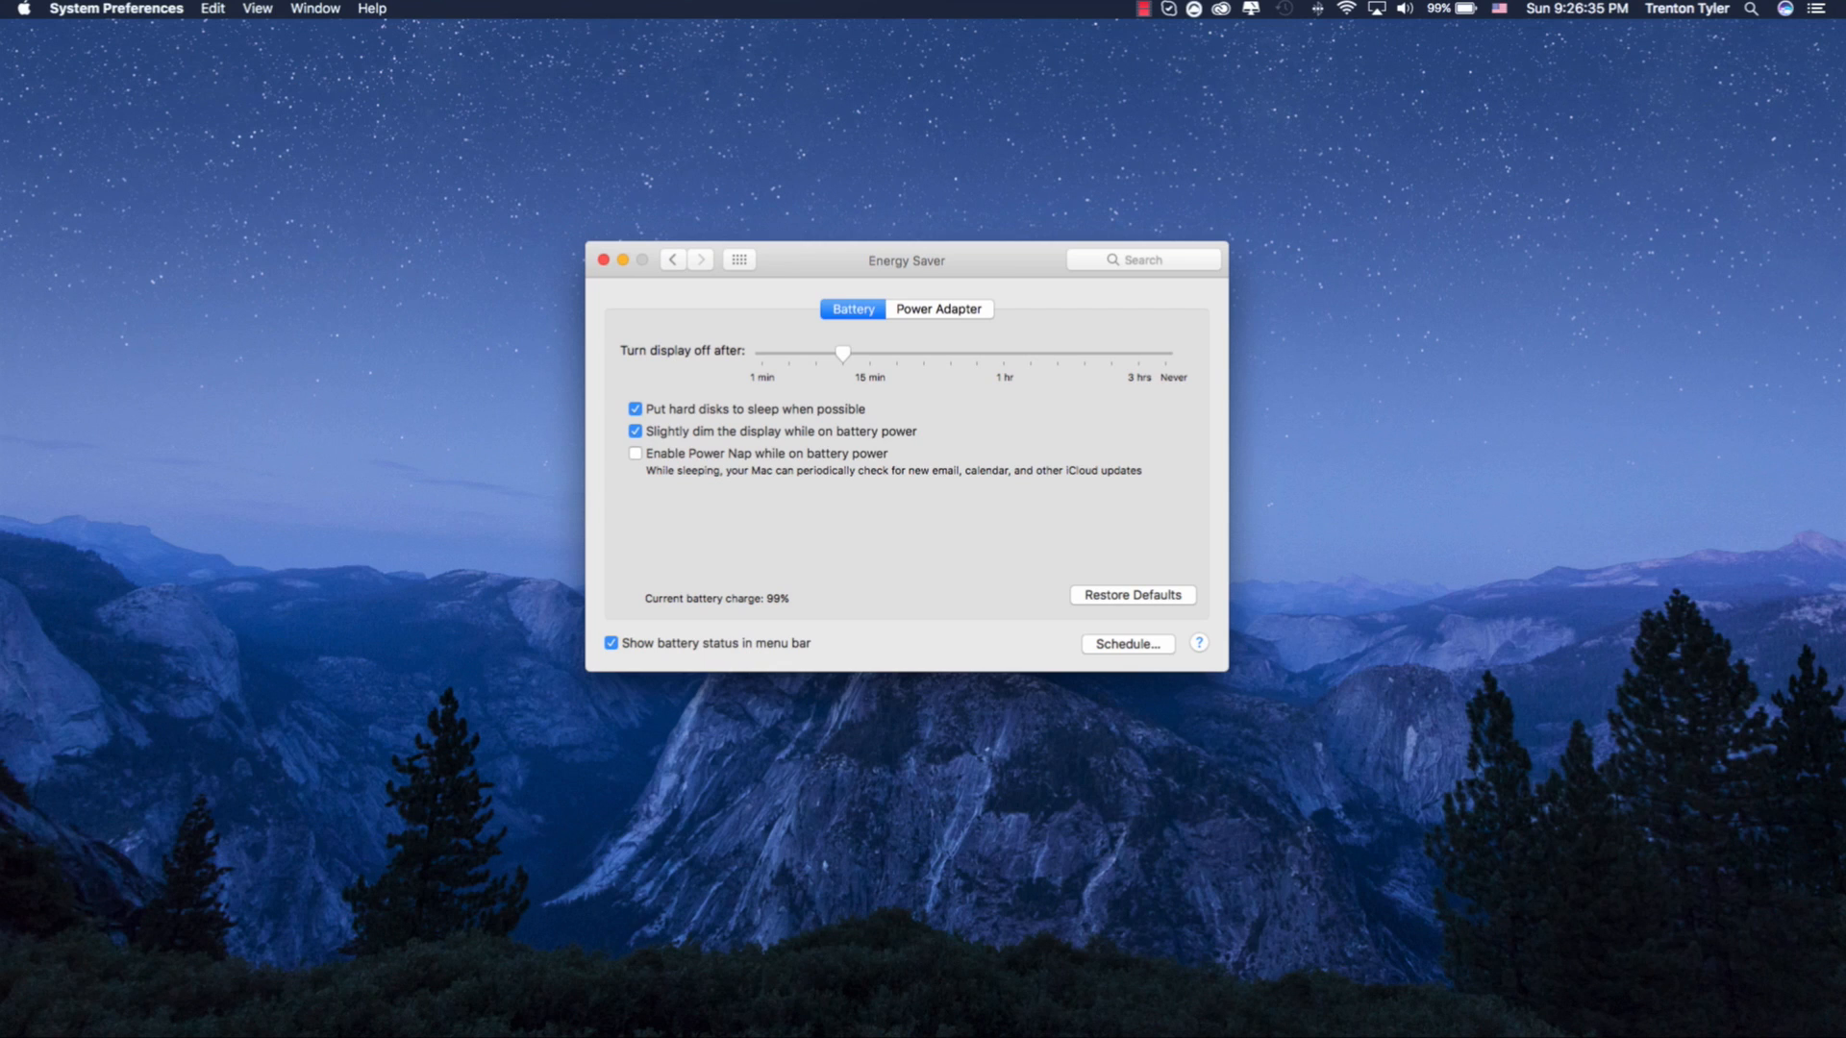
pyautogui.click(603, 258)
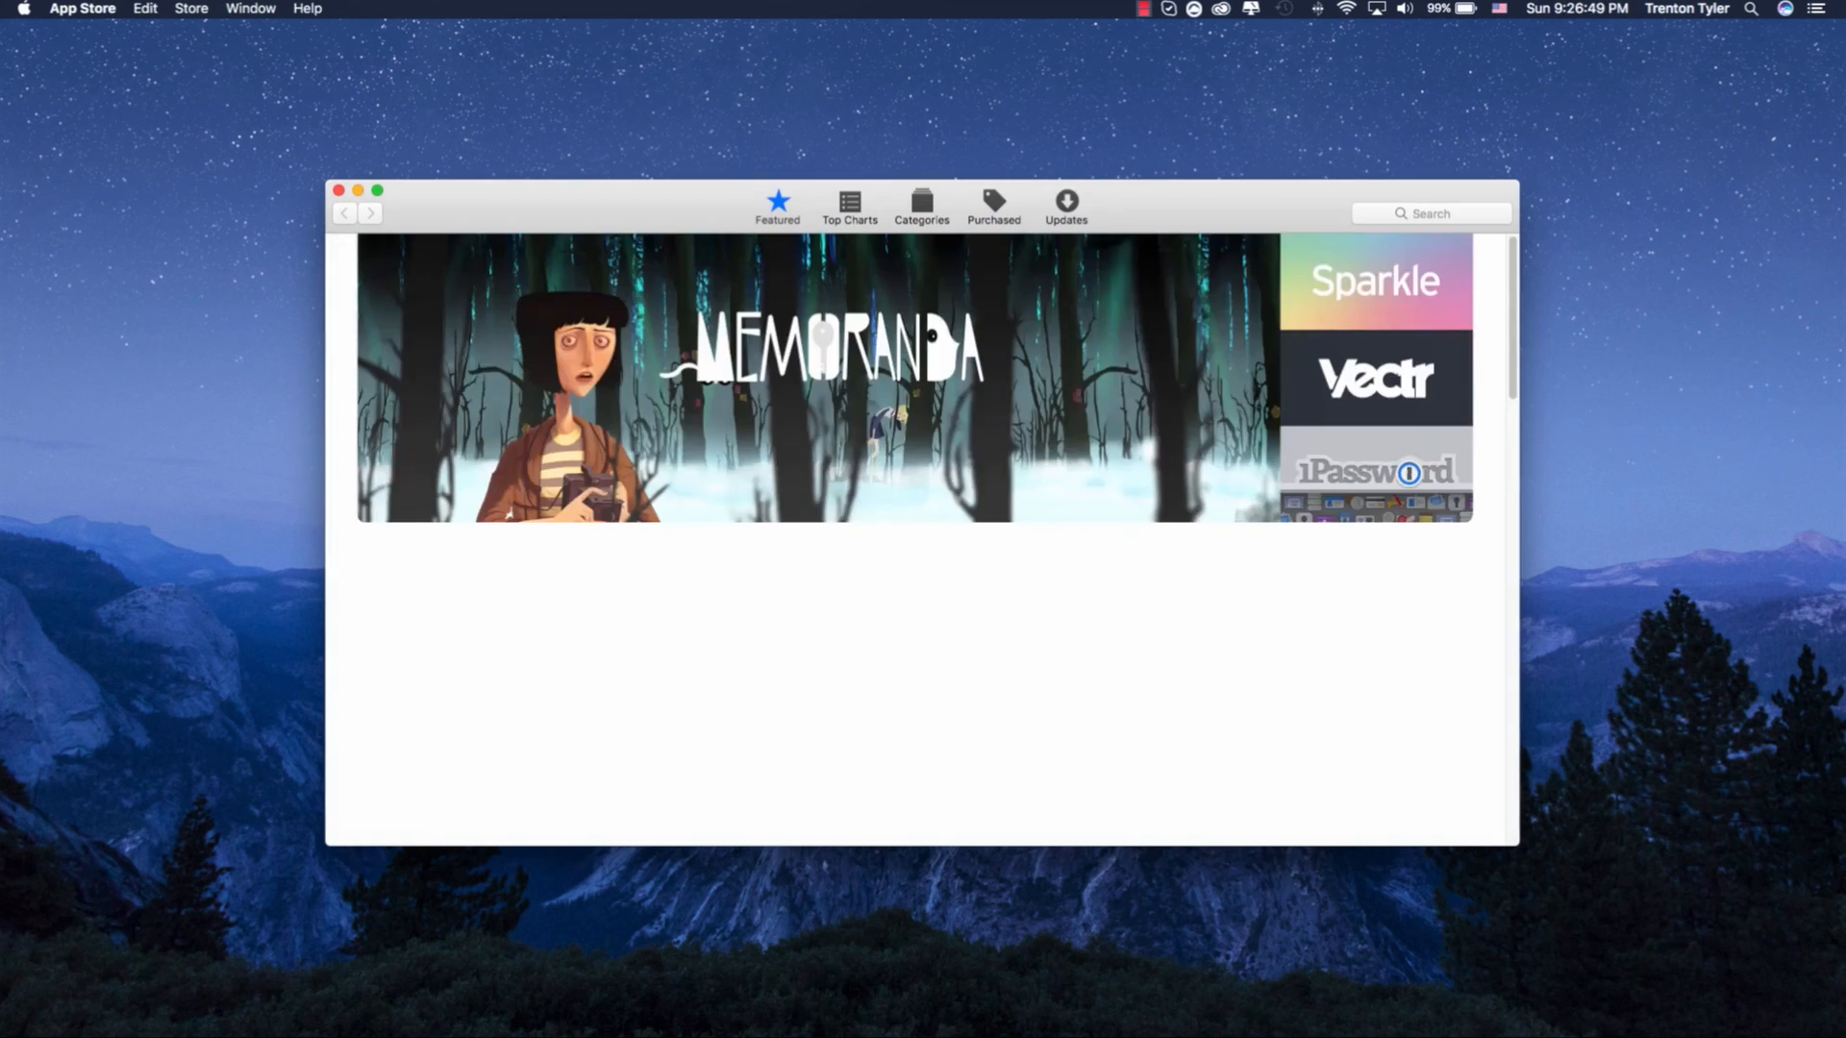
# Check App Store Updates (none available), then close the App Store.
pyautogui.click(1065, 205)
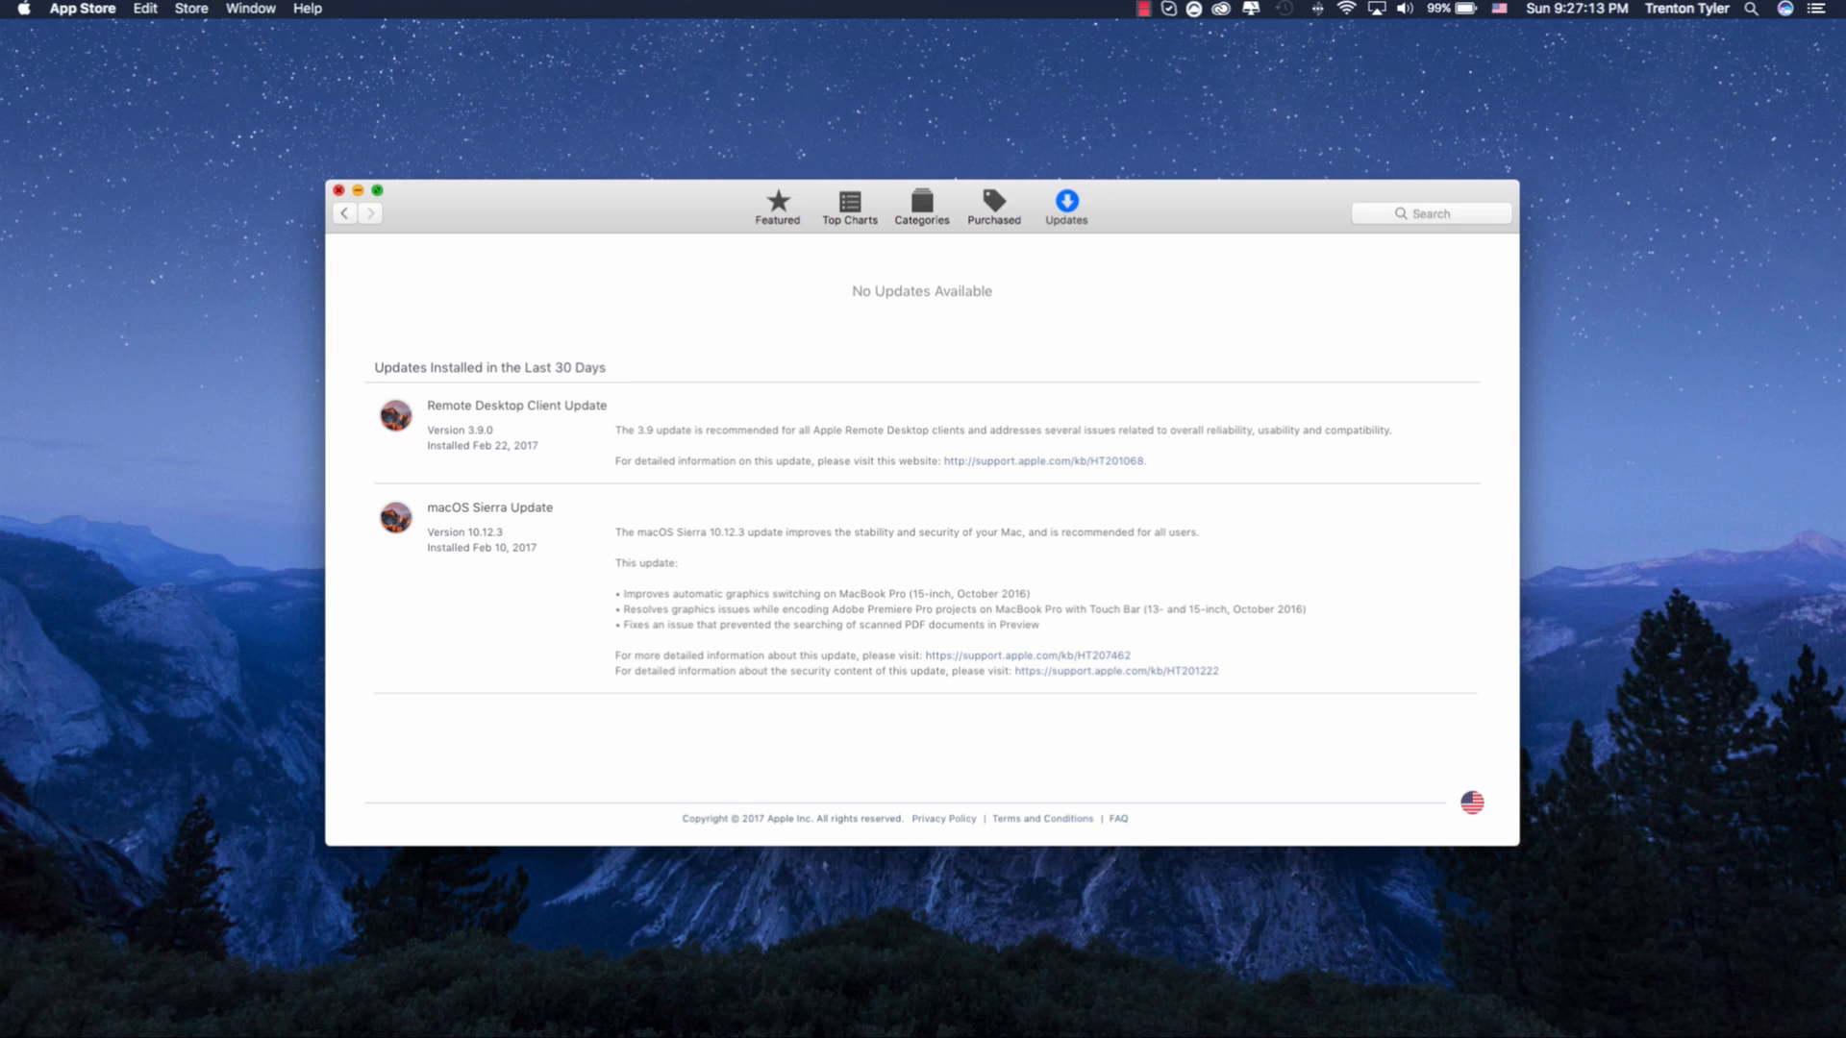
pyautogui.click(338, 189)
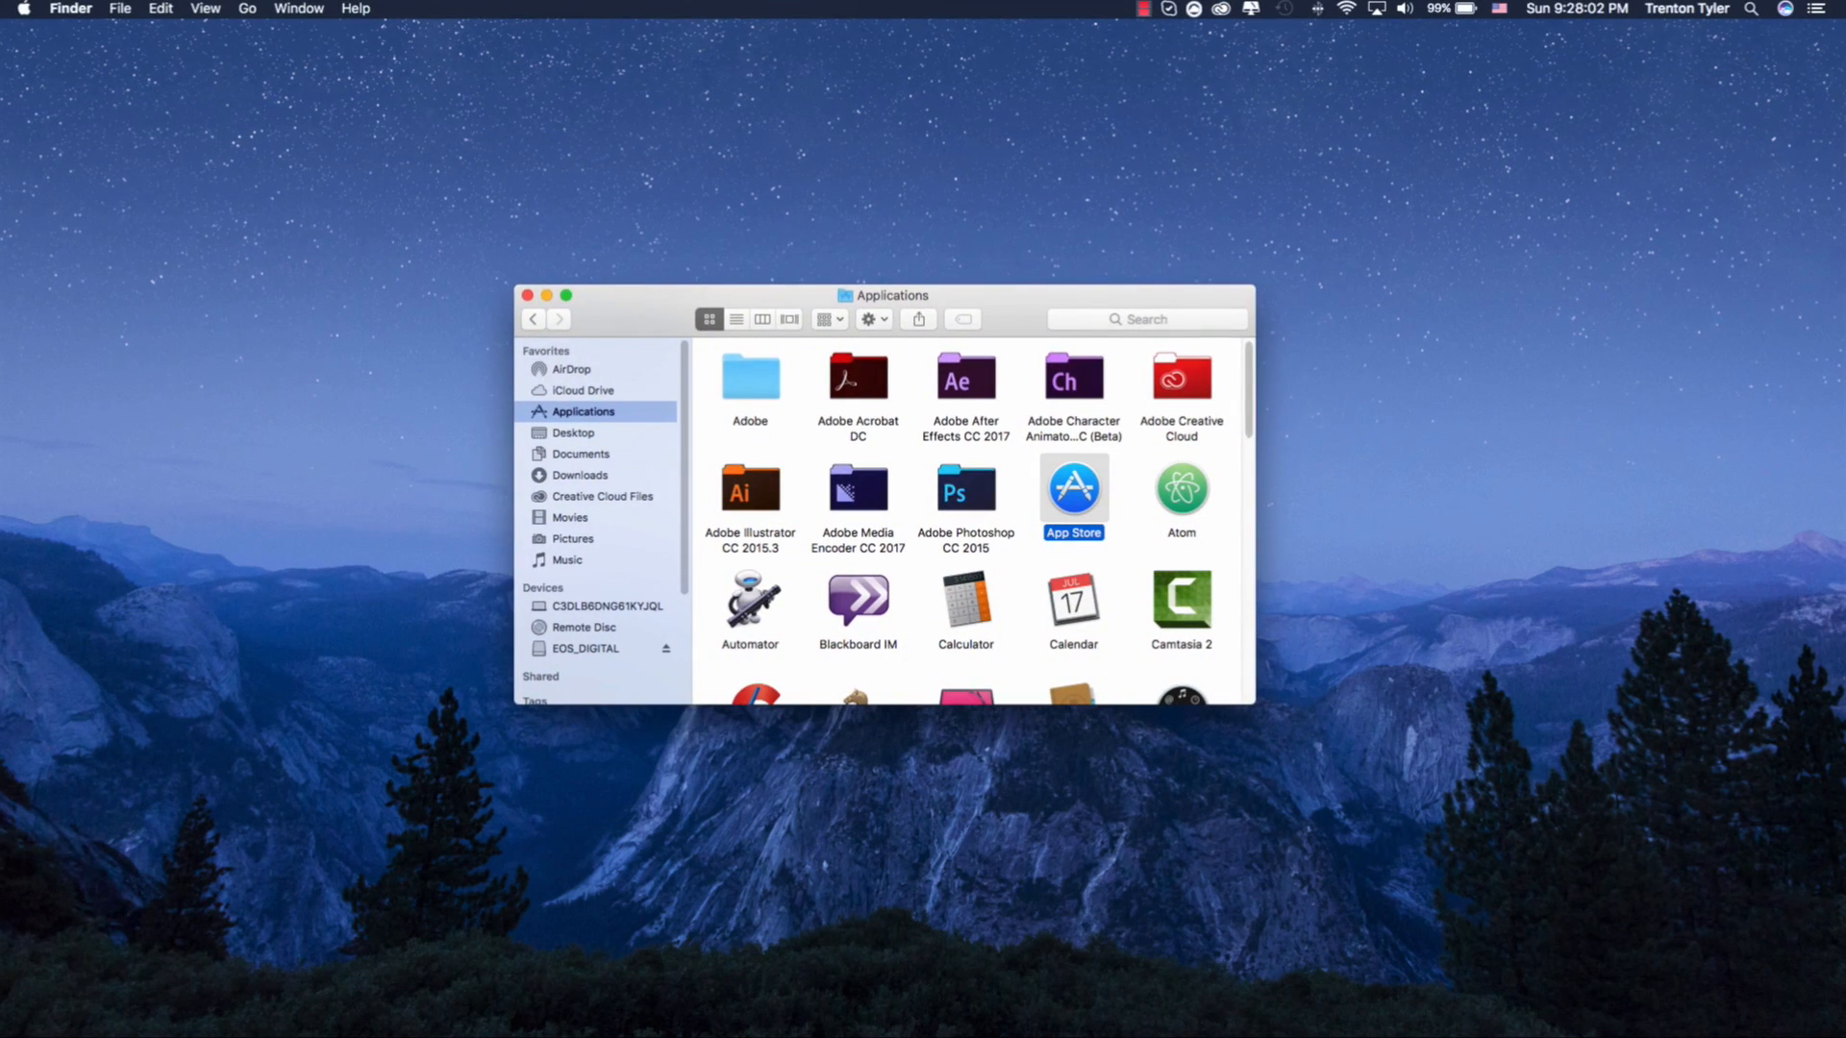
# Launch Activity Monitor from the Applications > Utilities folder.
pyautogui.scroll(-3)
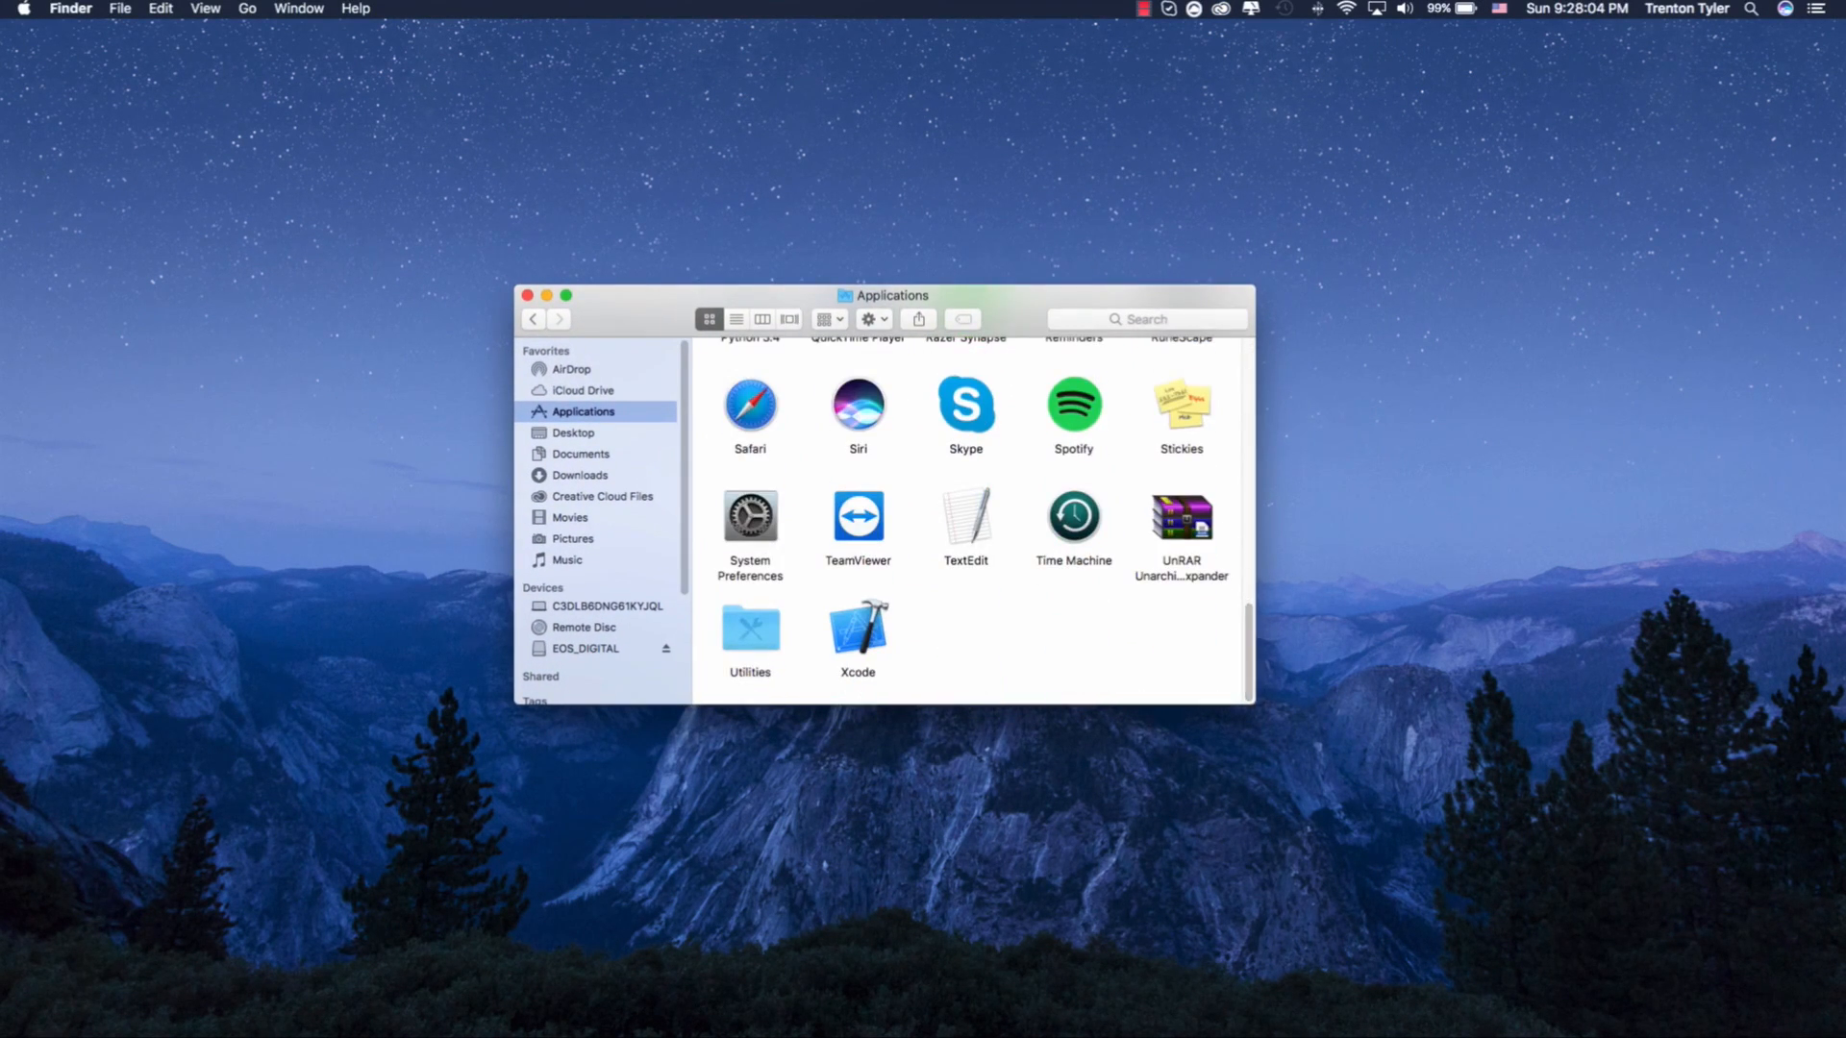
pyautogui.doubleClick(750, 633)
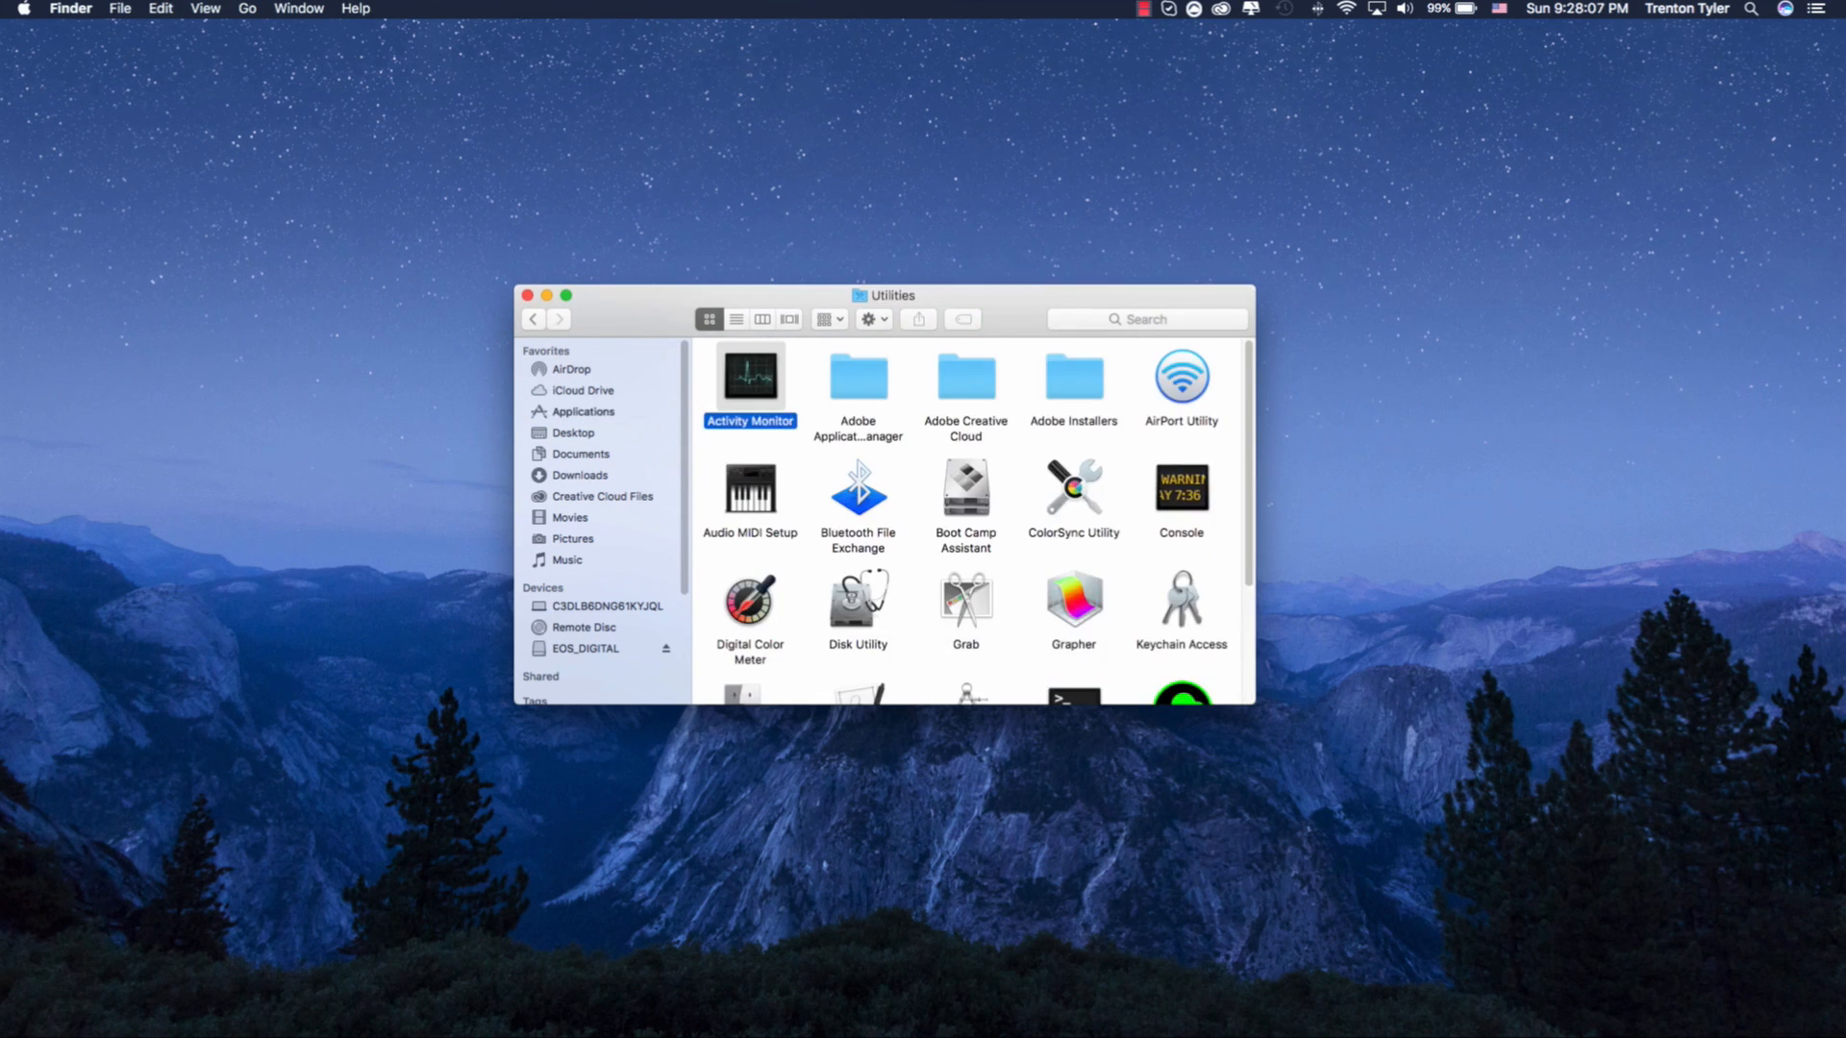
pyautogui.doubleClick(750, 378)
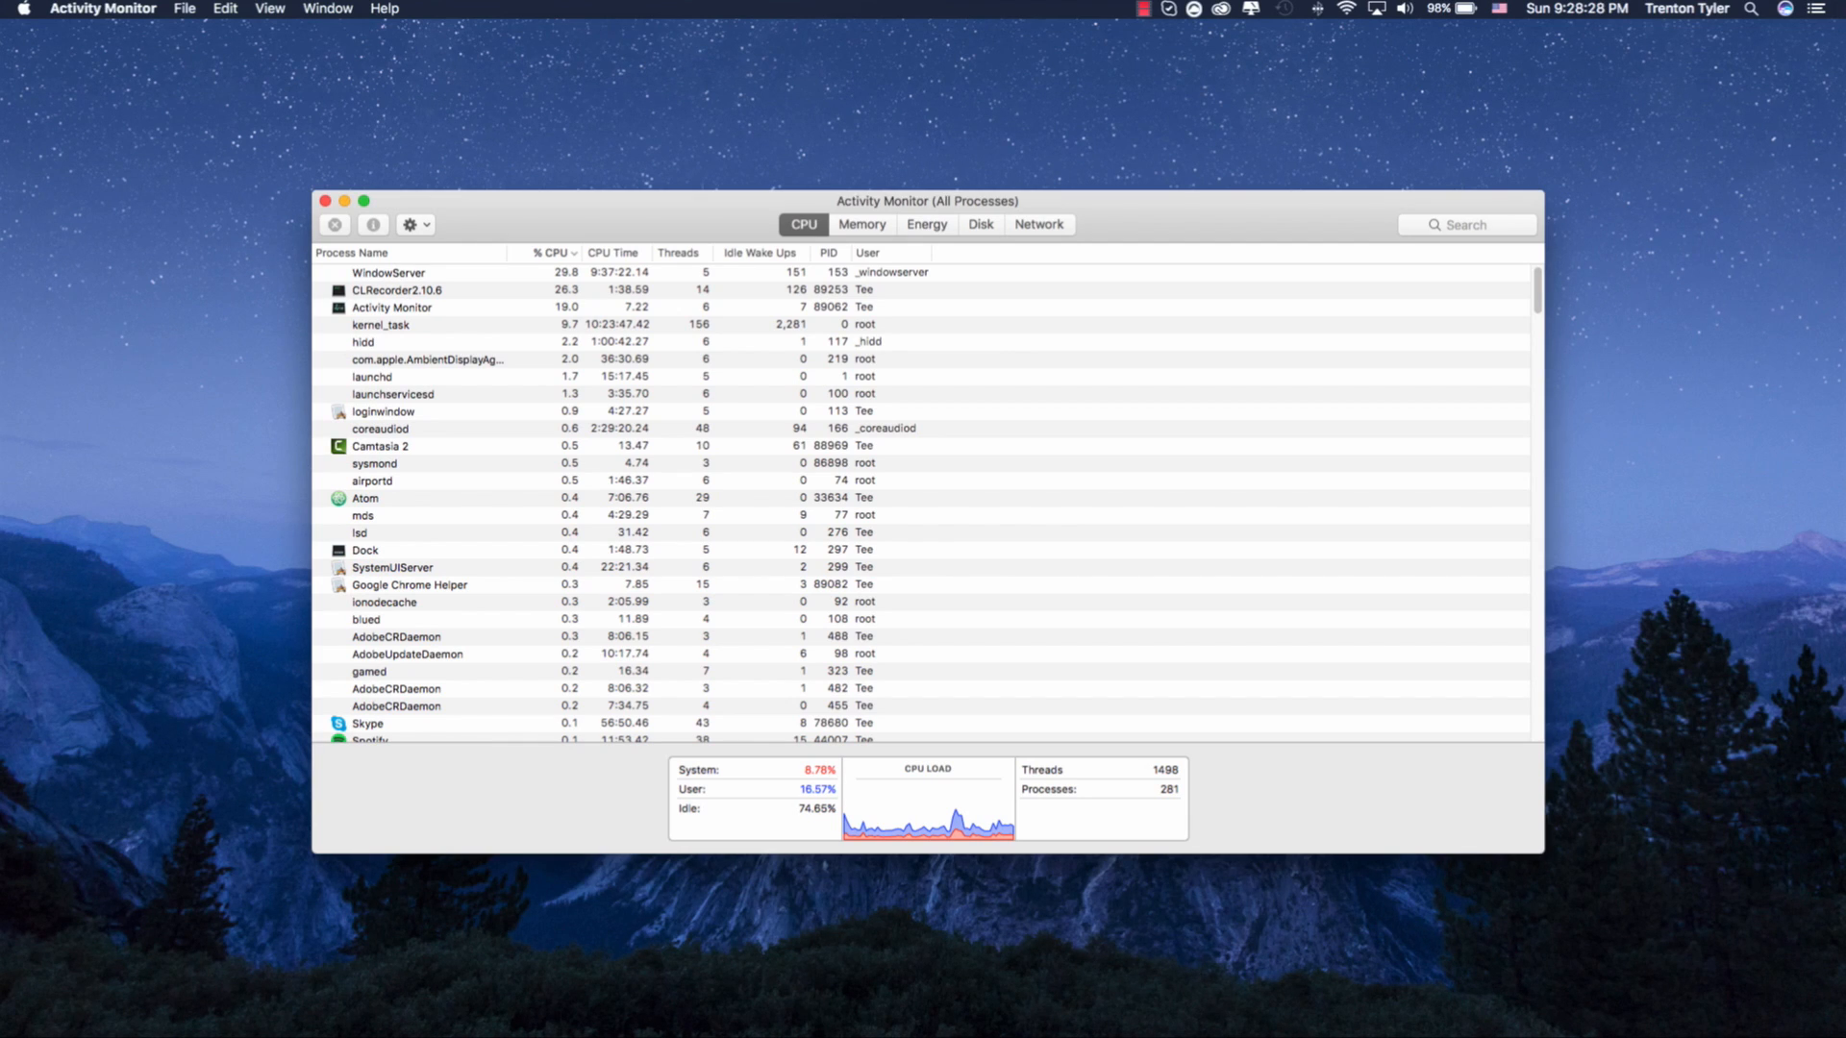
# Sort processes by % CPU descending, select CLRecorder2.10.6, and close Activity Monitor.
pyautogui.click(400, 290)
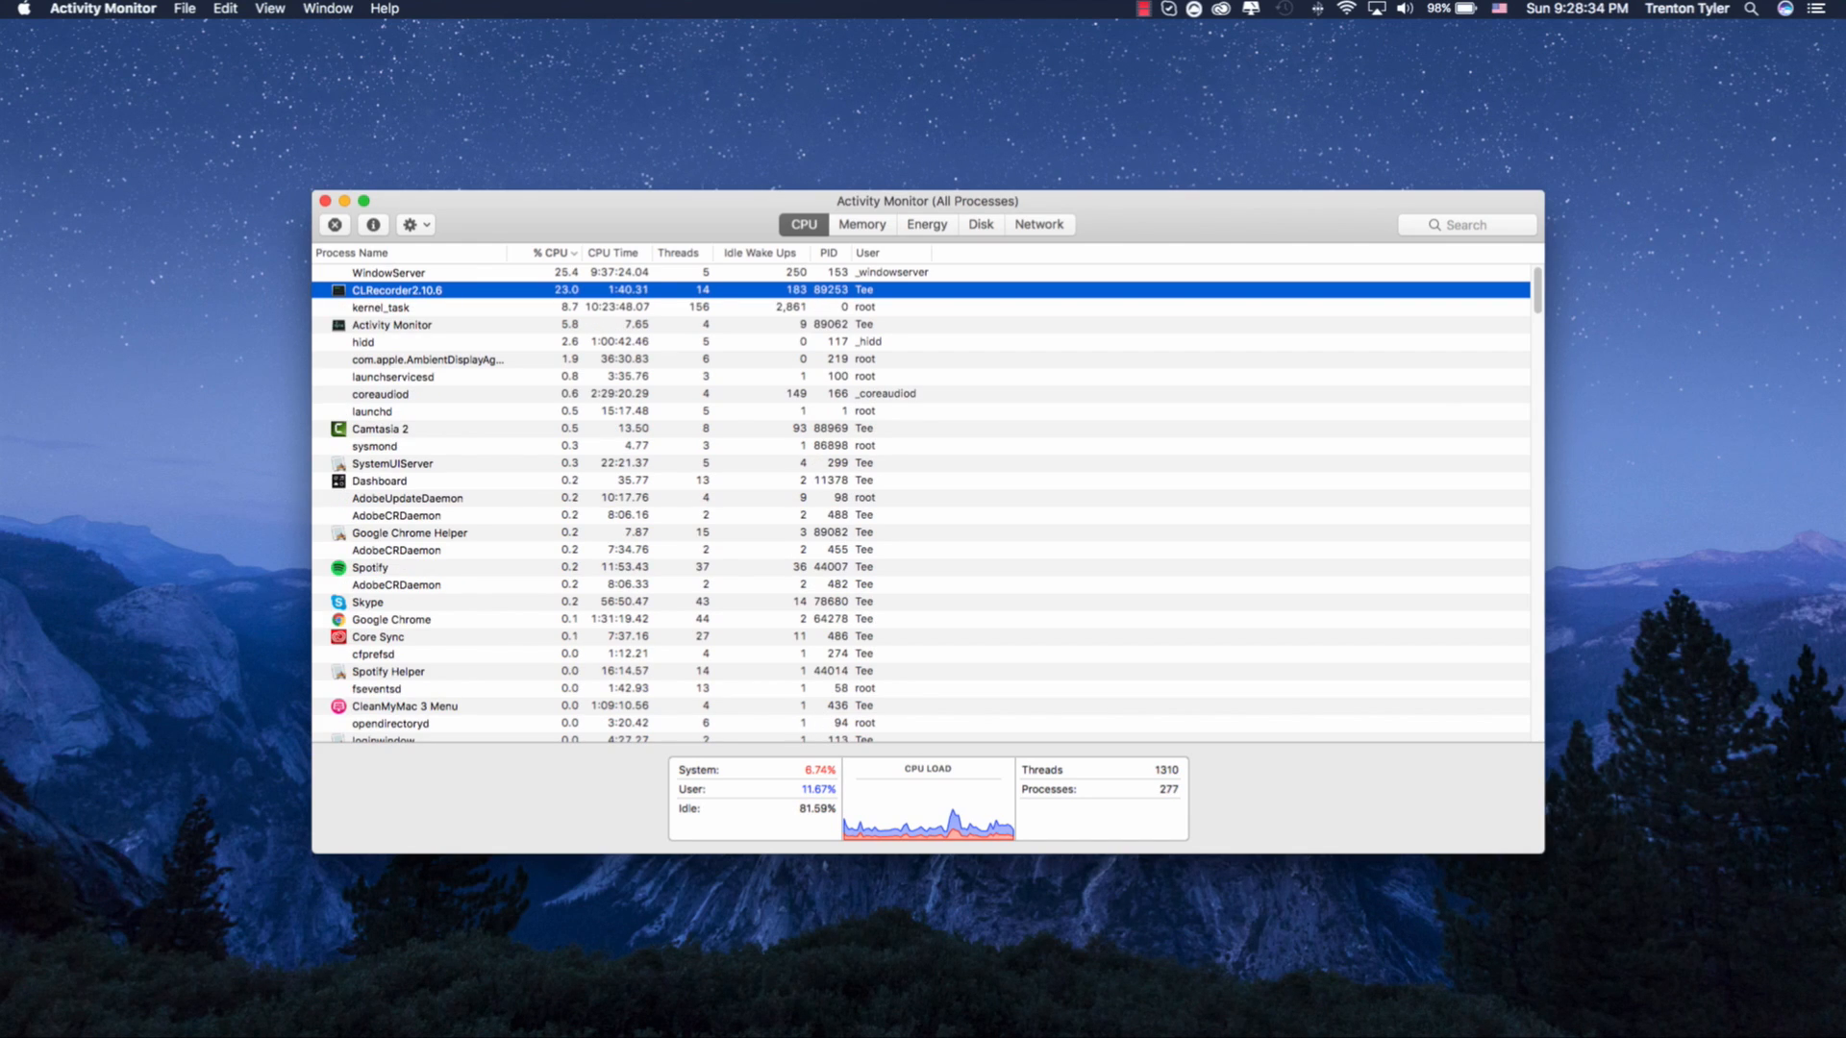
pyautogui.scroll(-3)
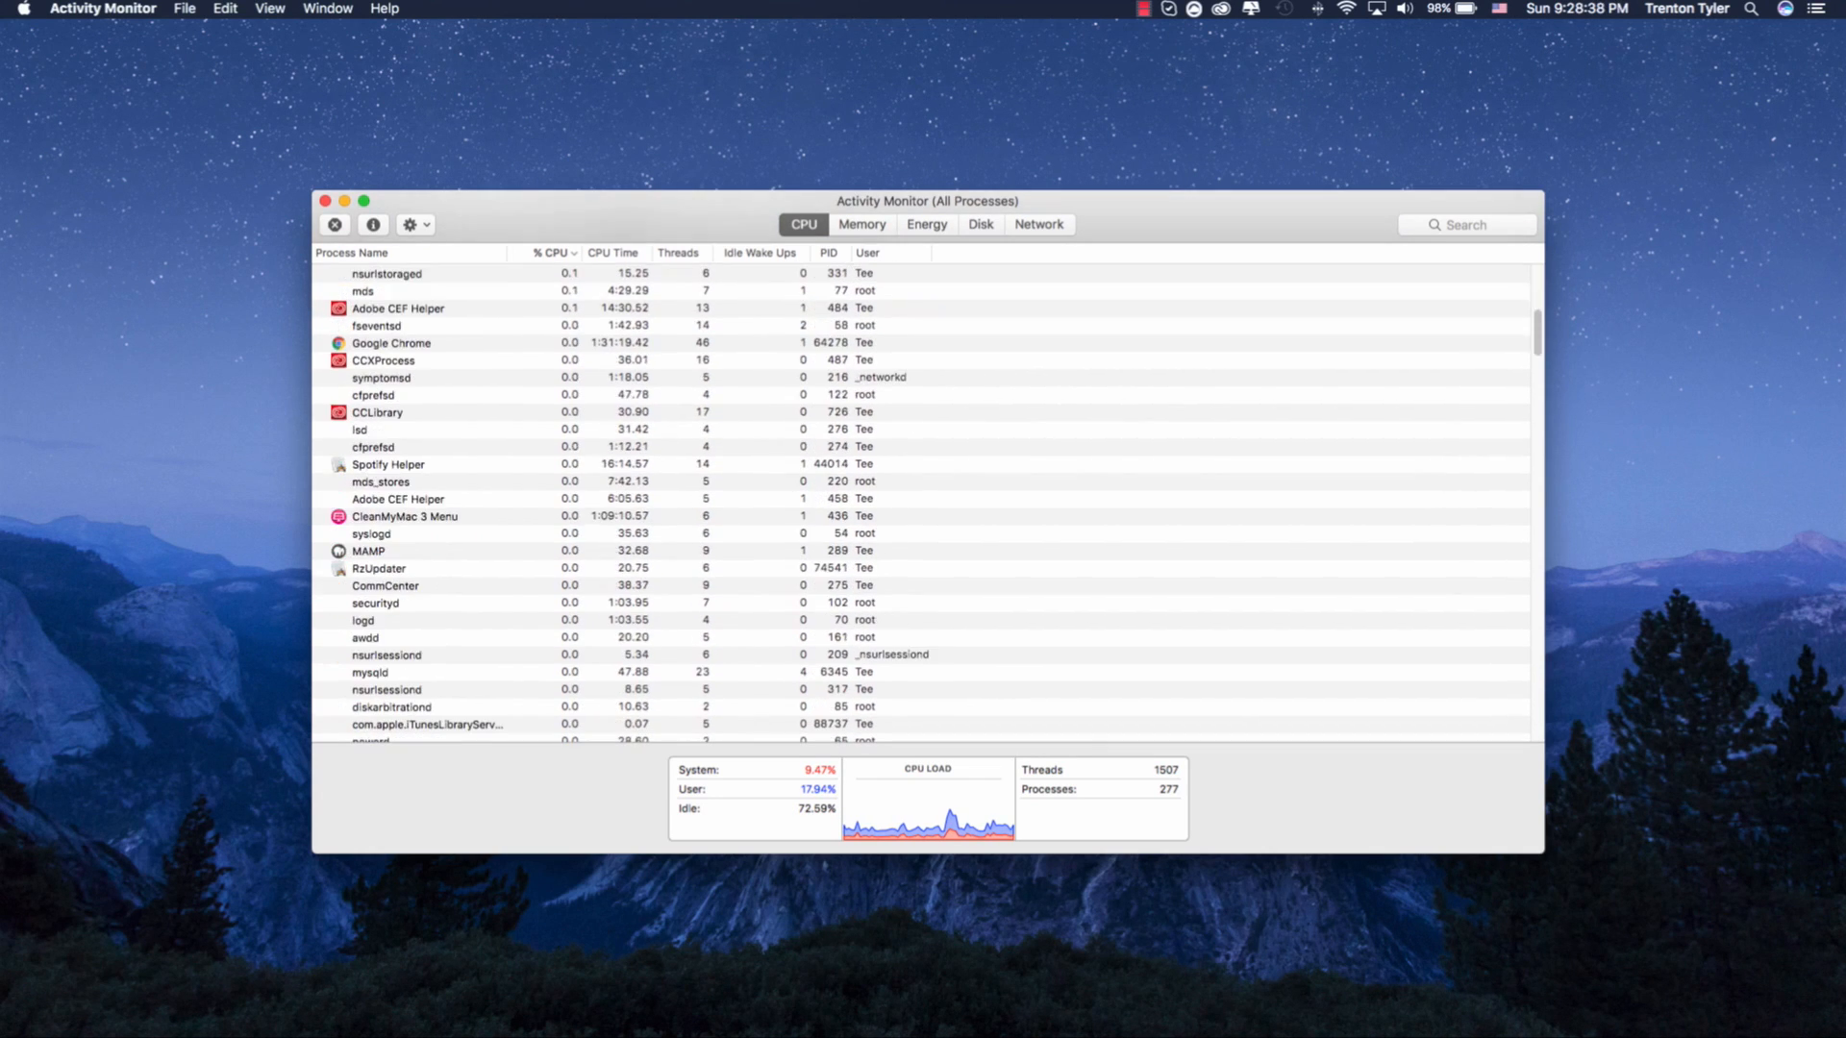
pyautogui.click(403, 515)
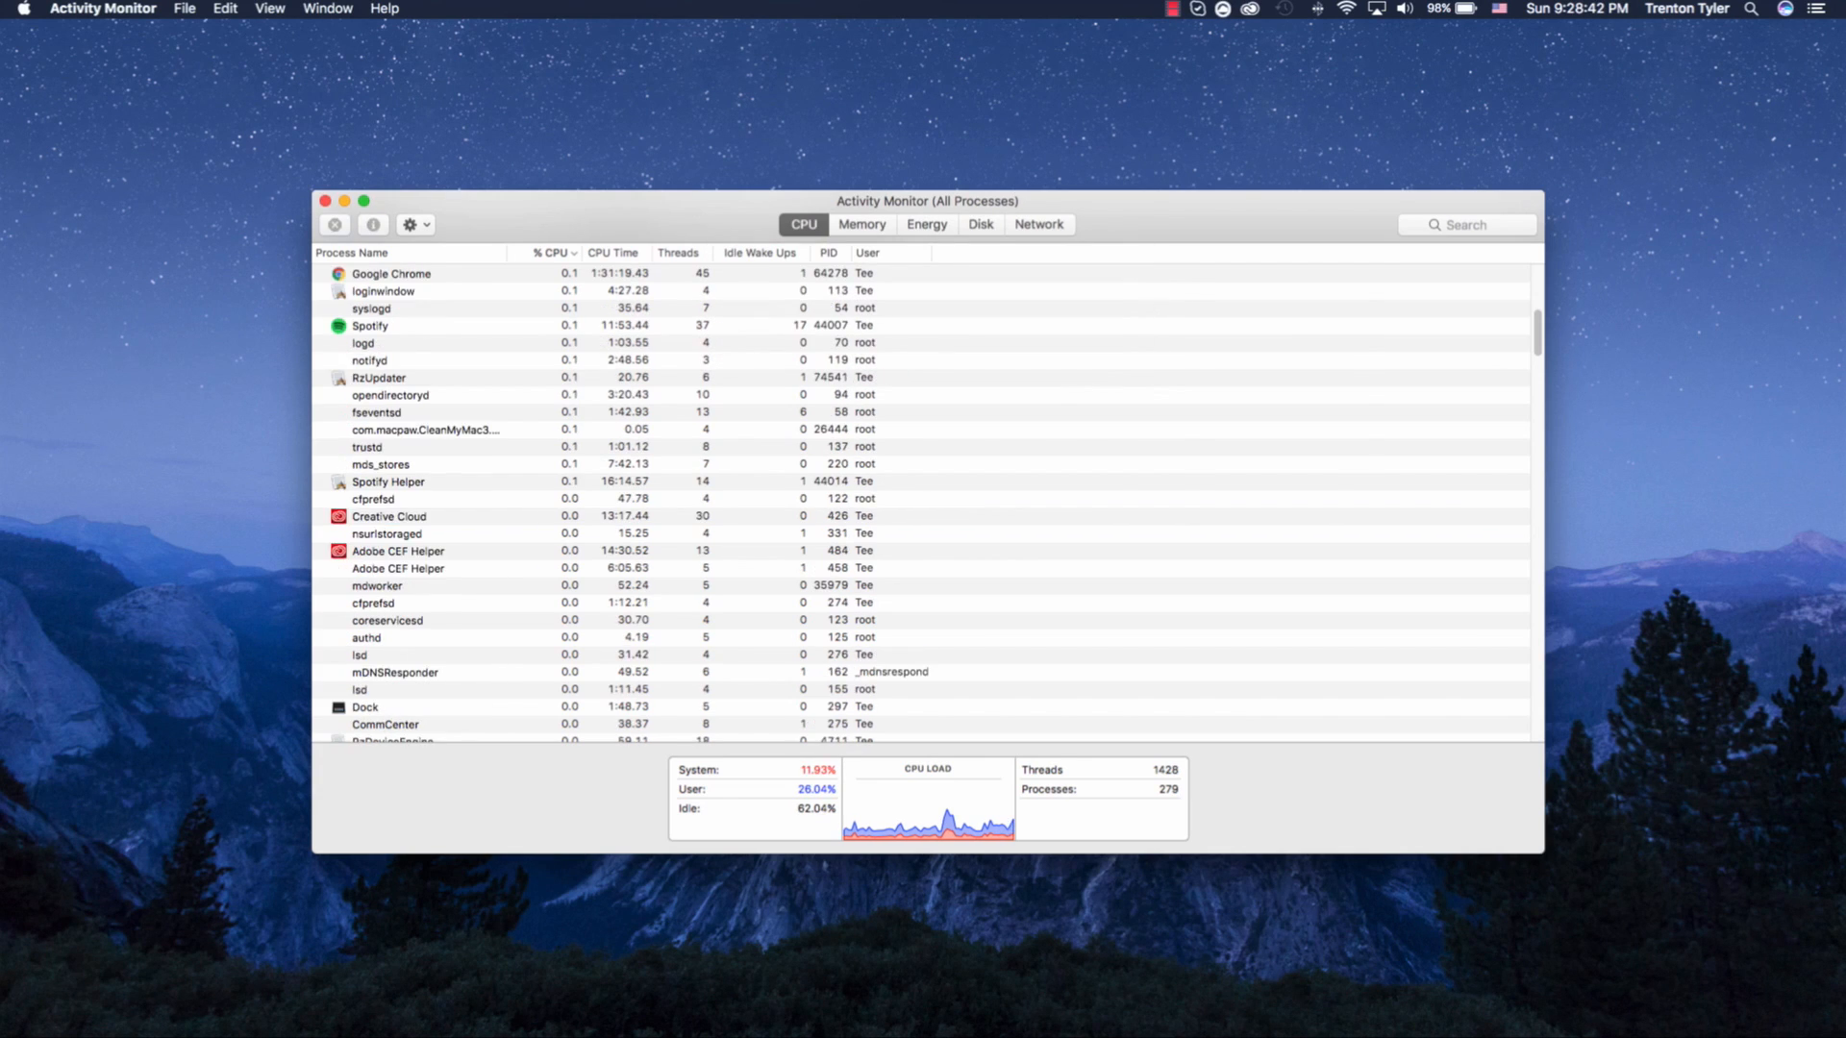
pyautogui.click(545, 252)
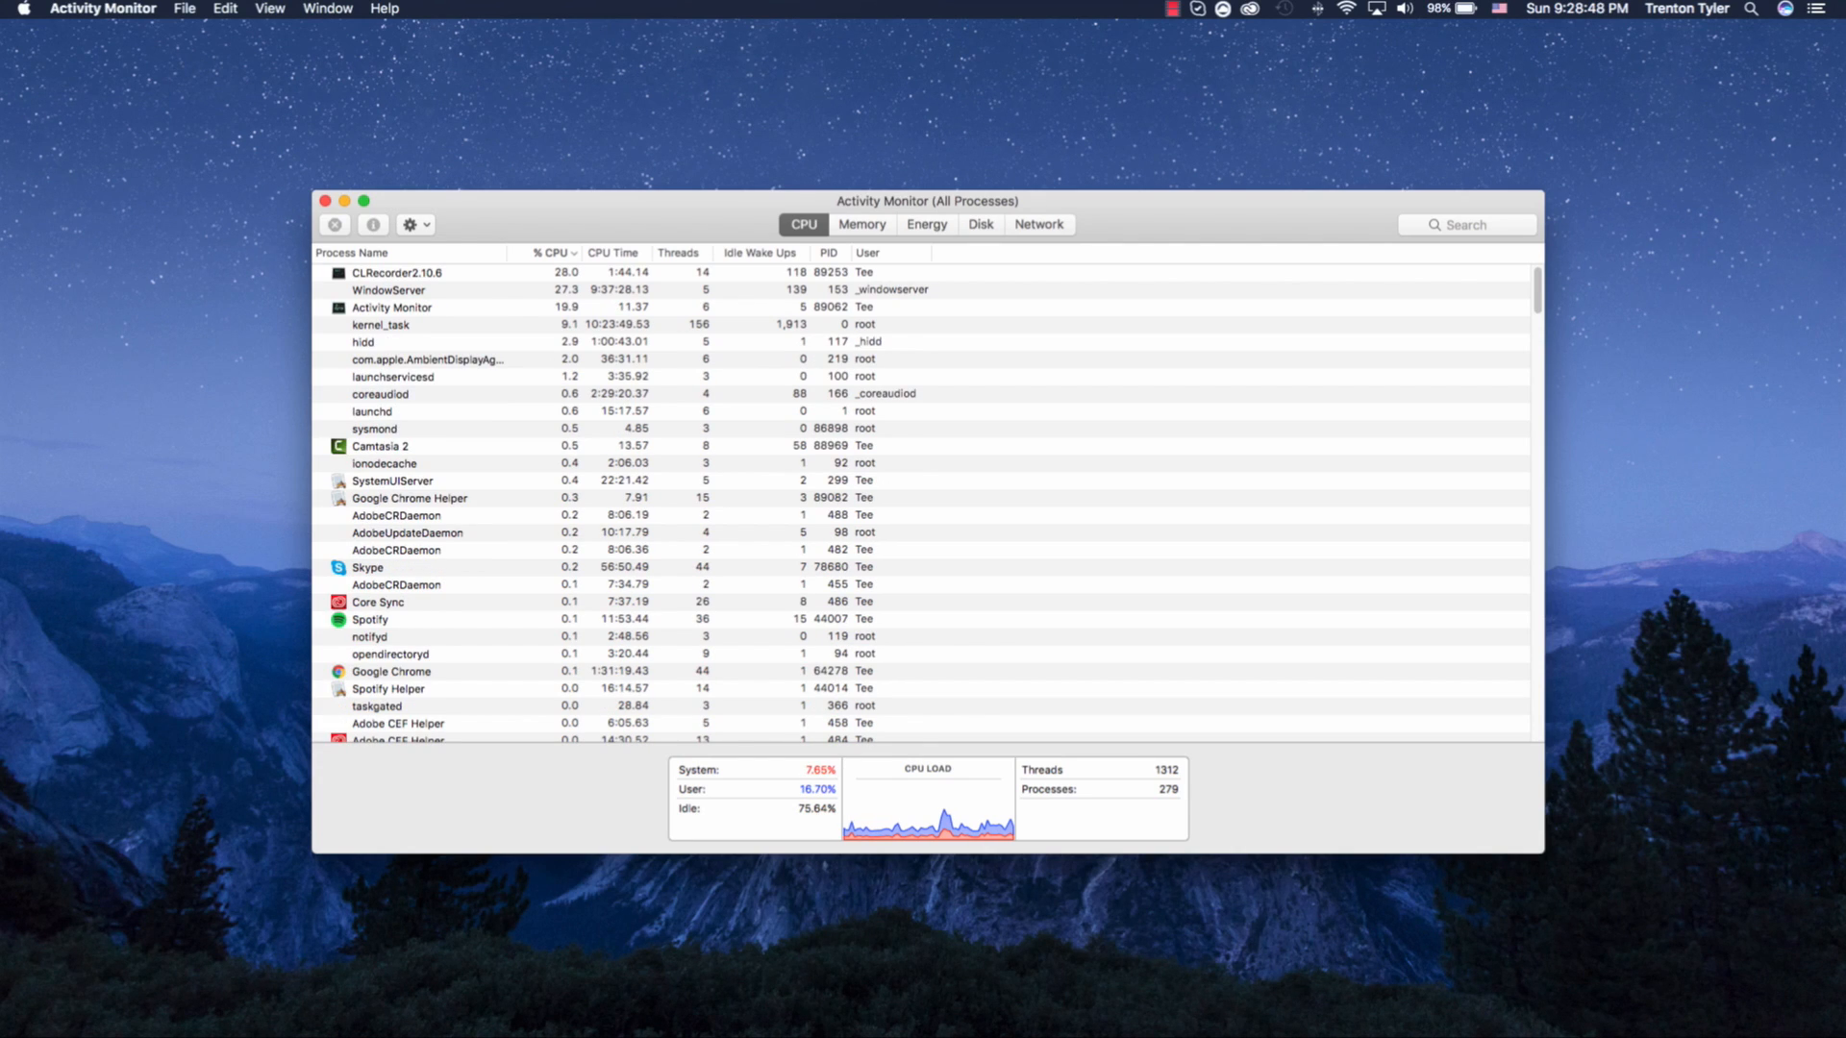
pyautogui.click(388, 272)
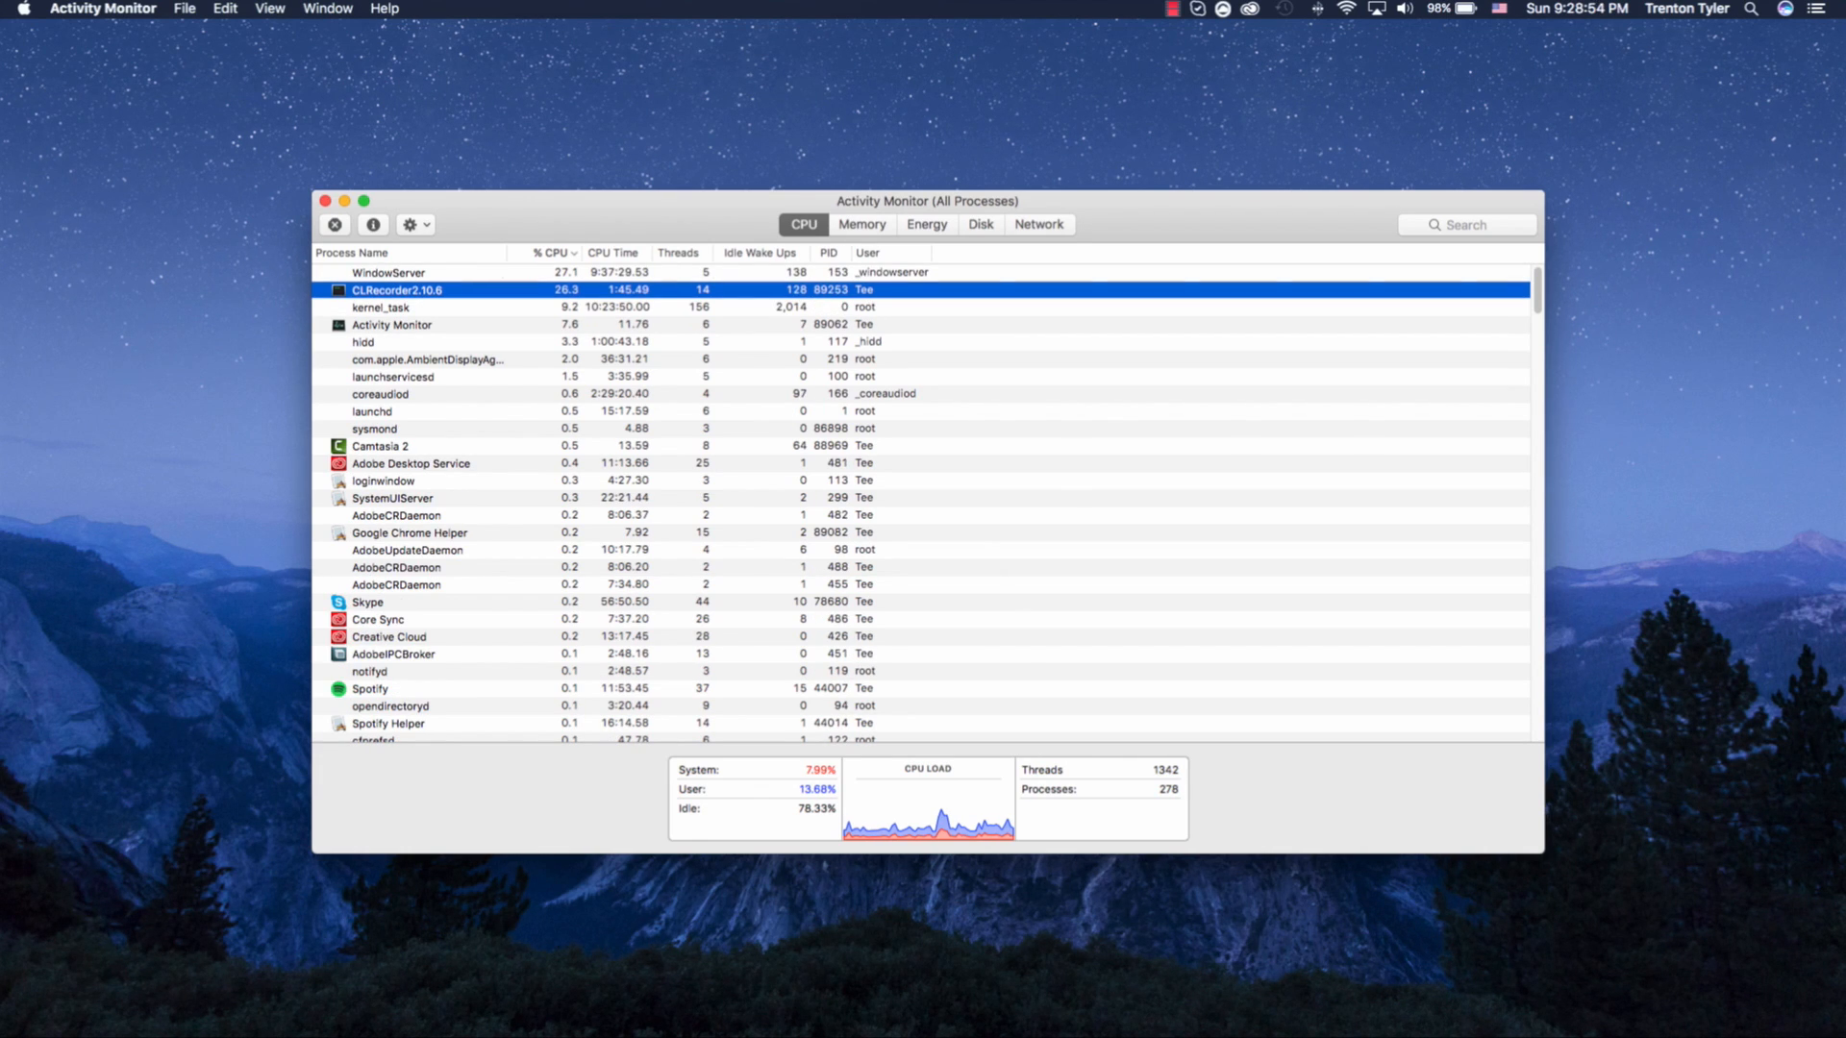
pyautogui.click(315, 200)
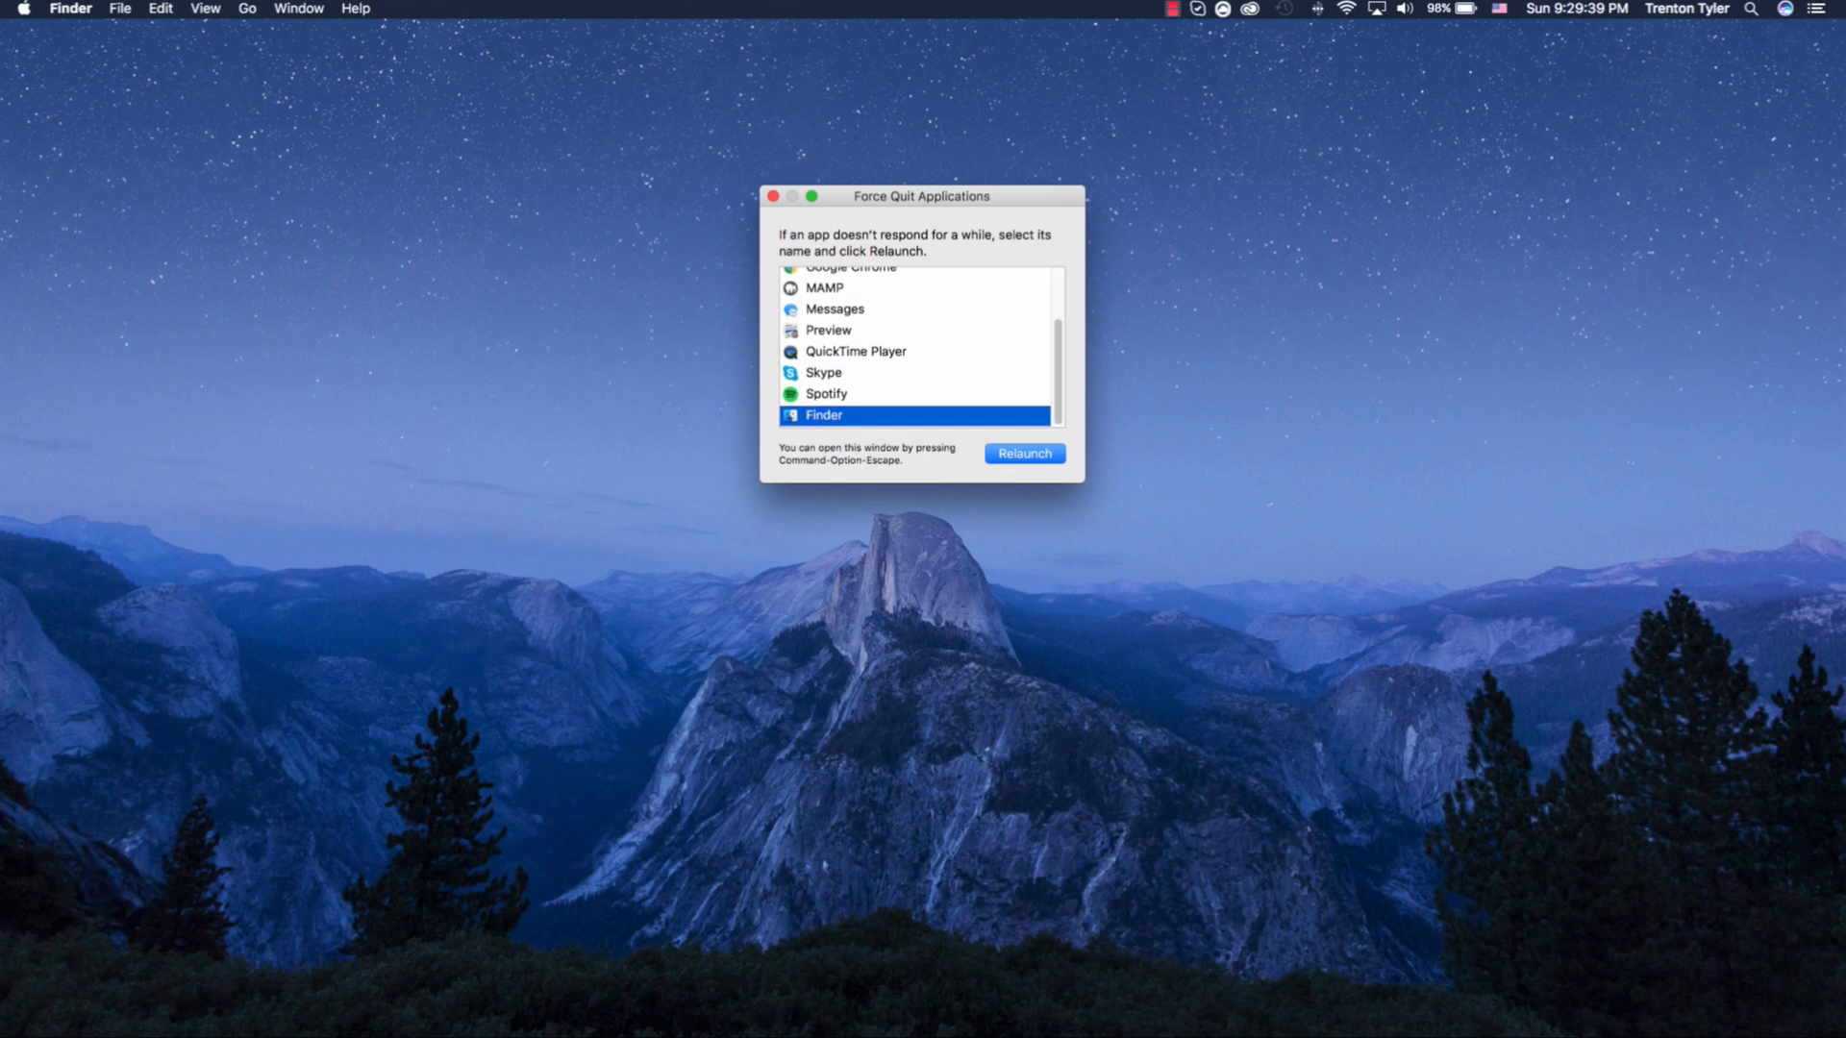
# Force quit QuickTime Player and MAMP, then close the Force Quit window.
pyautogui.click(856, 351)
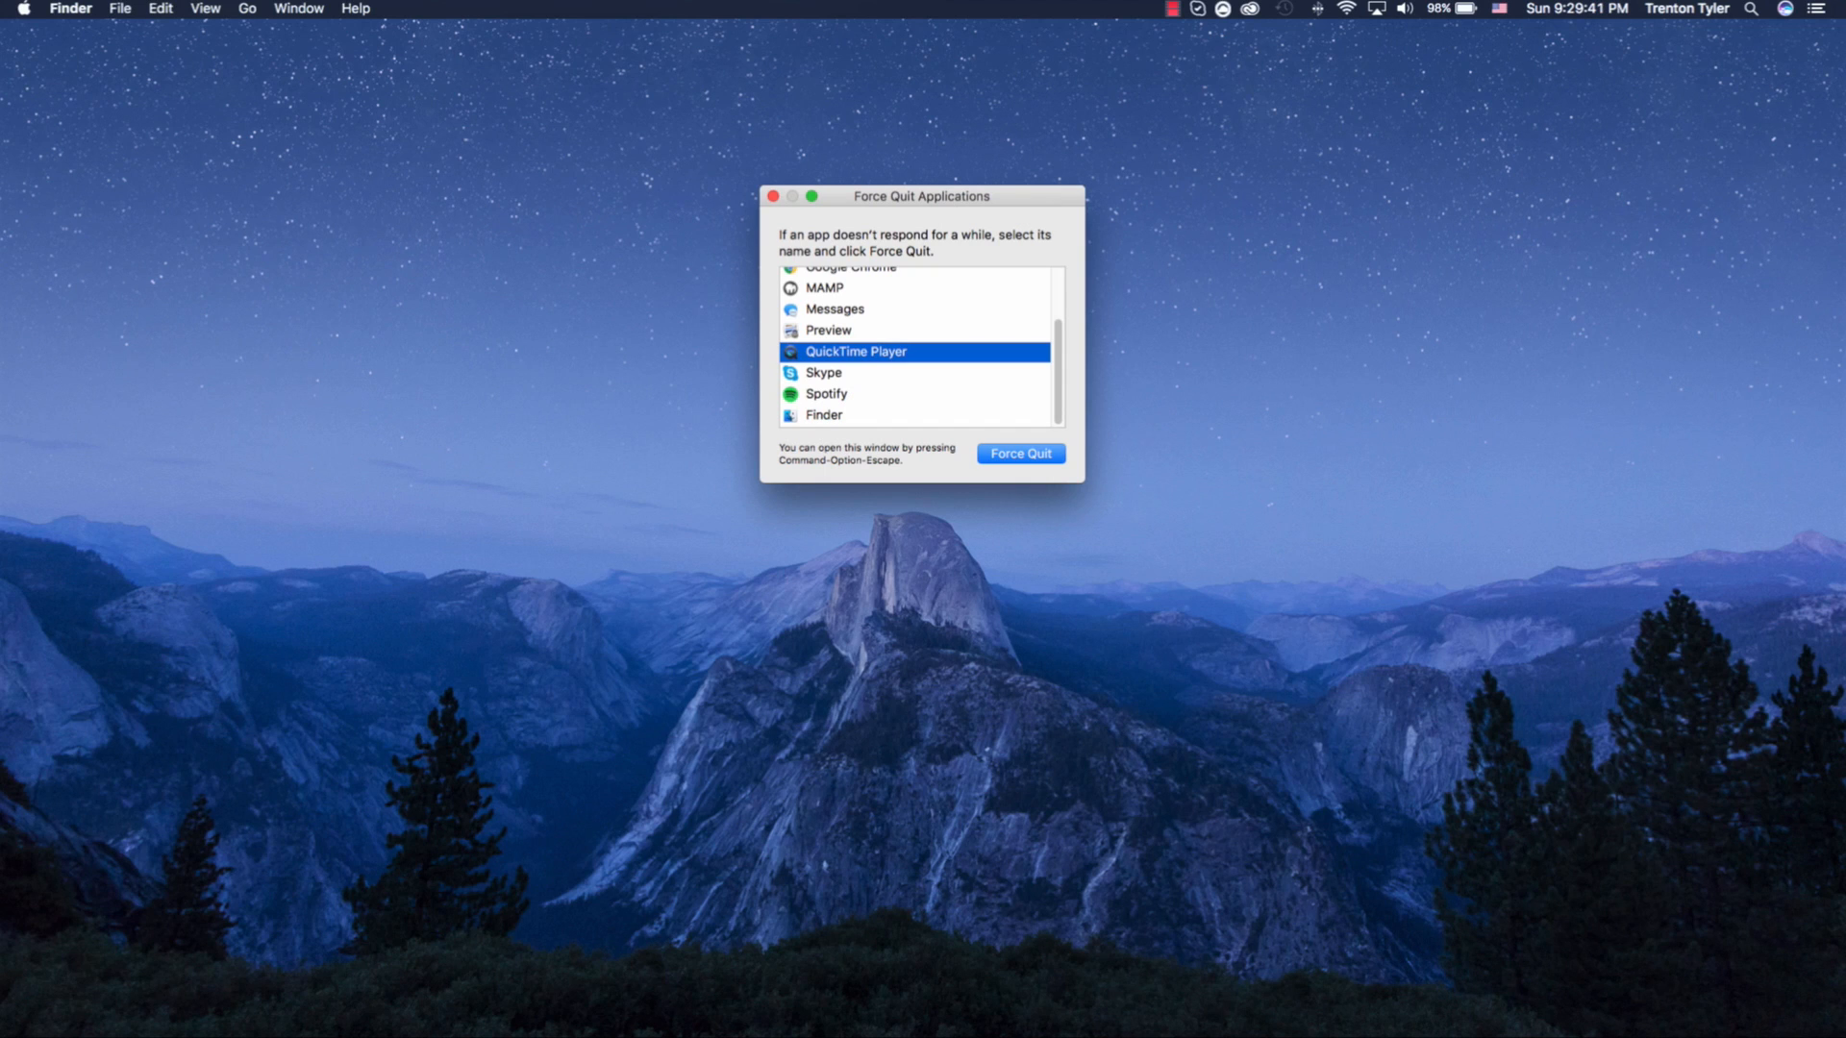
pyautogui.click(1019, 452)
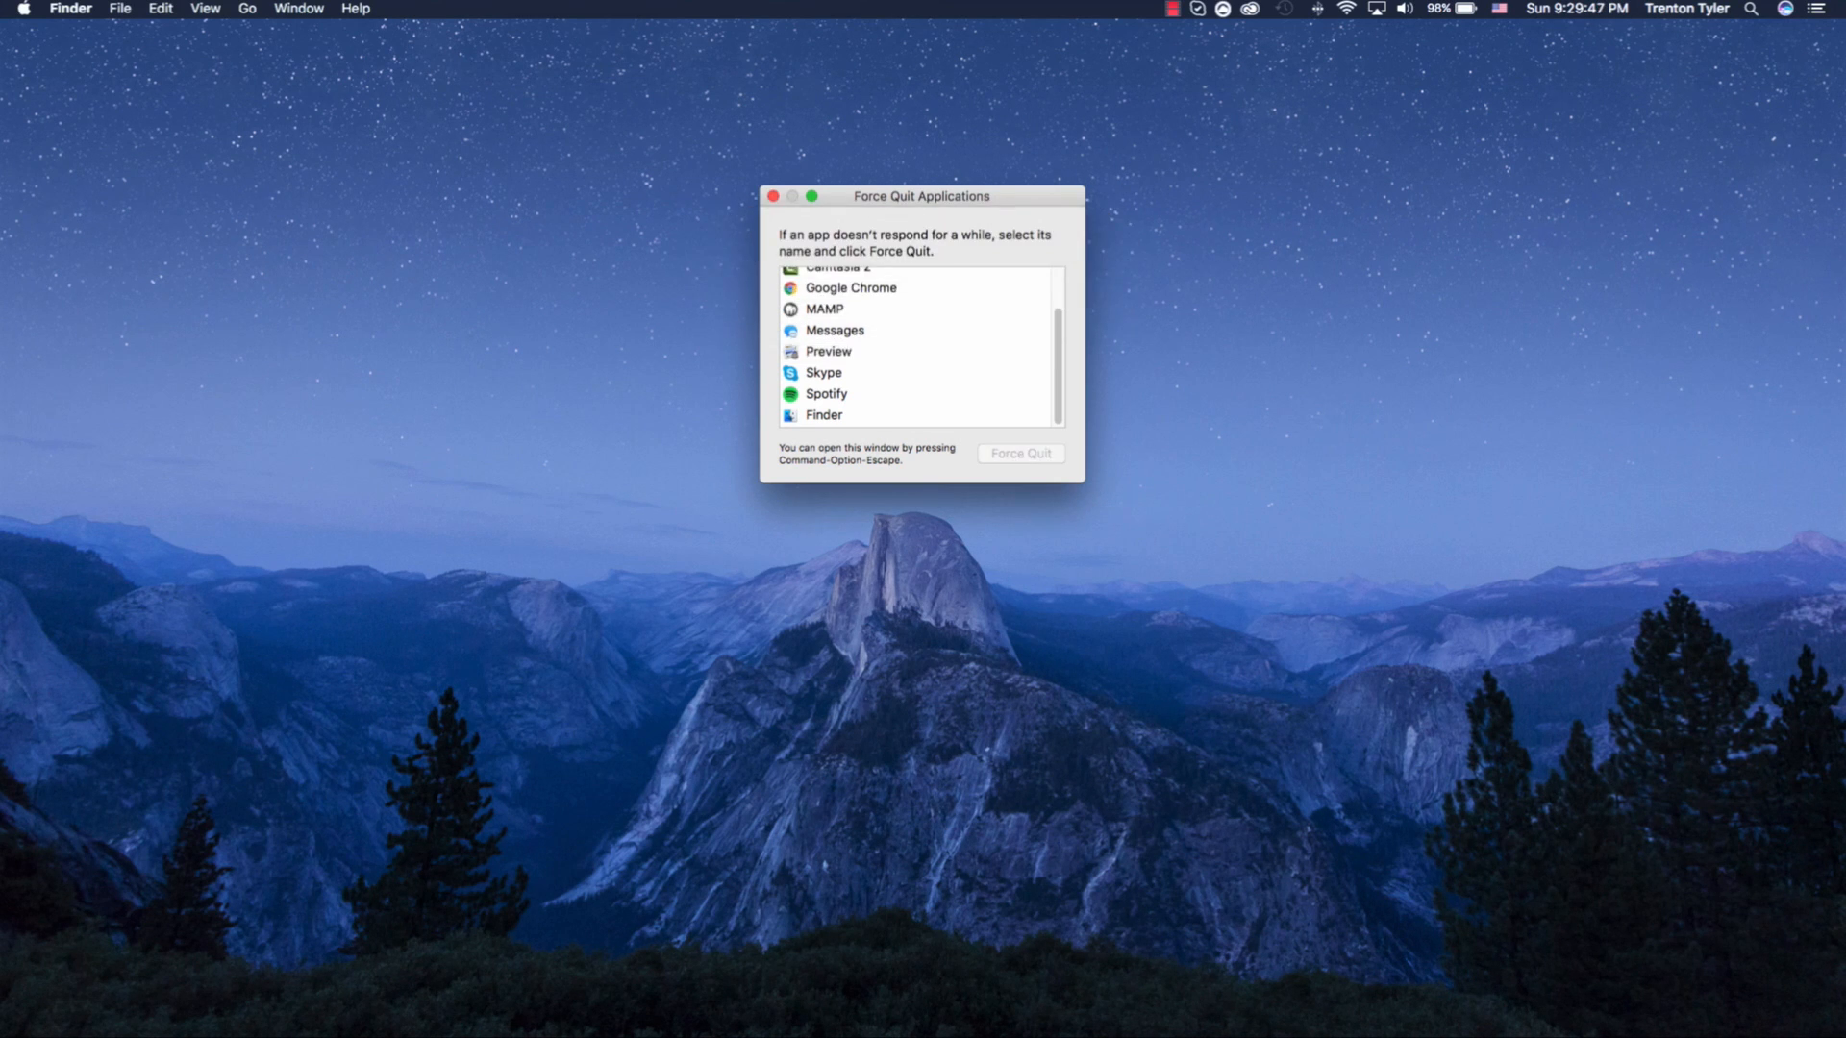
pyautogui.scroll(3)
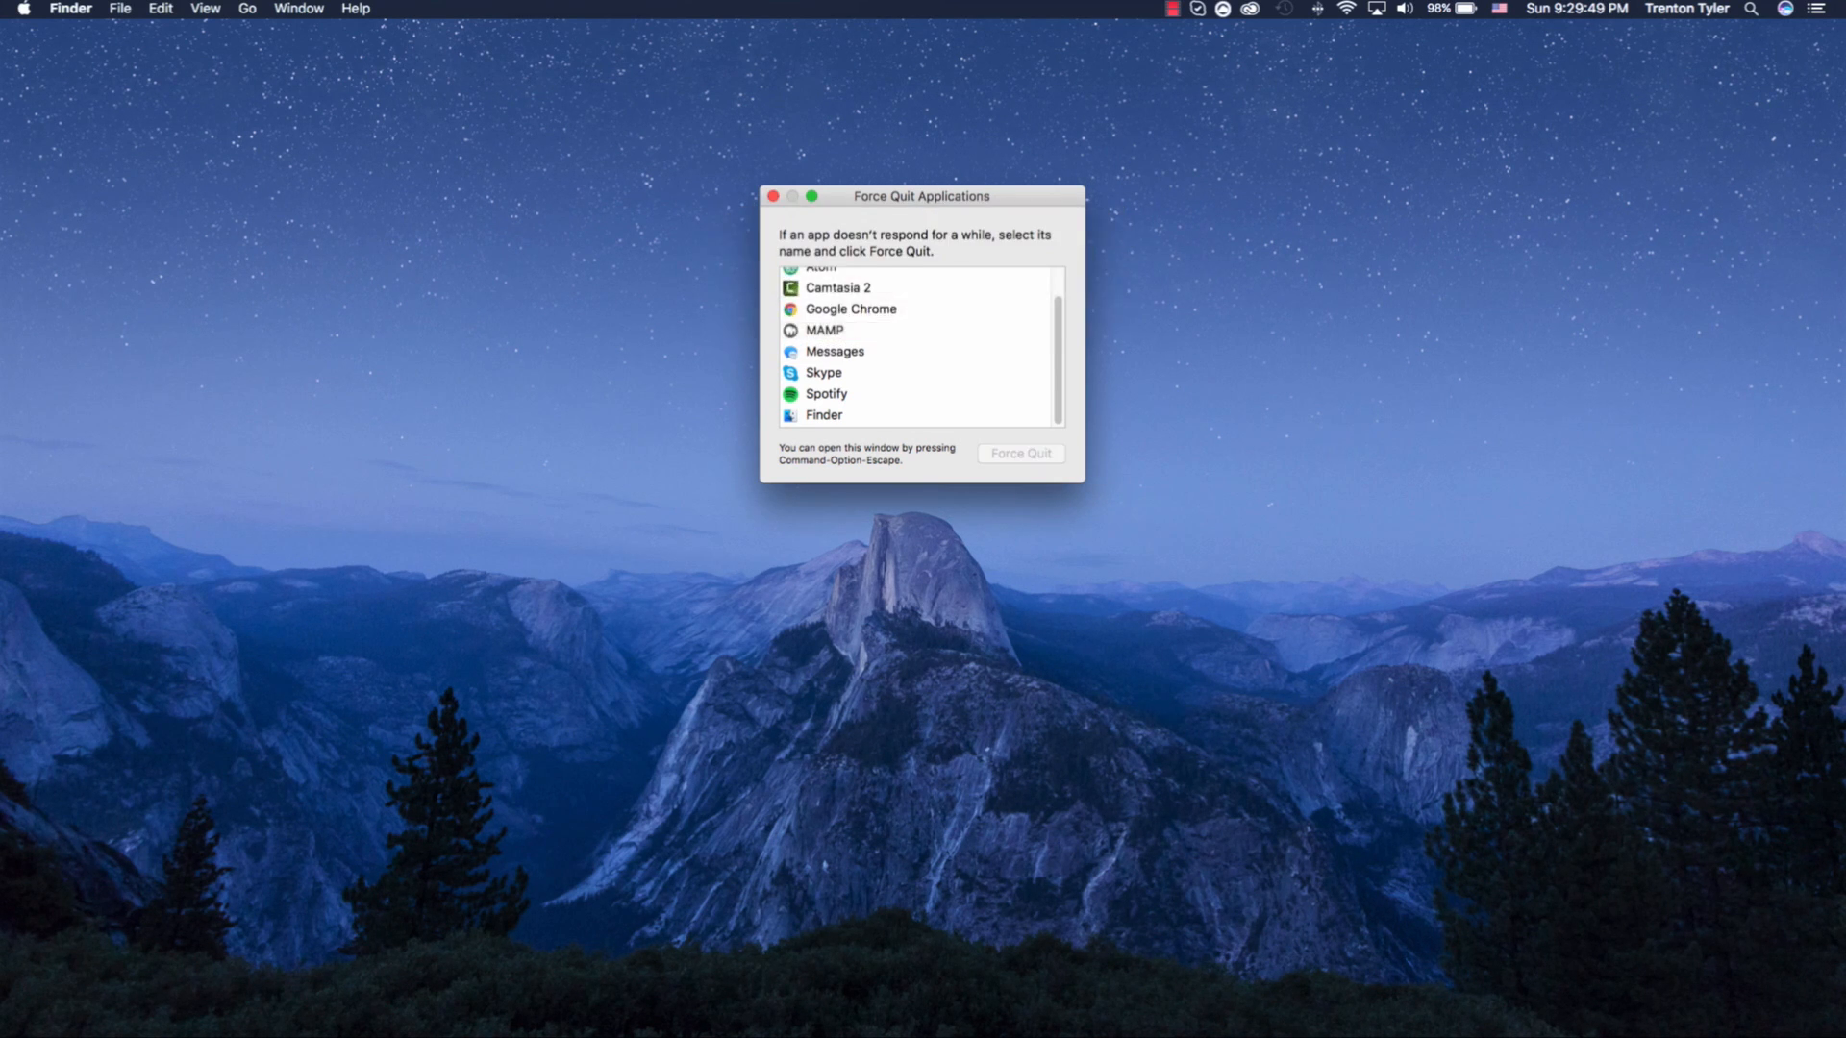
pyautogui.click(1019, 453)
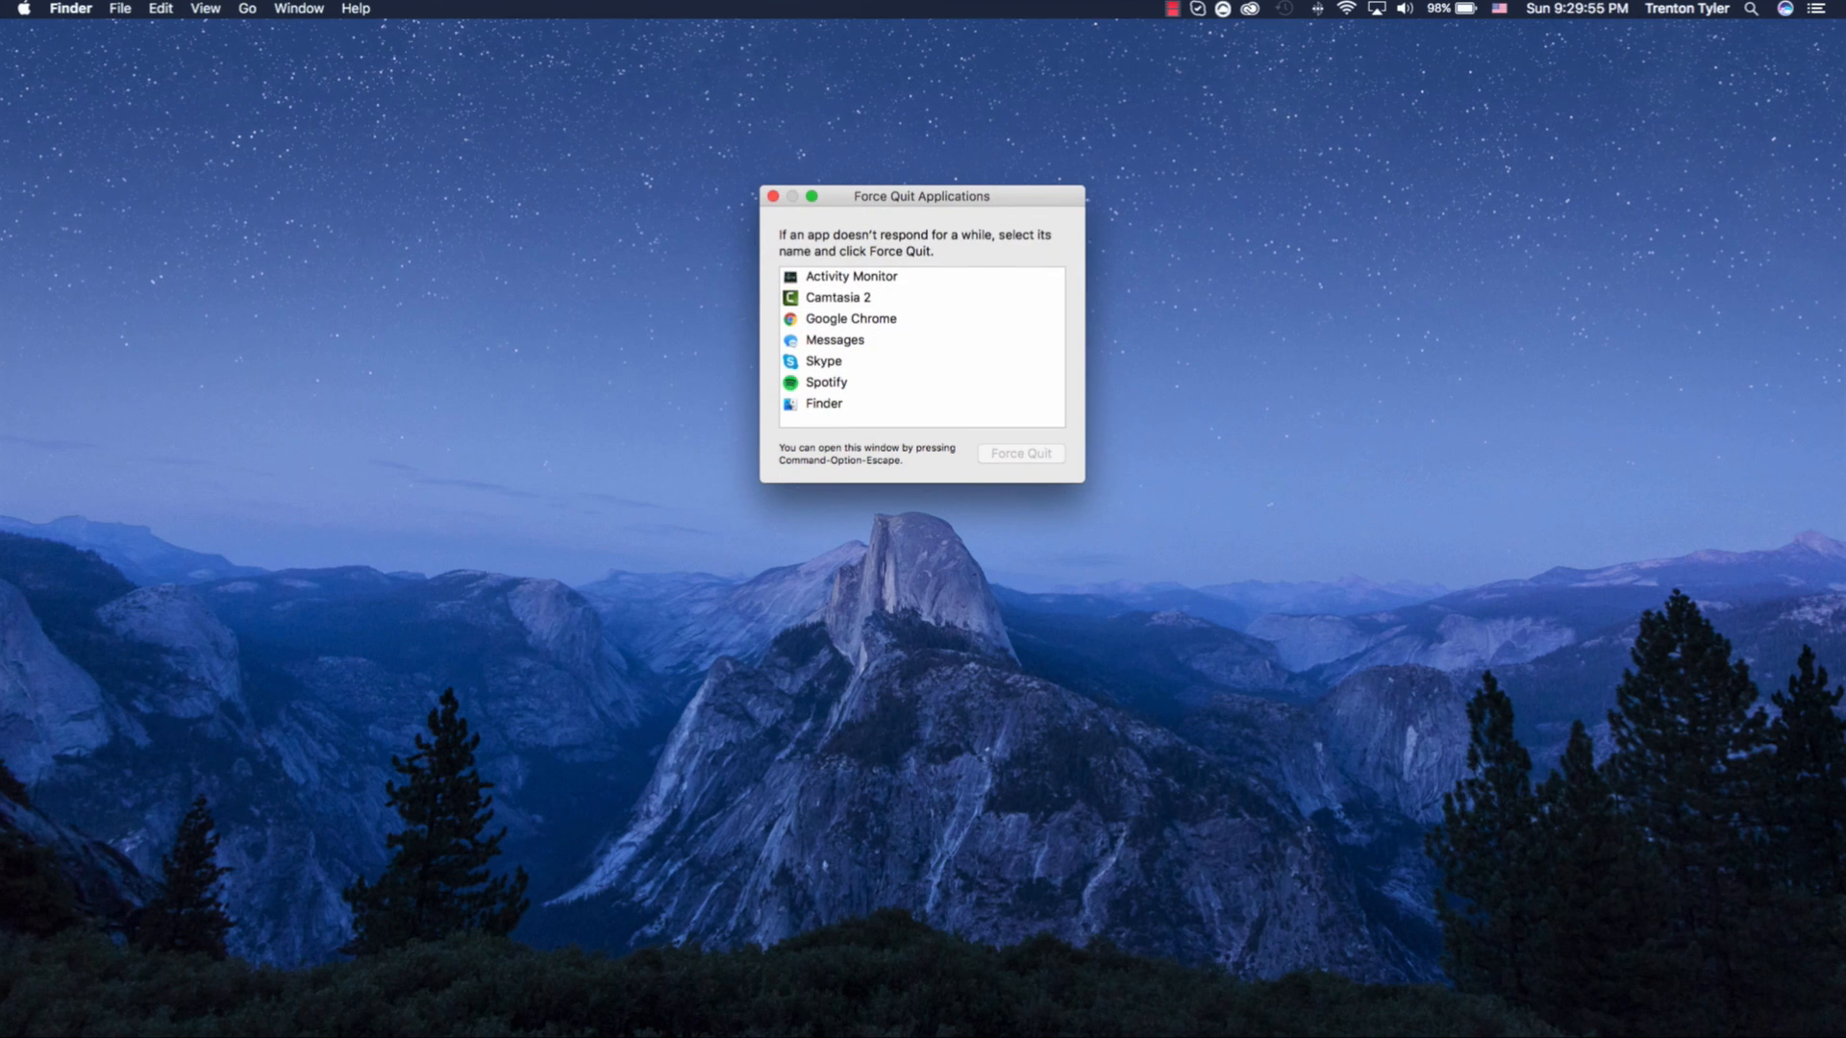
pyautogui.click(772, 195)
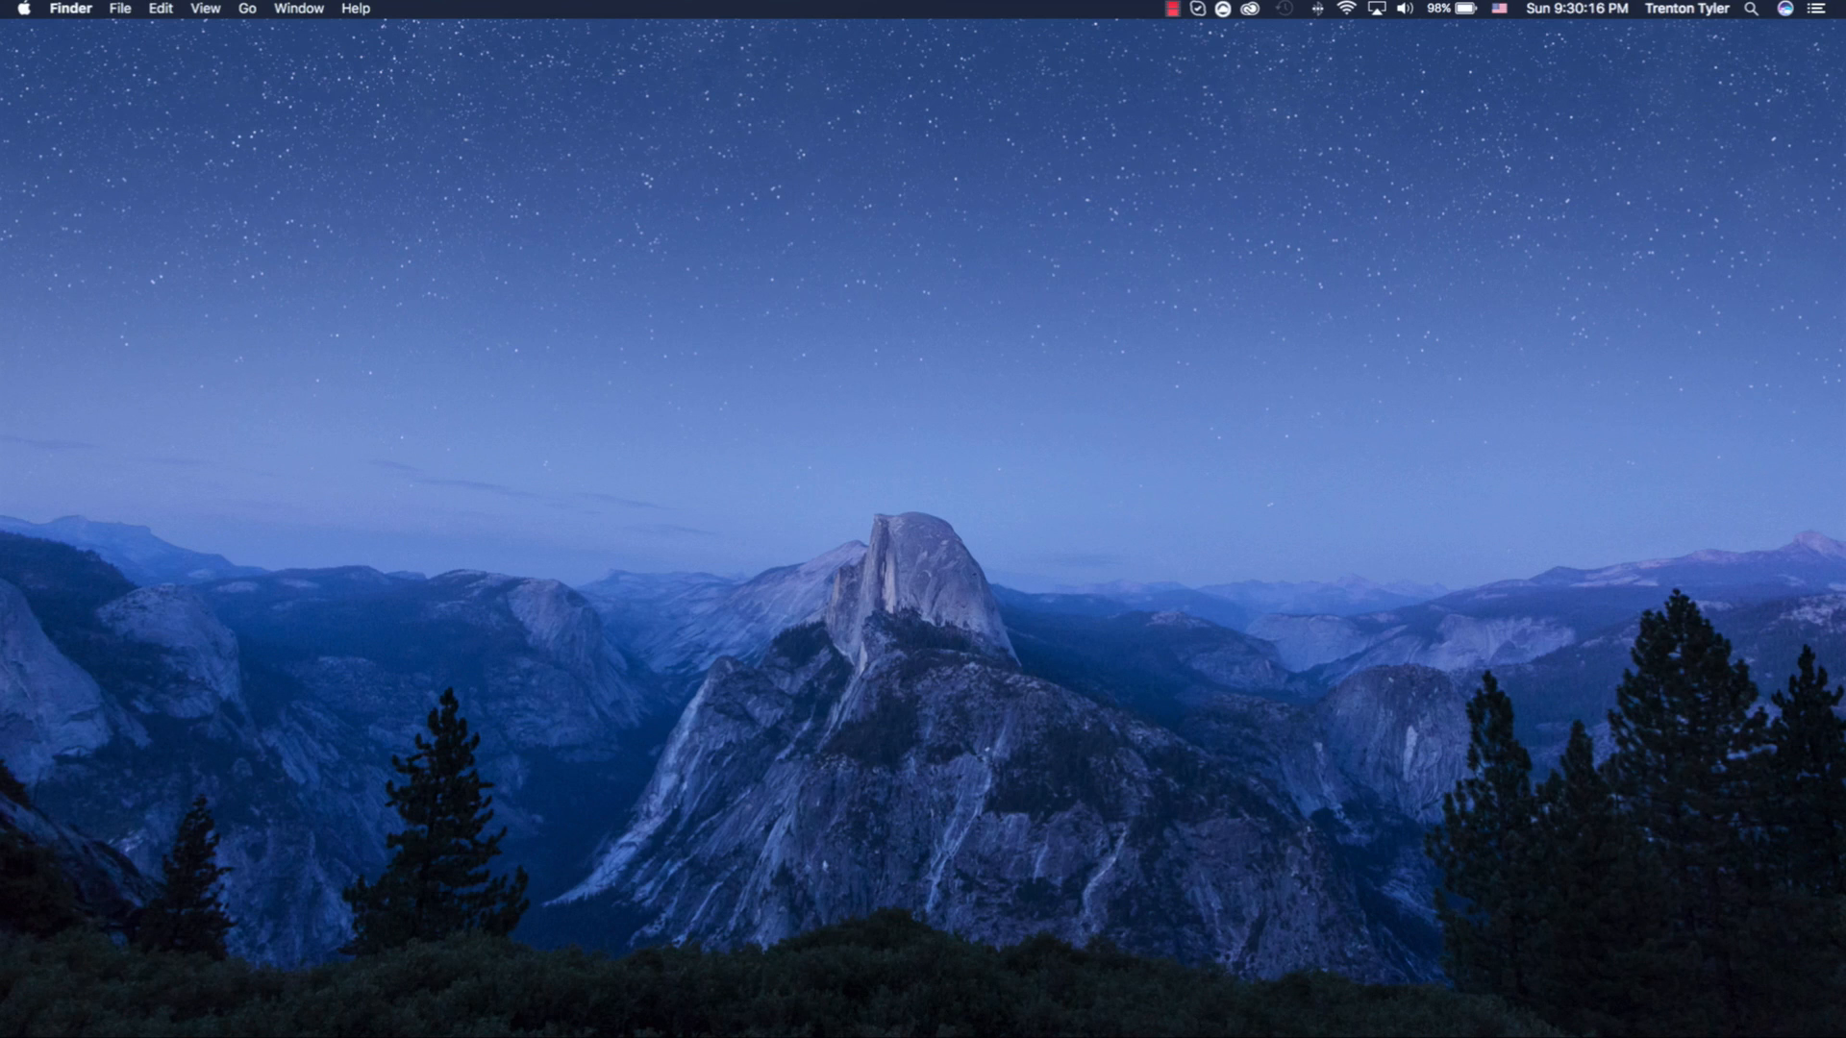
pyautogui.click(1317, 8)
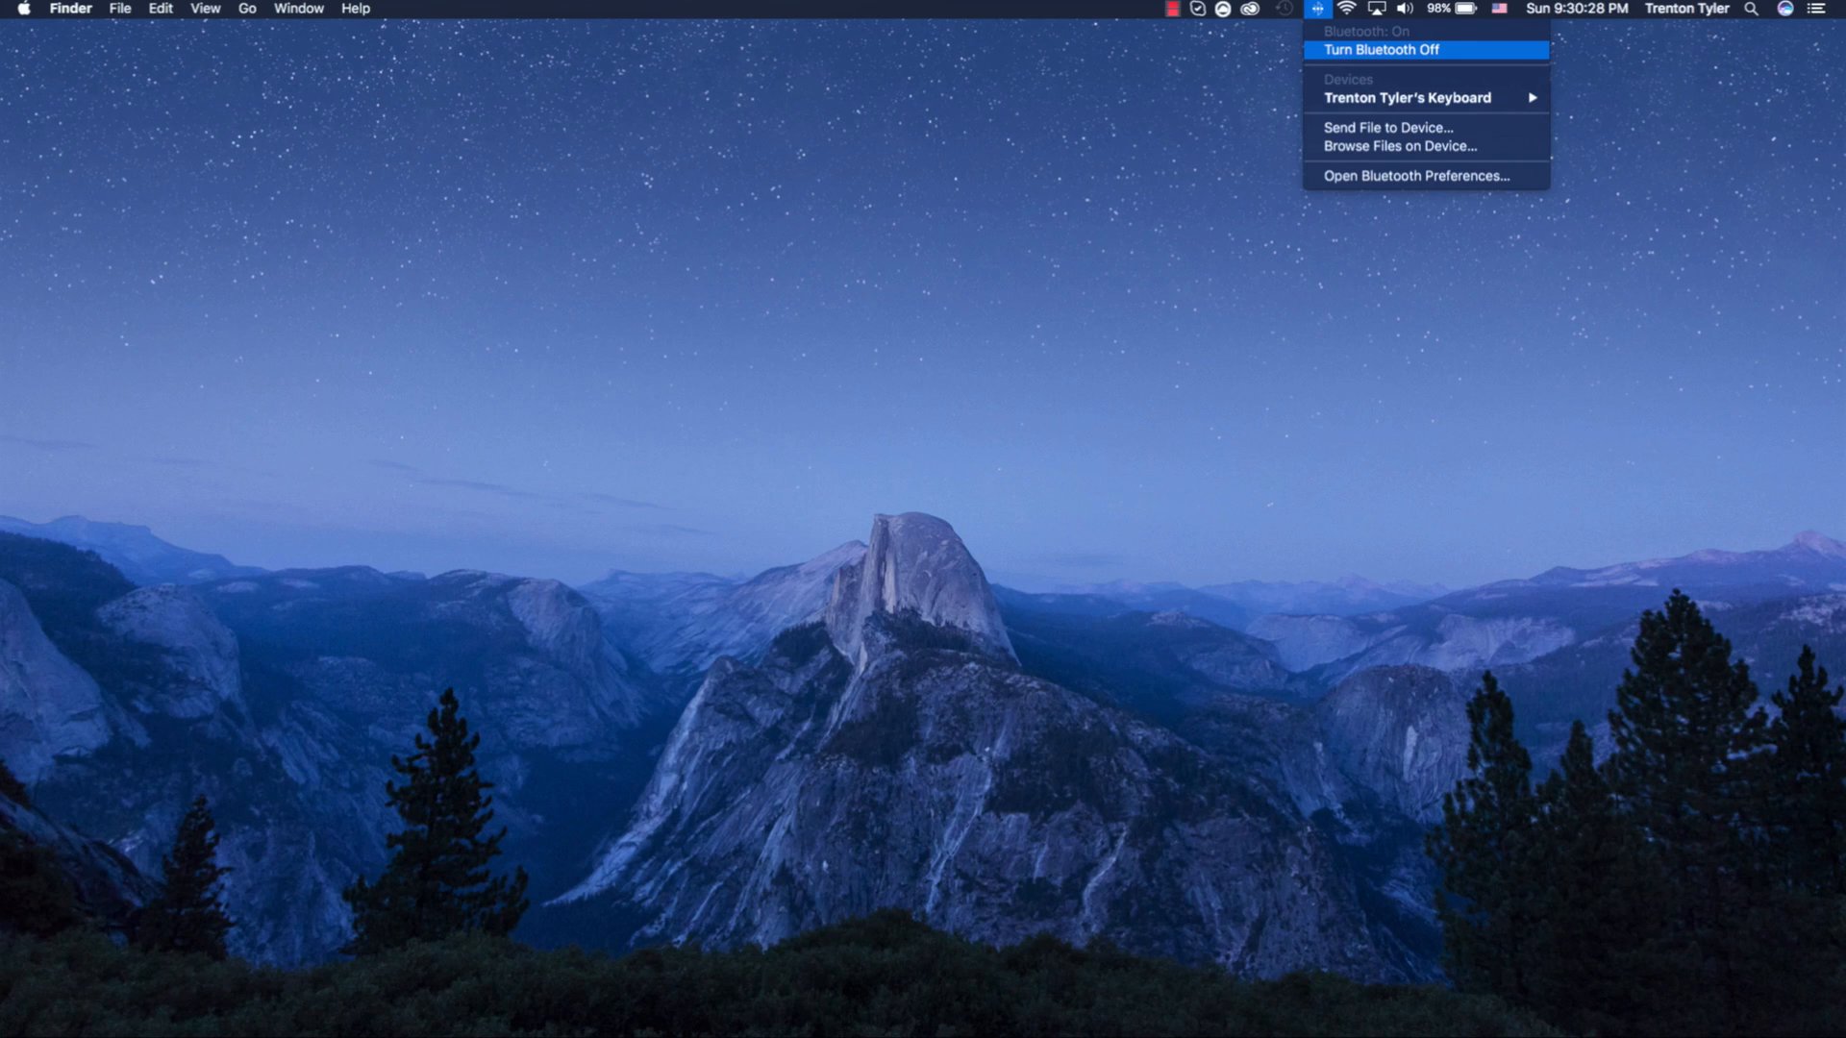
pyautogui.moveTo(1425, 98)
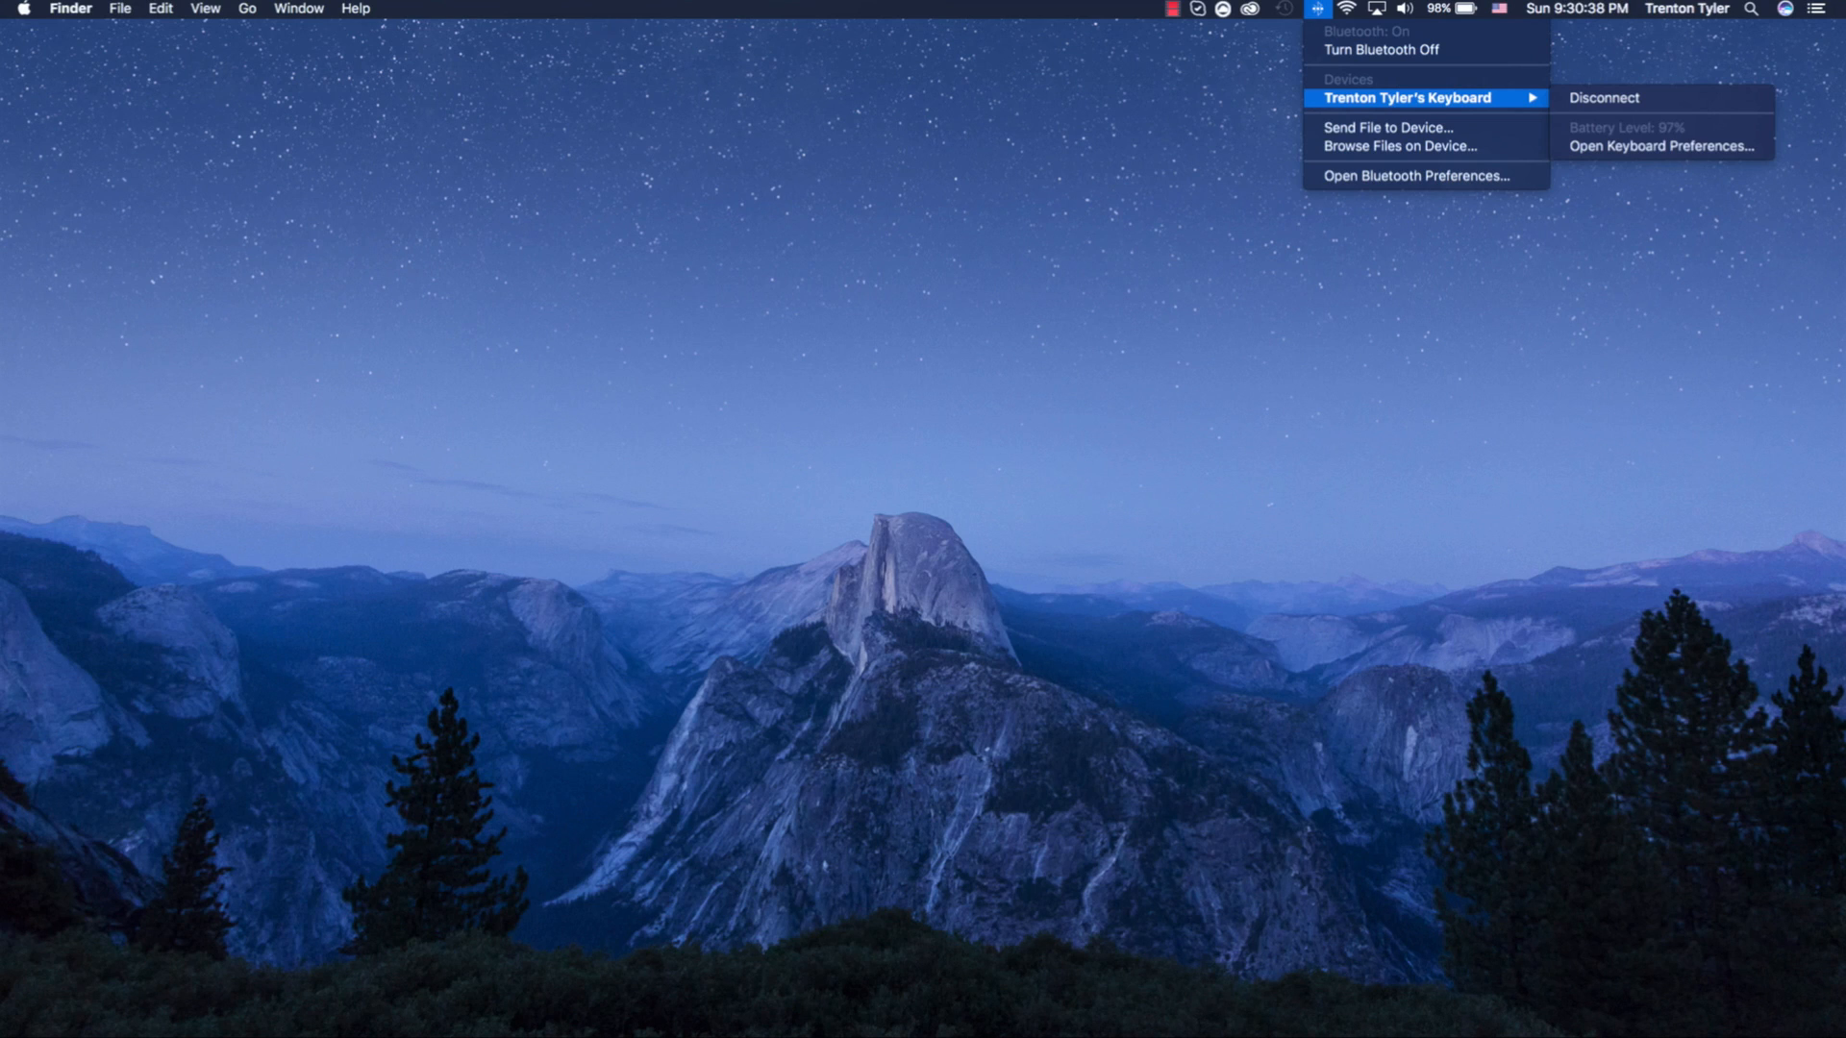
pyautogui.moveTo(1412, 49)
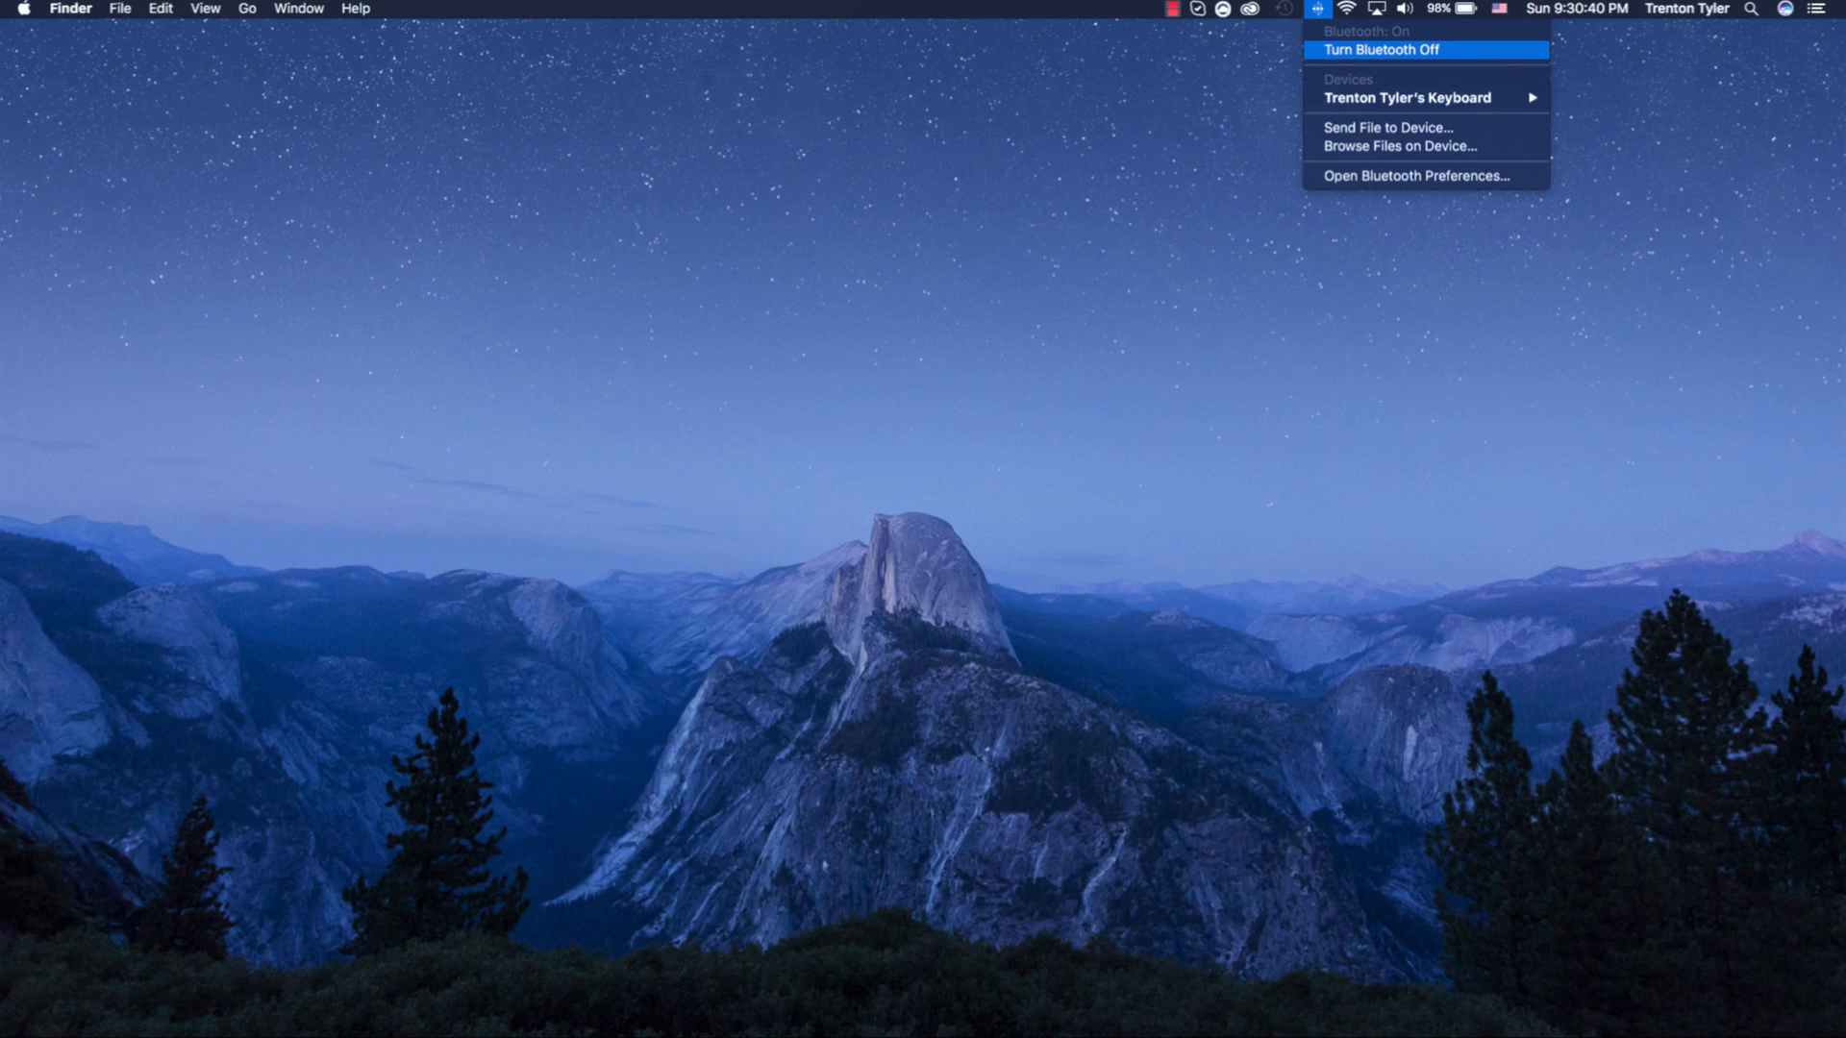
pyautogui.click(1344, 9)
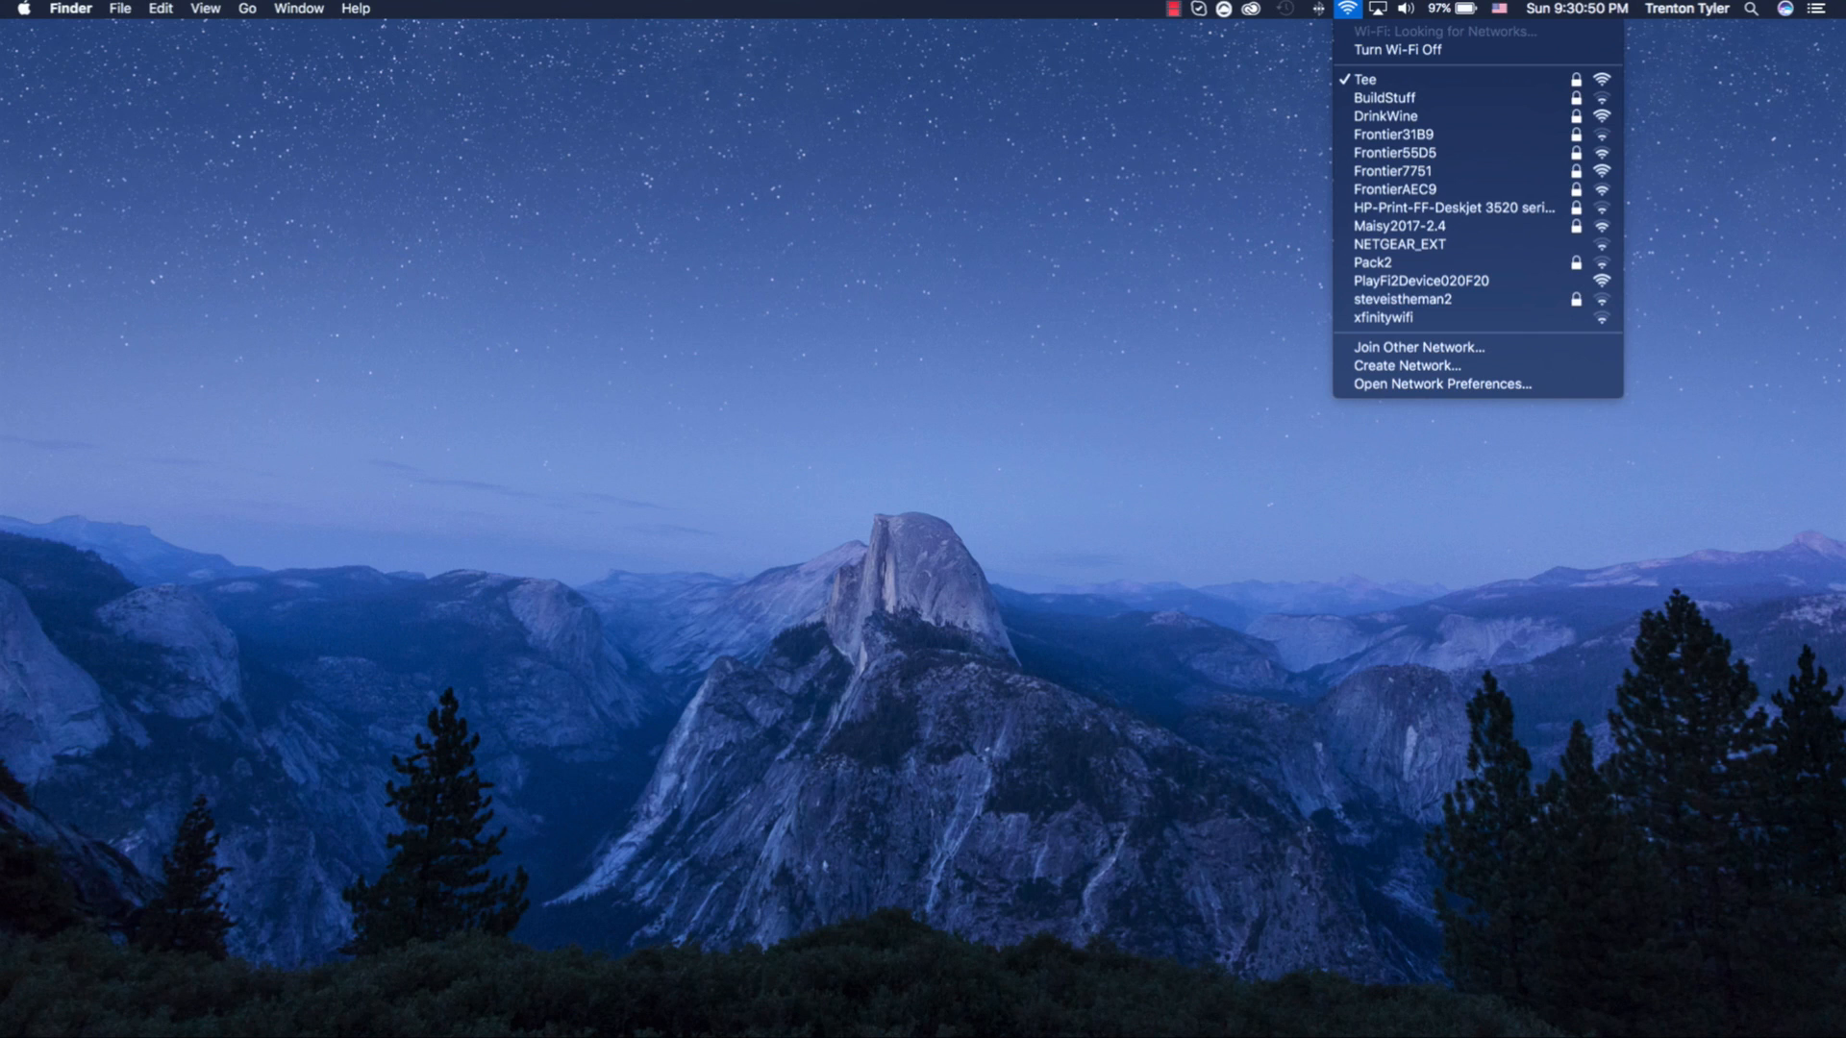
pyautogui.click(1317, 8)
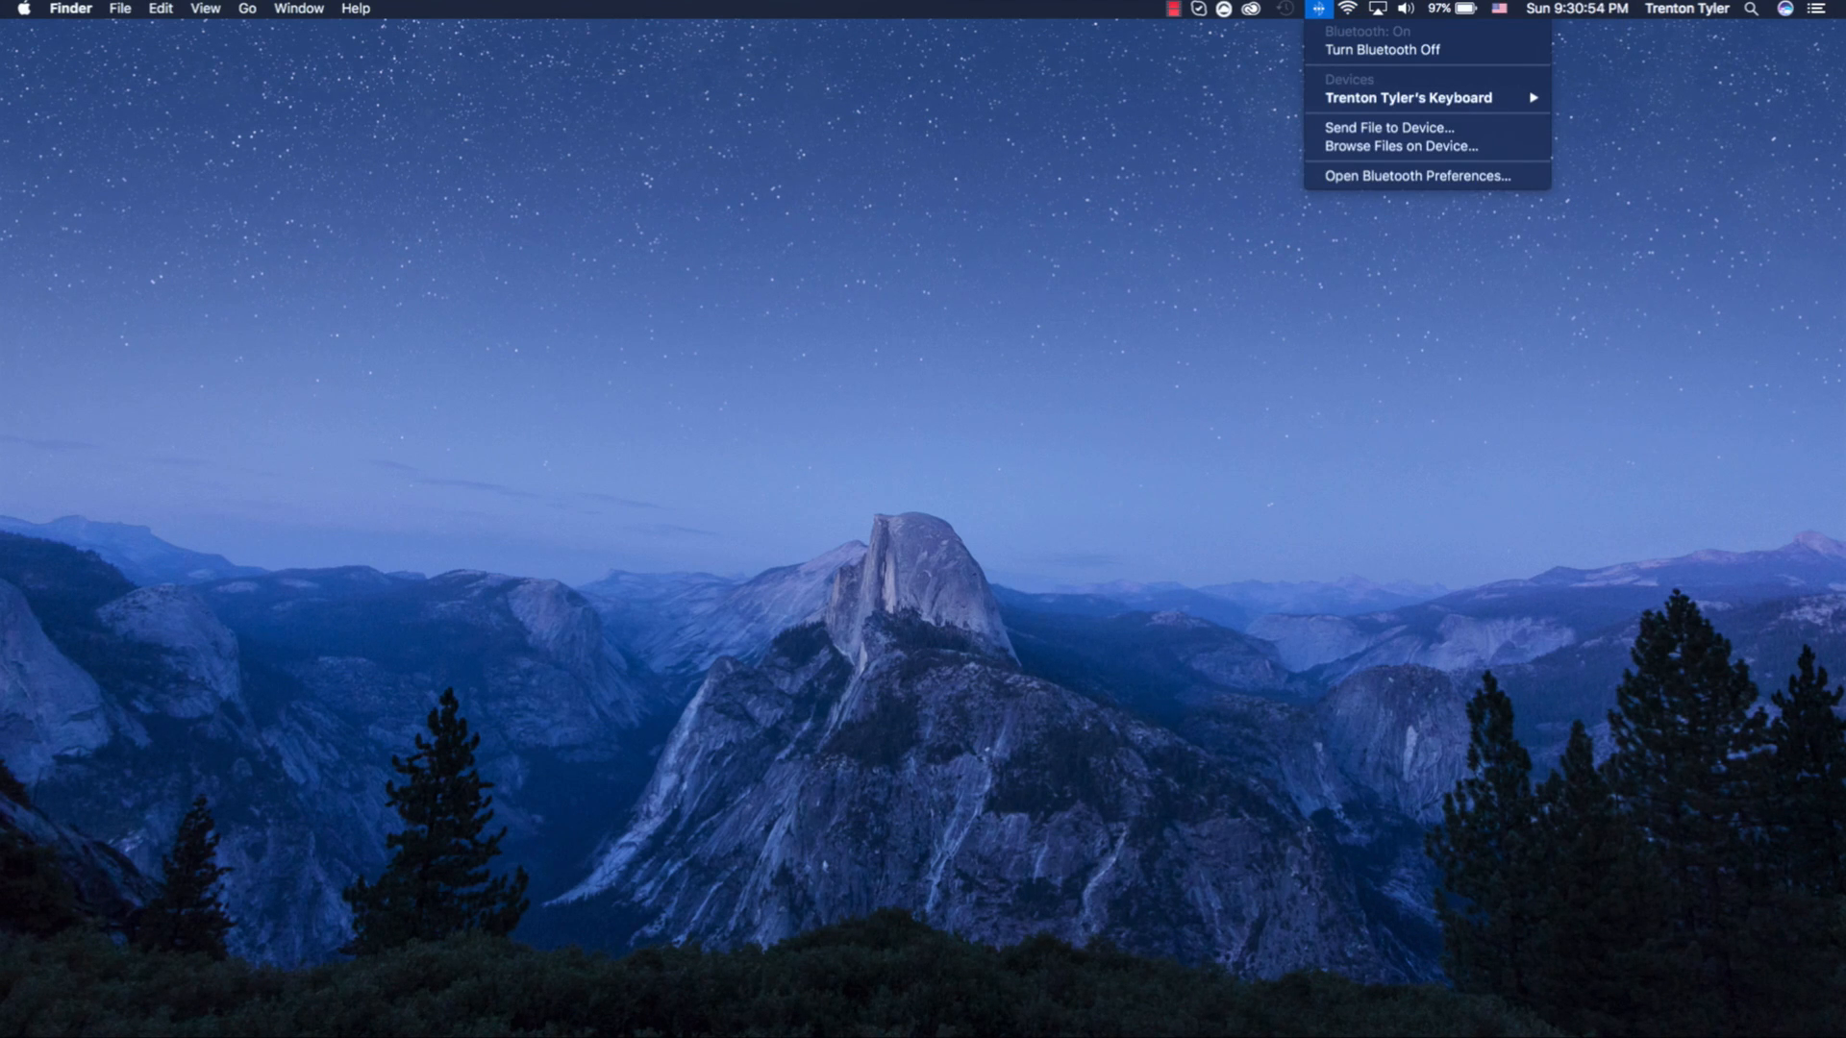
pyautogui.click(1344, 8)
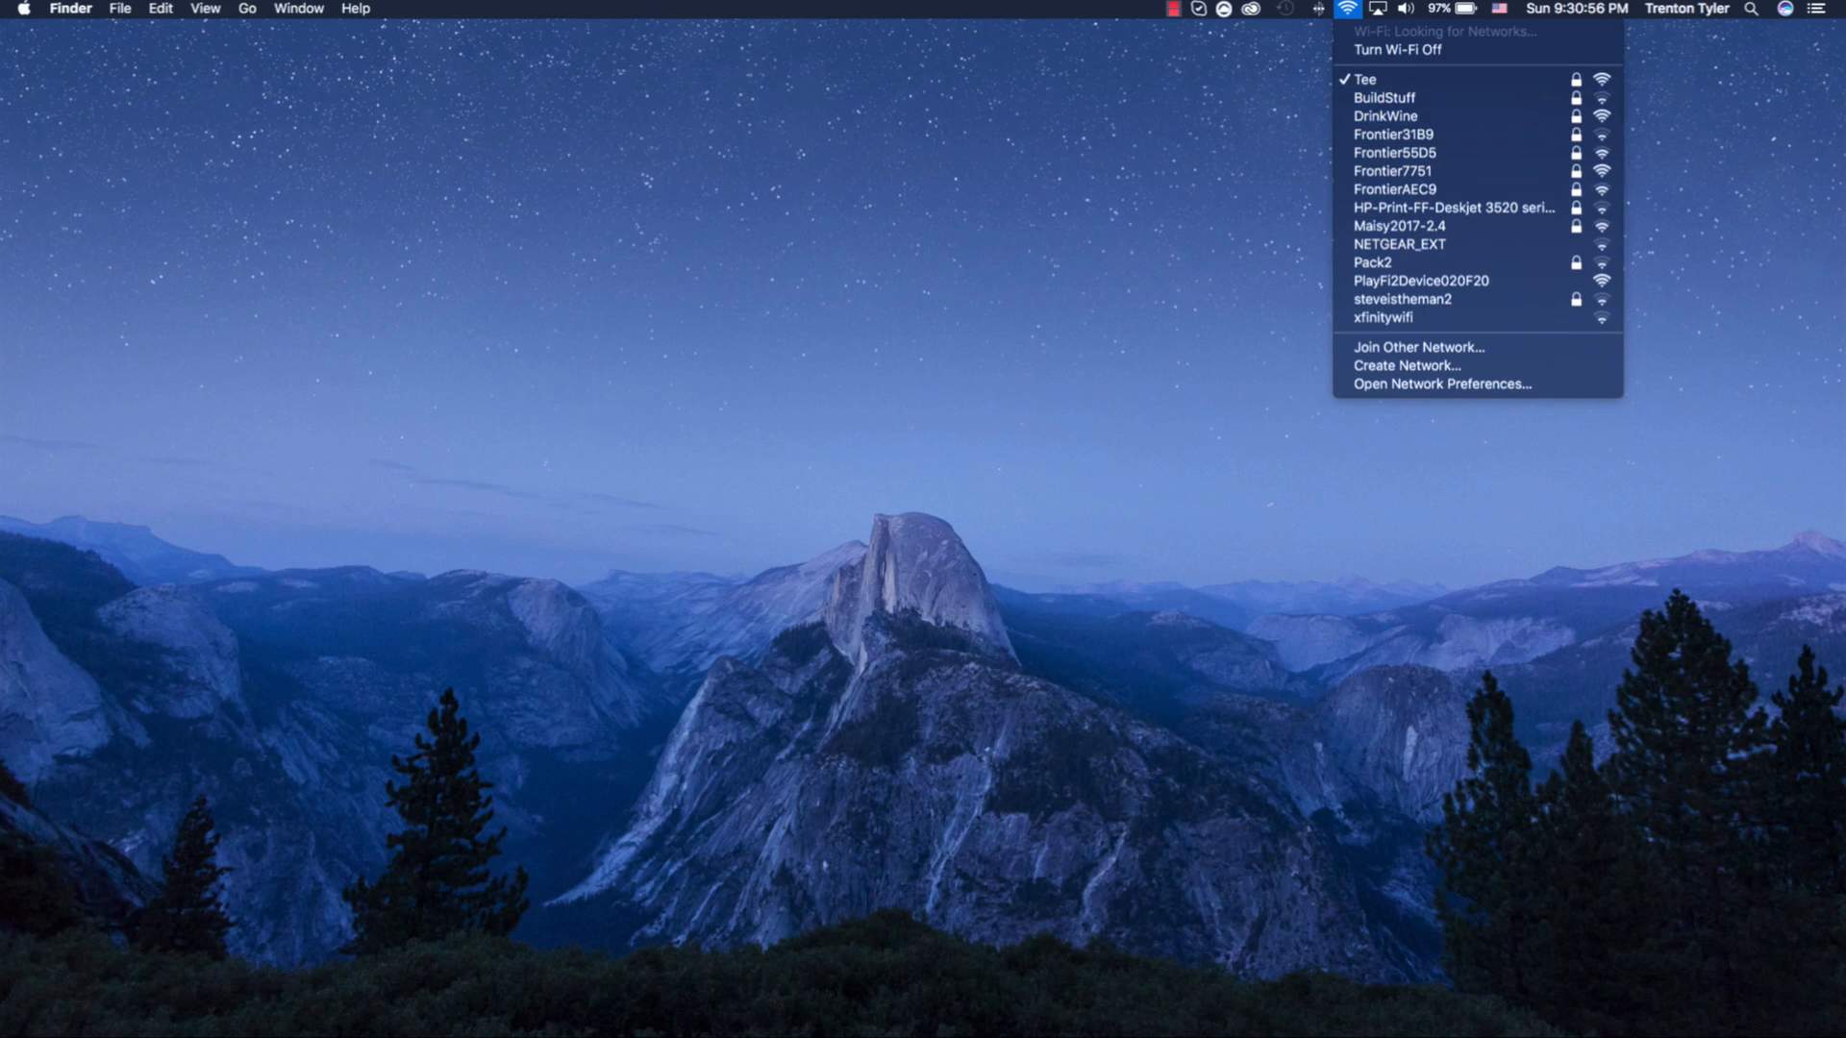
pyautogui.click(1317, 9)
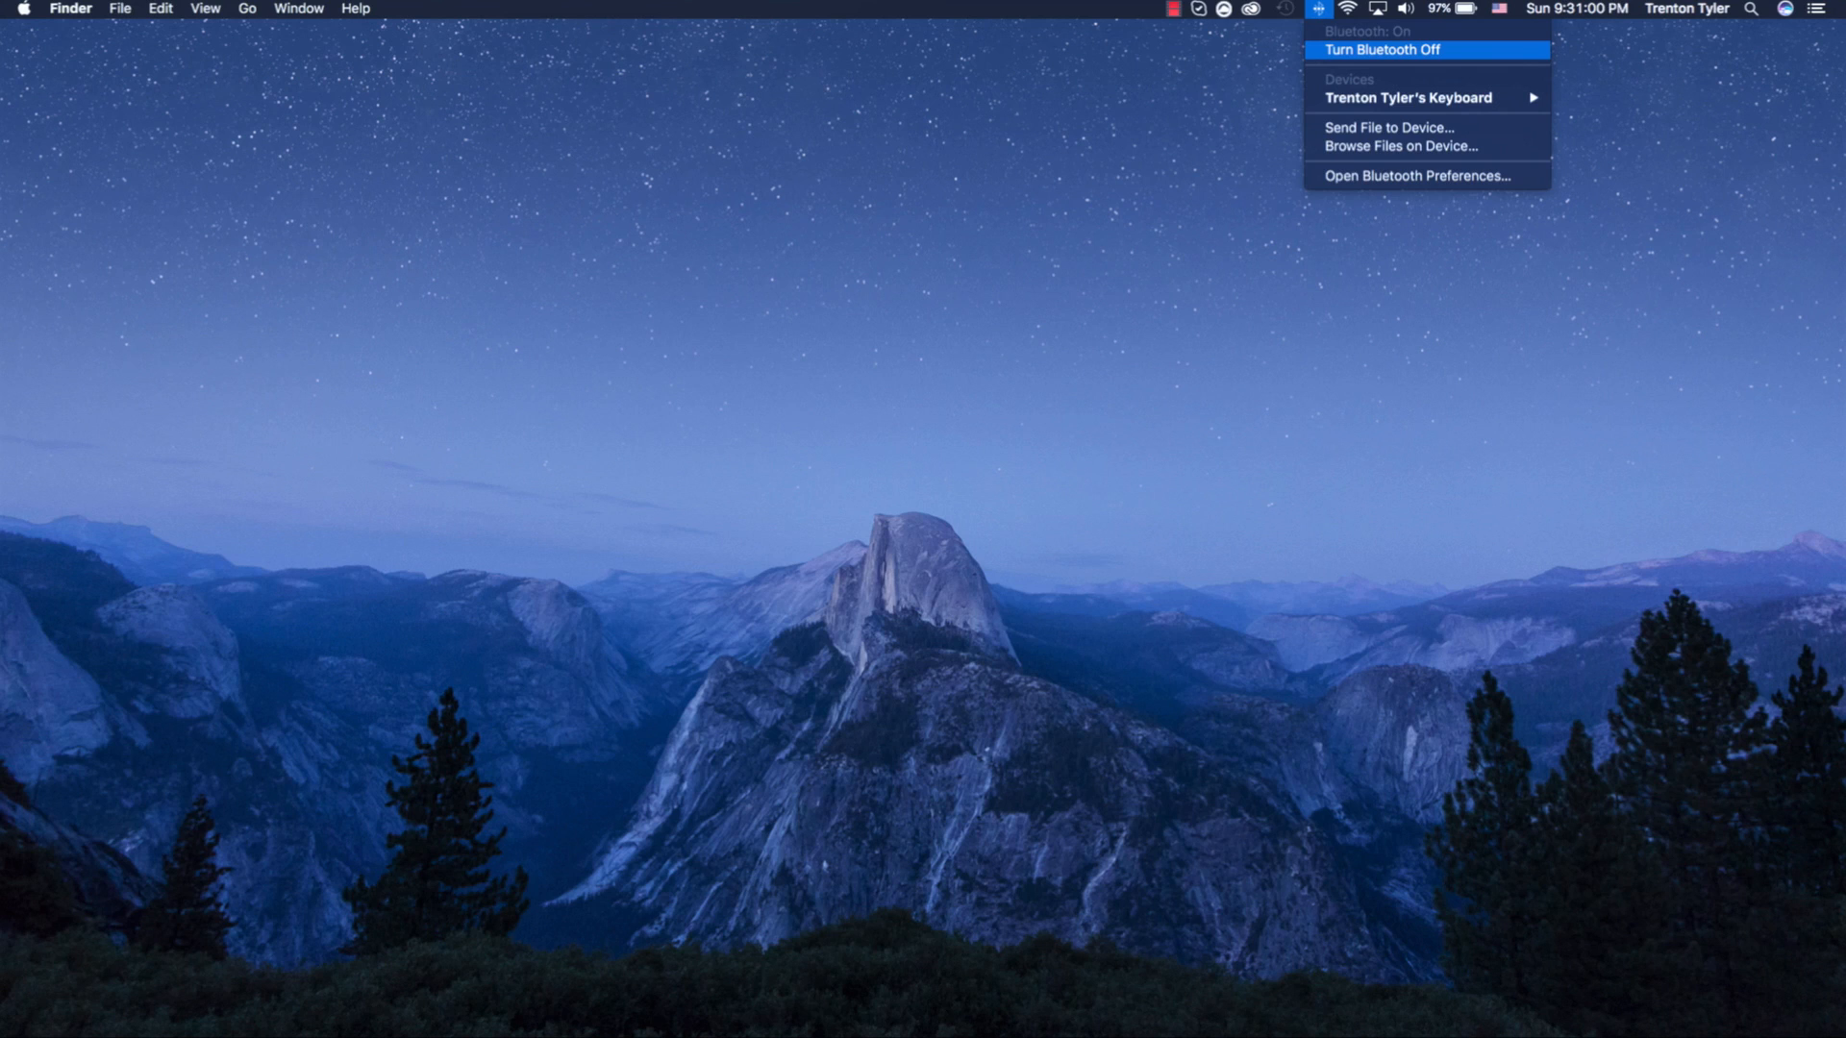
pyautogui.moveTo(1398, 146)
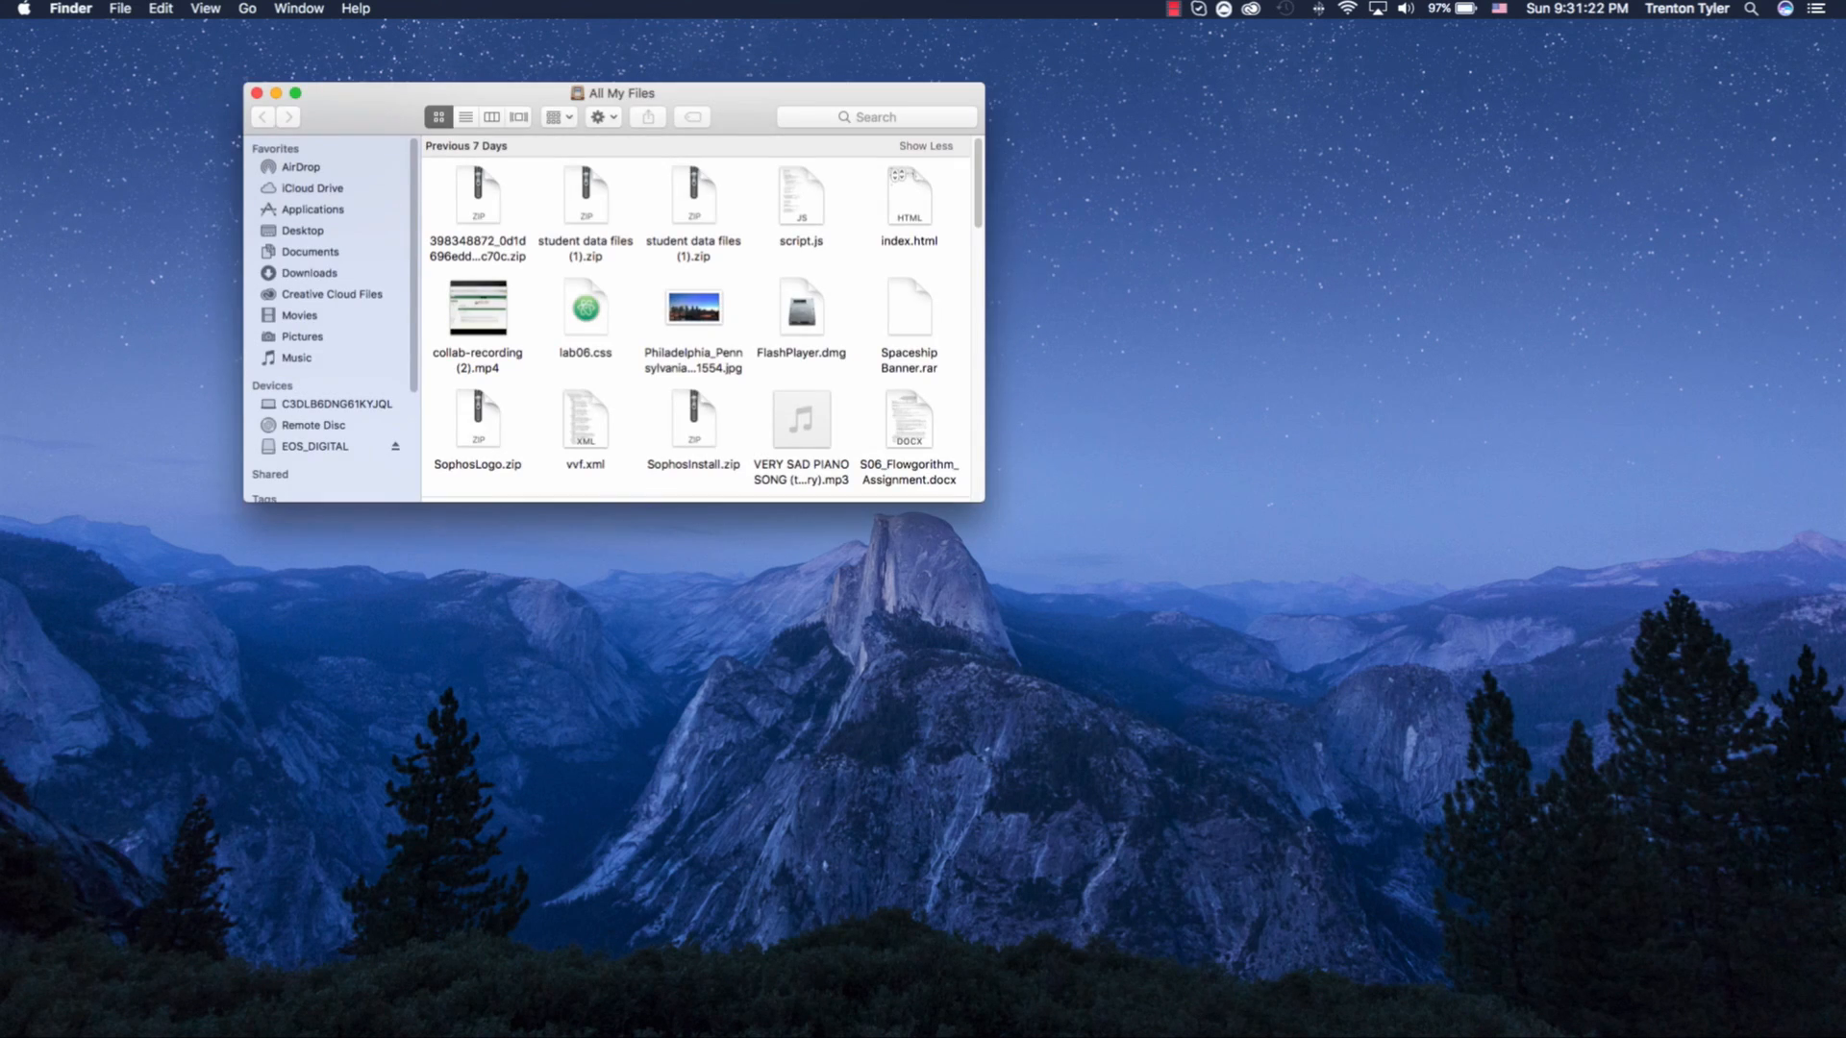
# Open the Applications folder and launch CleanMyMac 3.
pyautogui.click(314, 209)
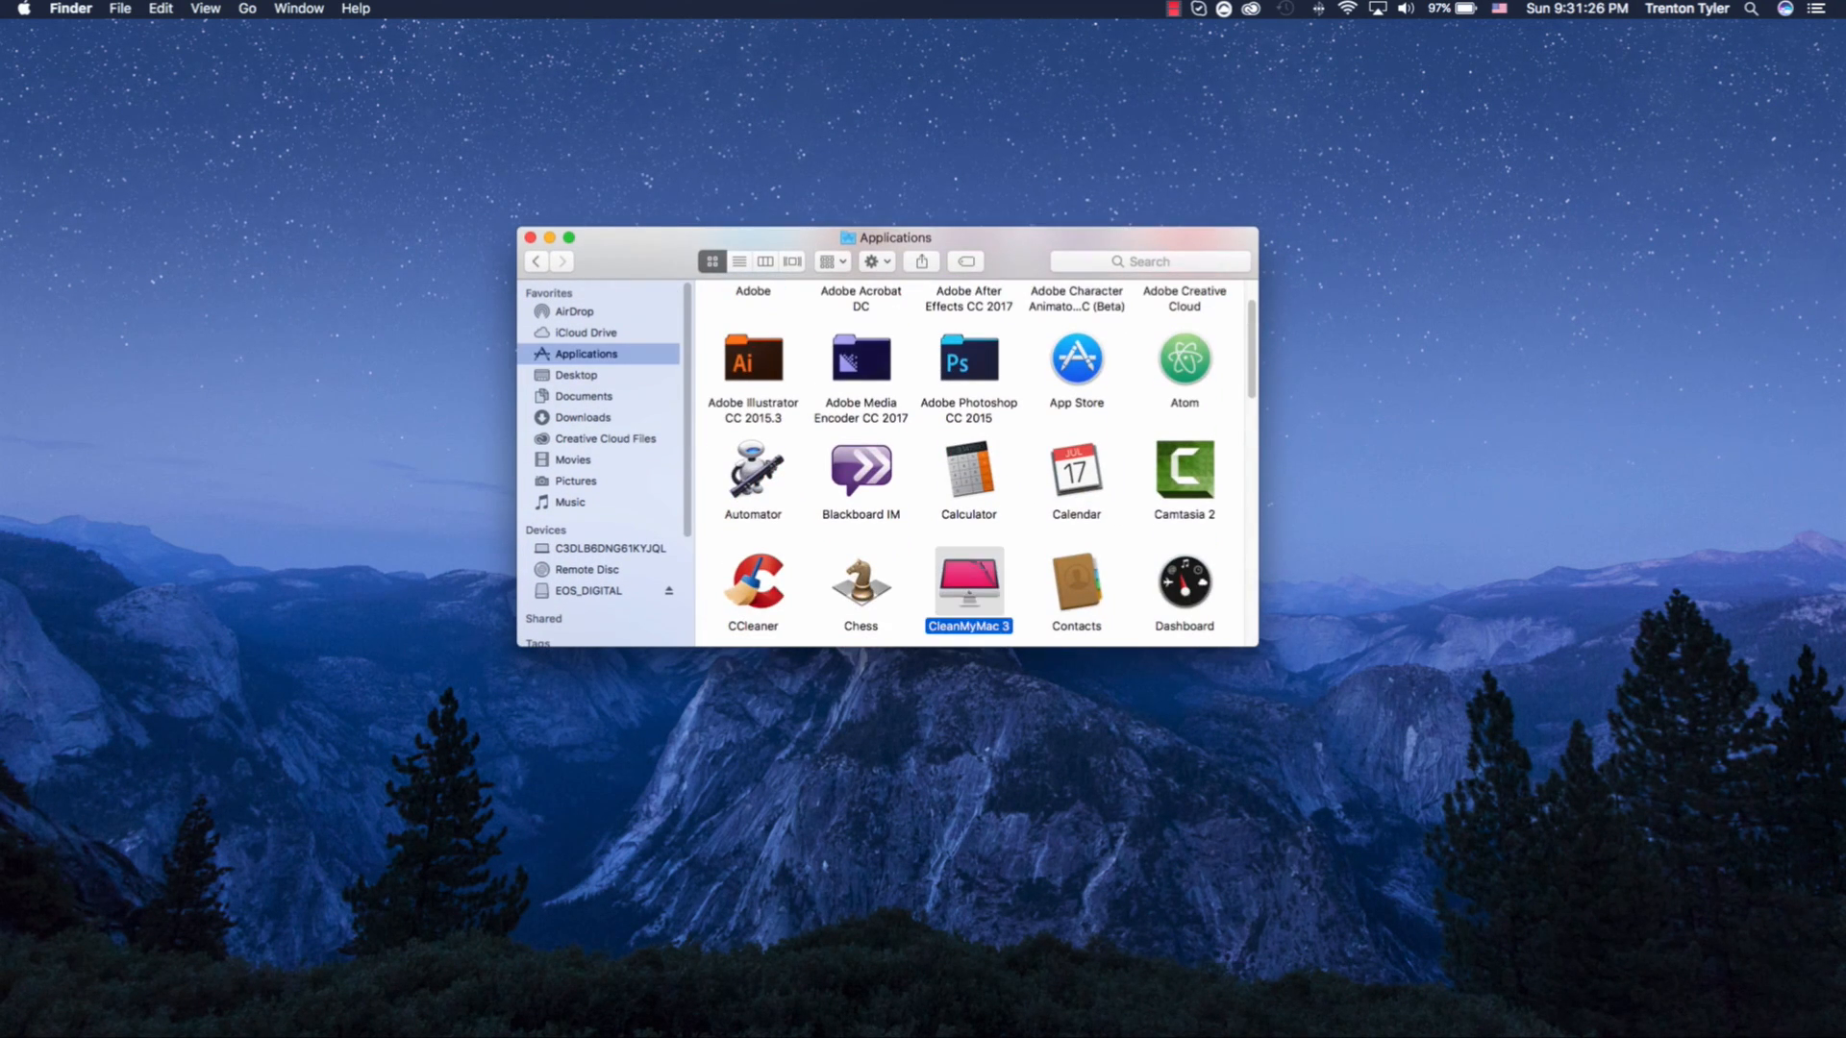
pyautogui.doubleClick(968, 582)
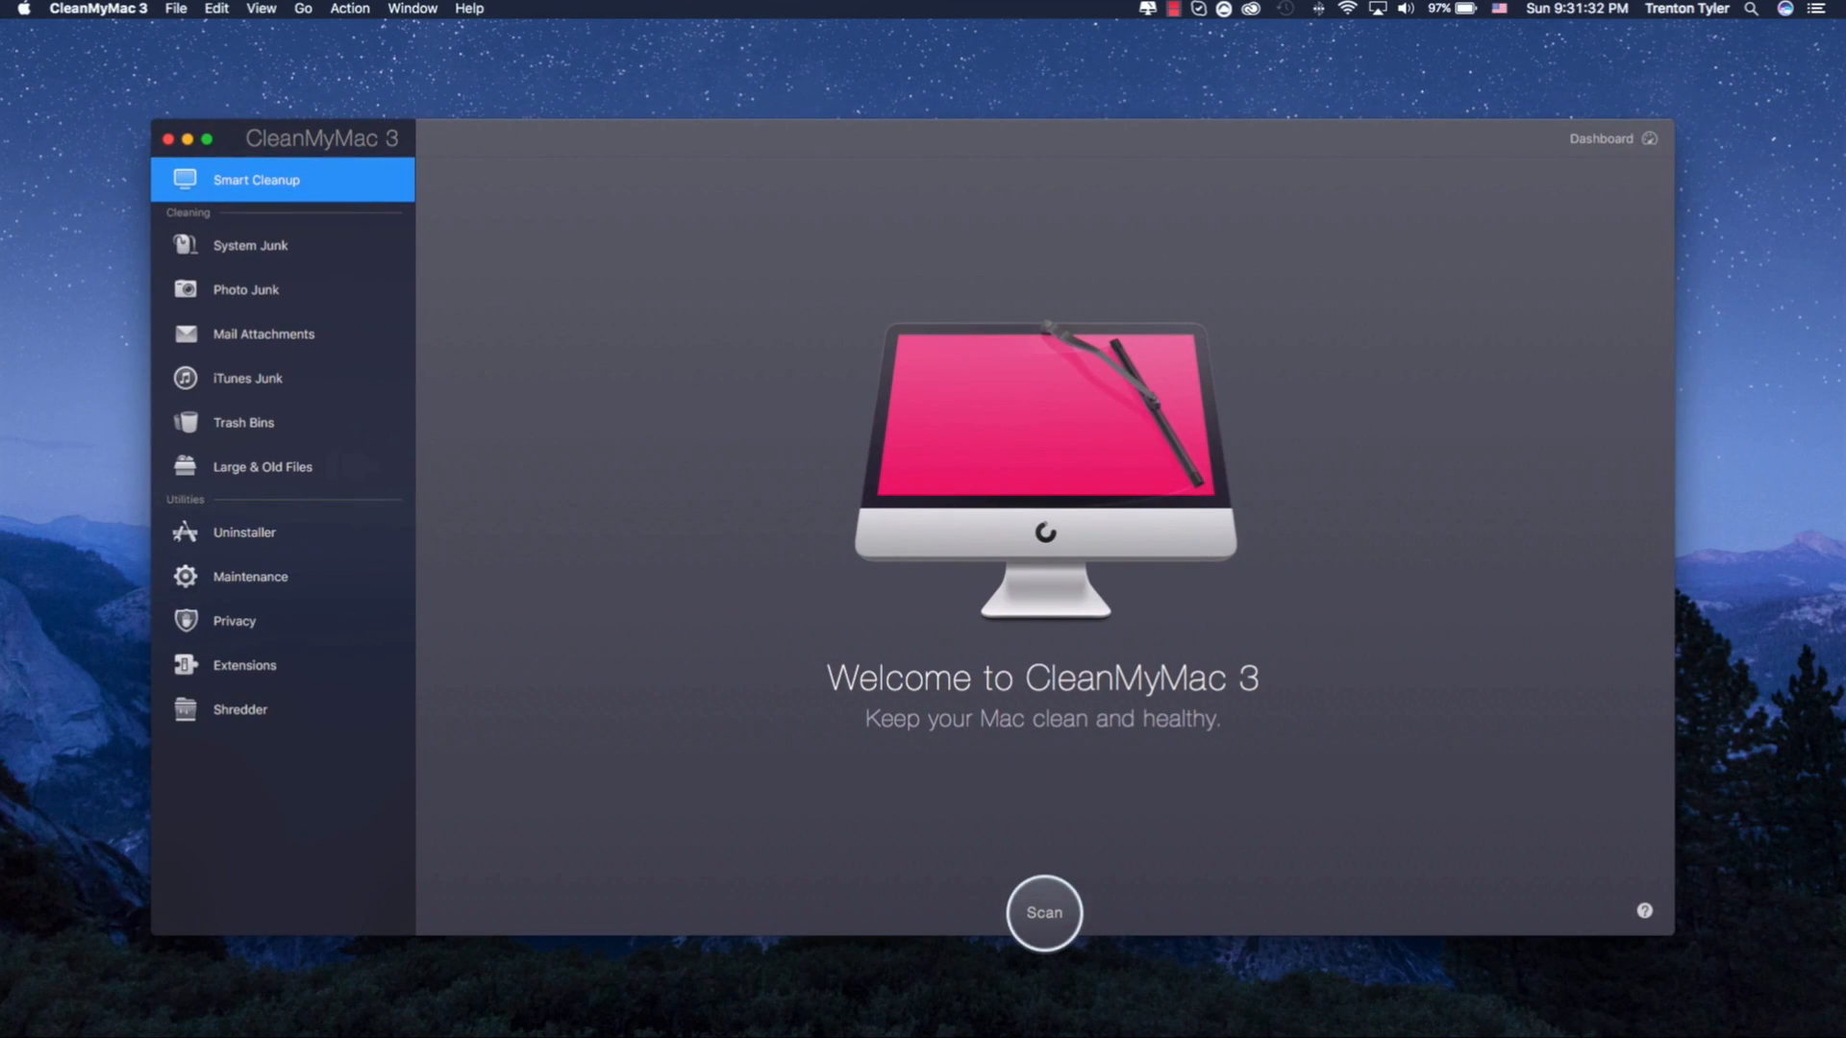
# View CleanMyMac 3's Uninstaller app list, return to the welcome screen, and close the app.
pyautogui.click(243, 531)
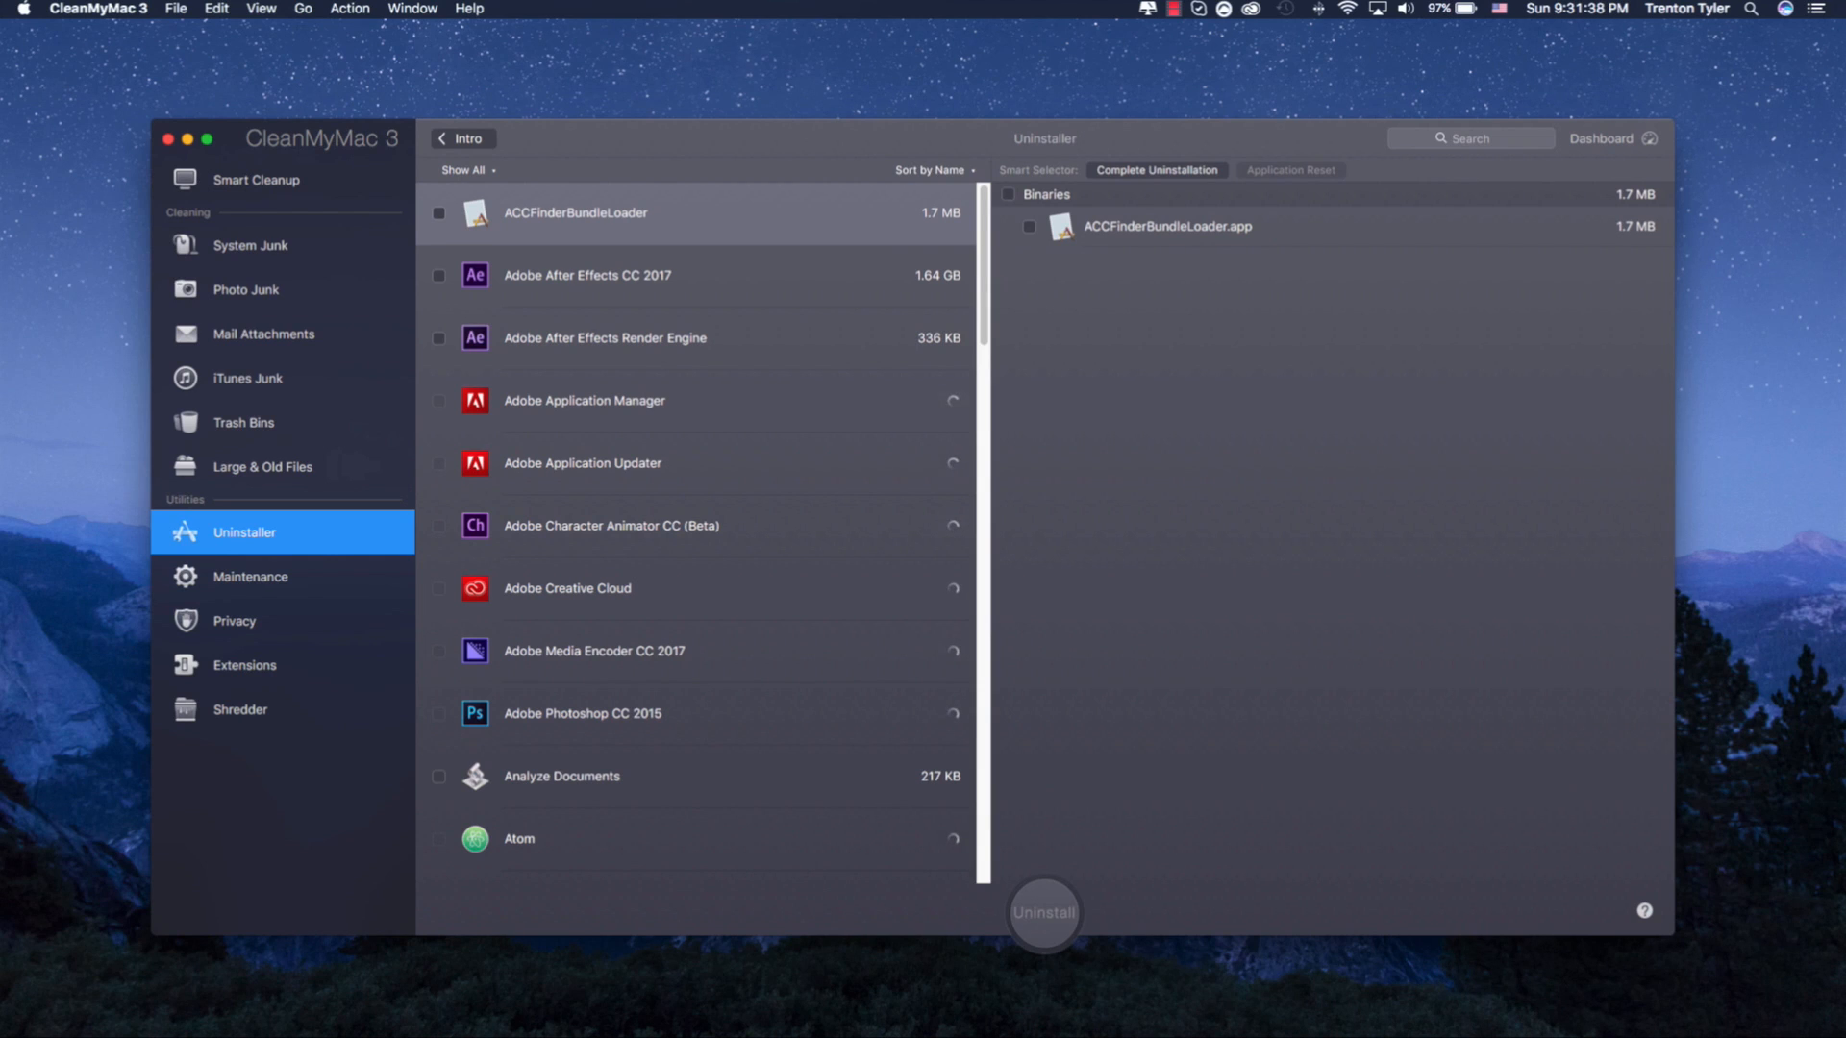
pyautogui.click(254, 179)
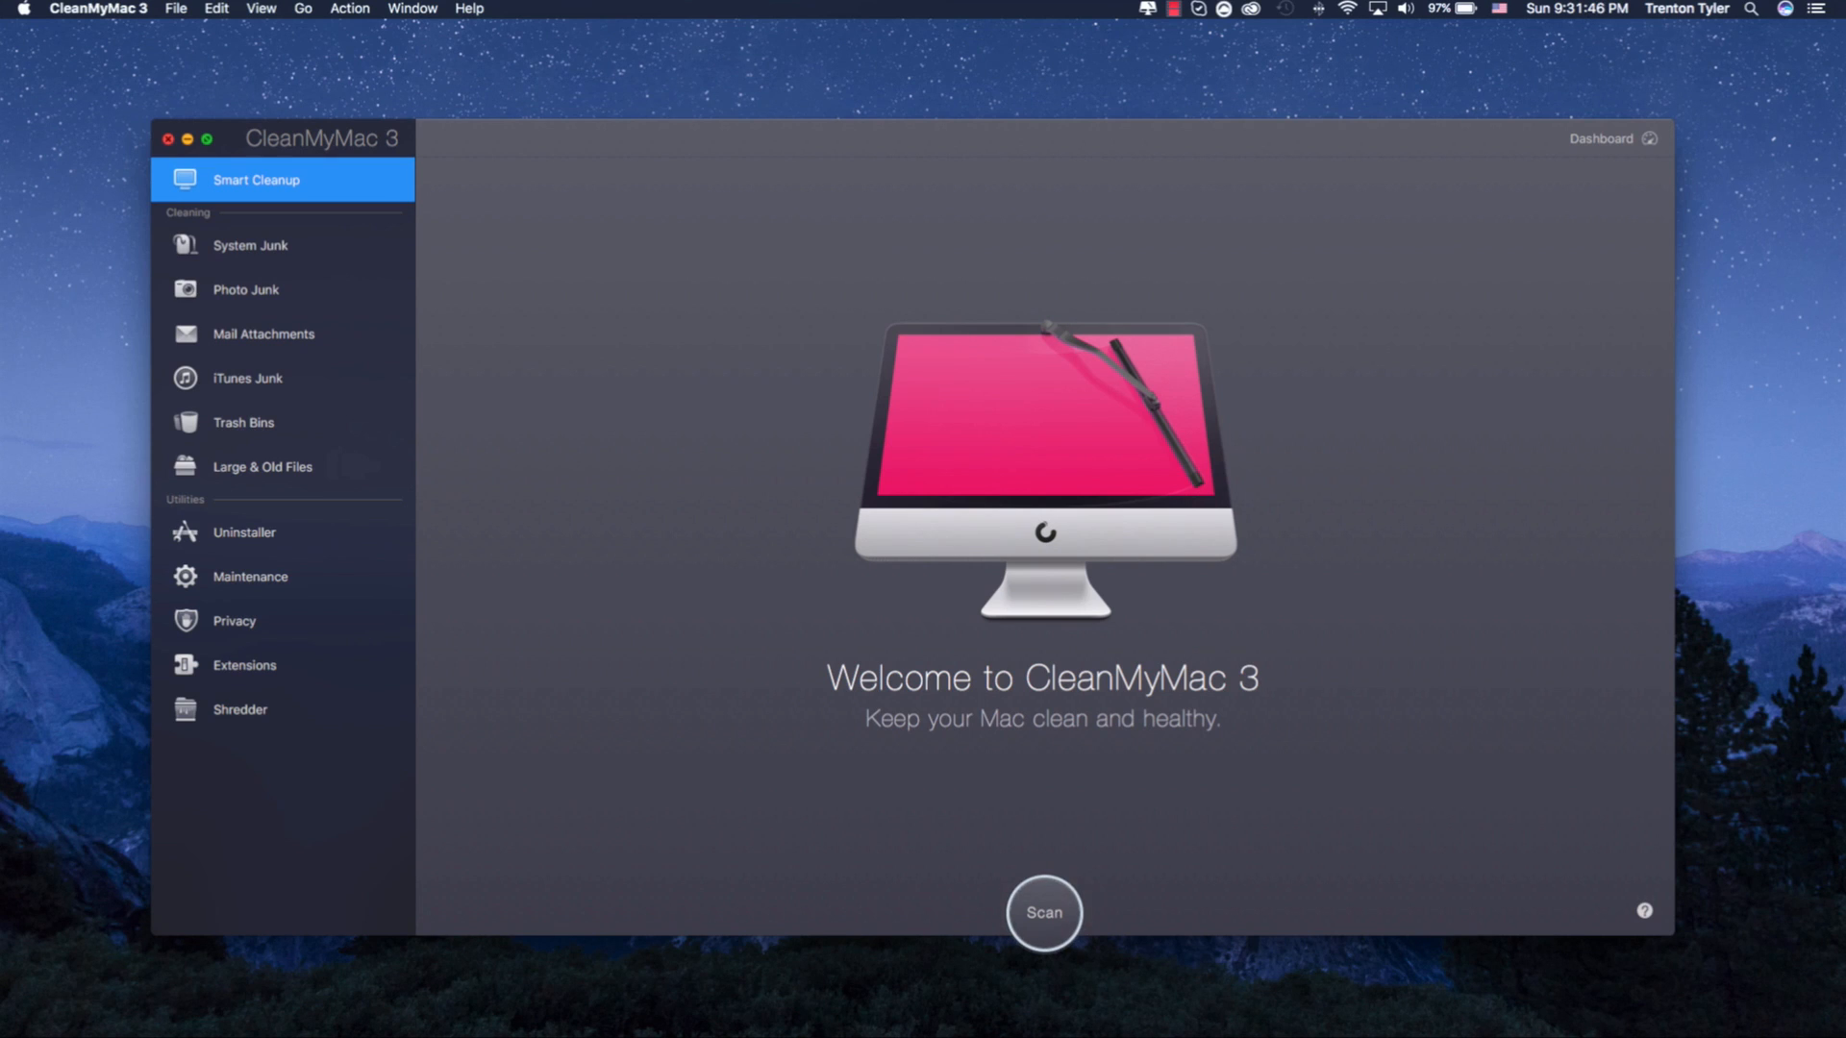
pyautogui.click(167, 138)
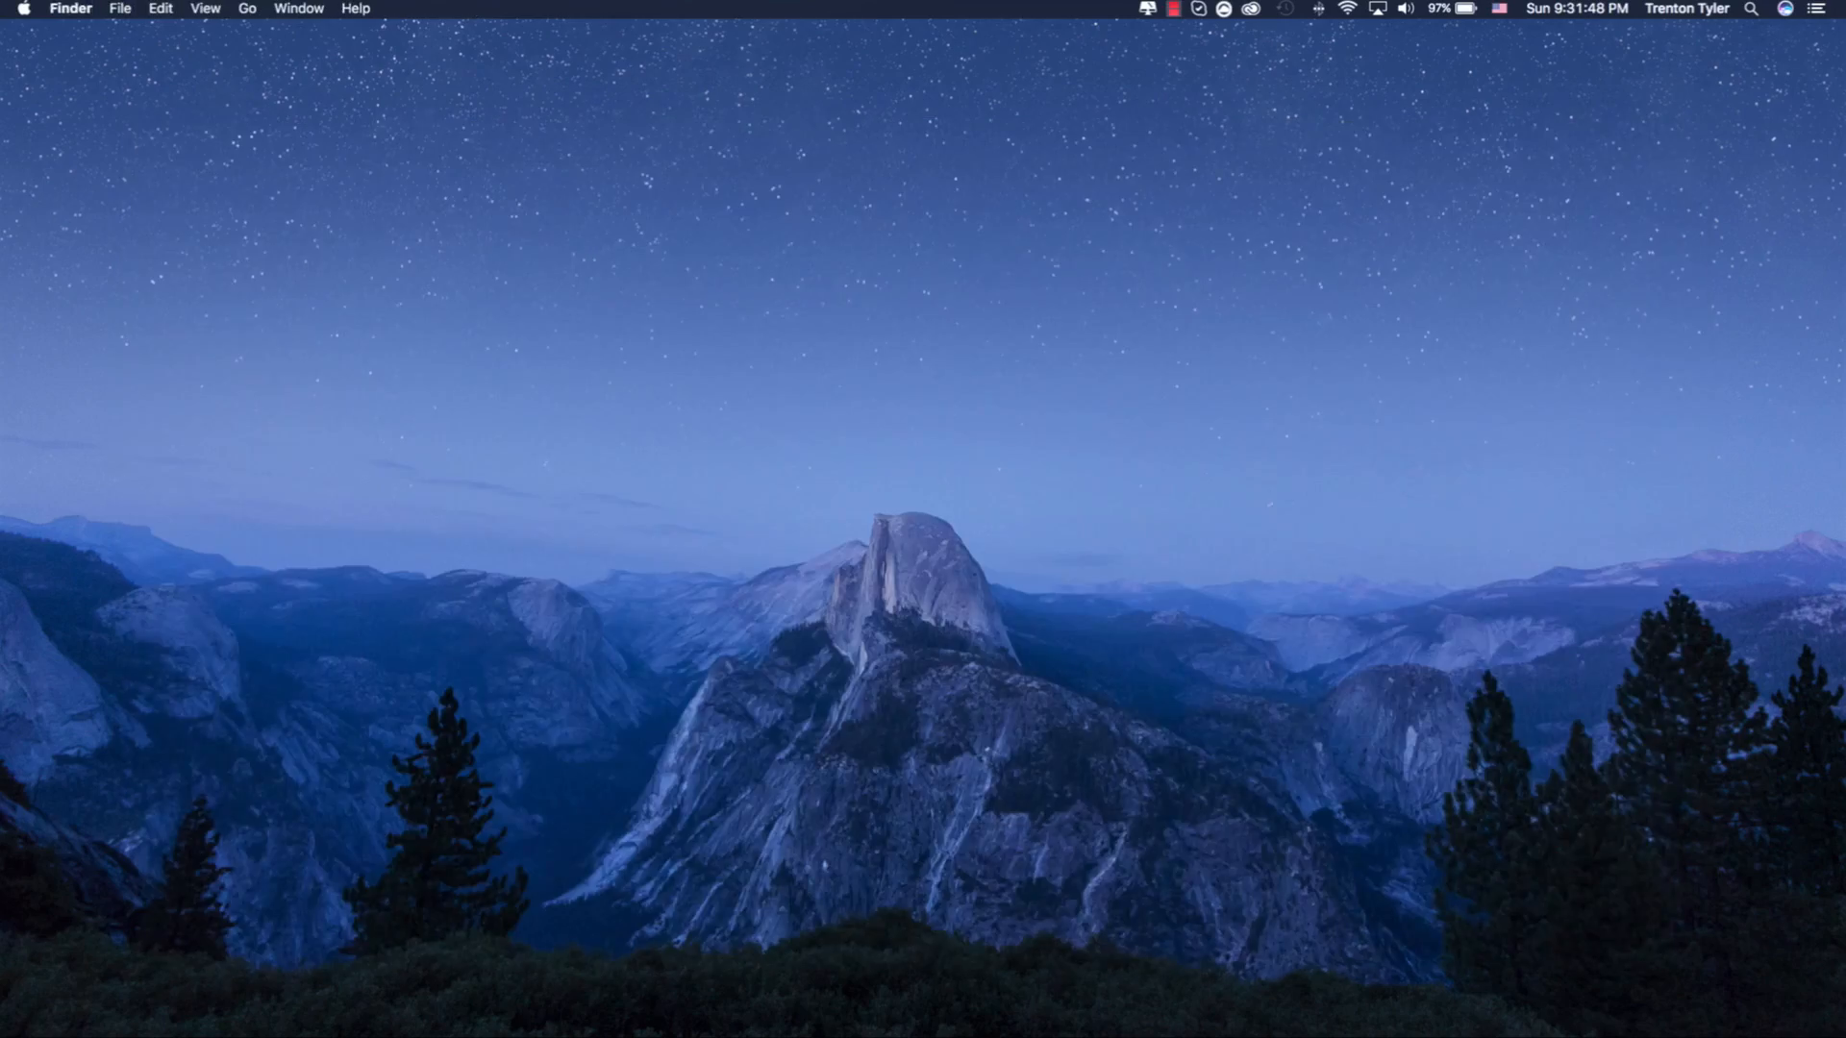